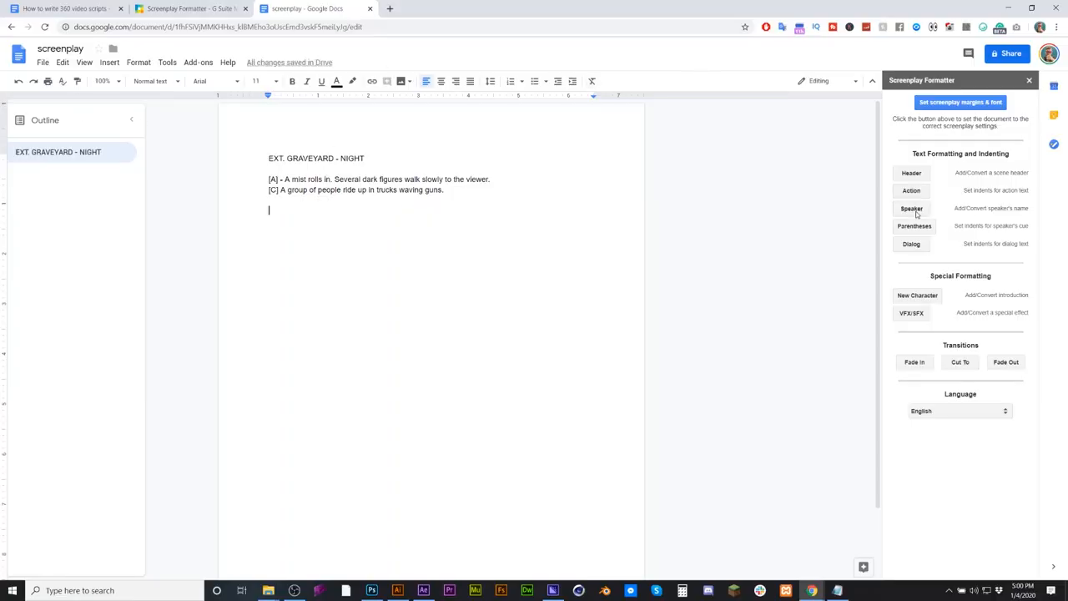
# - Insert RYAN as a centred speaker name and start a new line beneath it
pyautogui.click(911, 207)
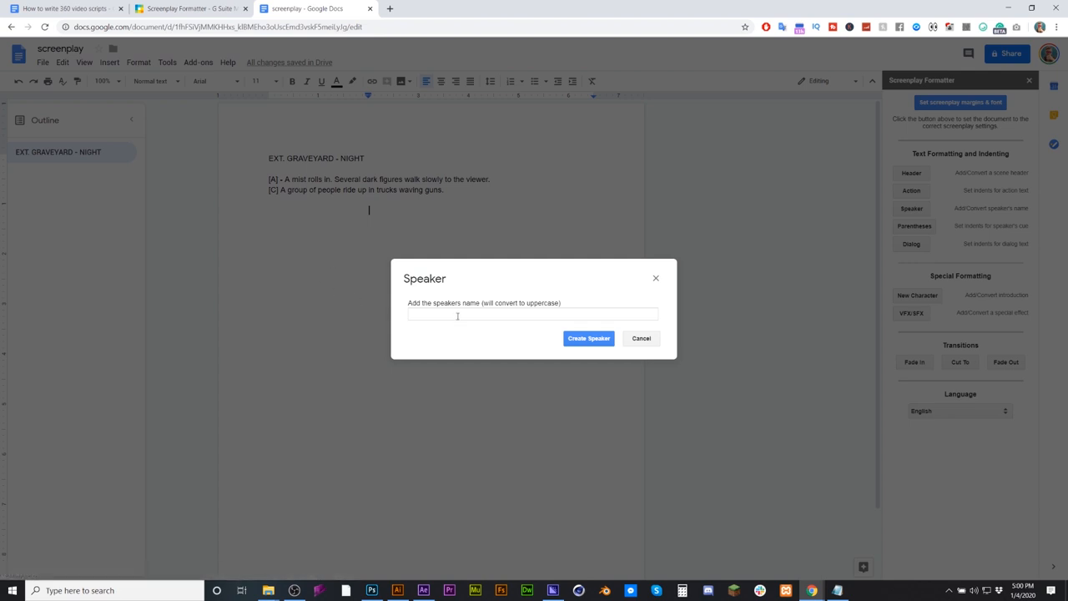
pyautogui.click(532, 315)
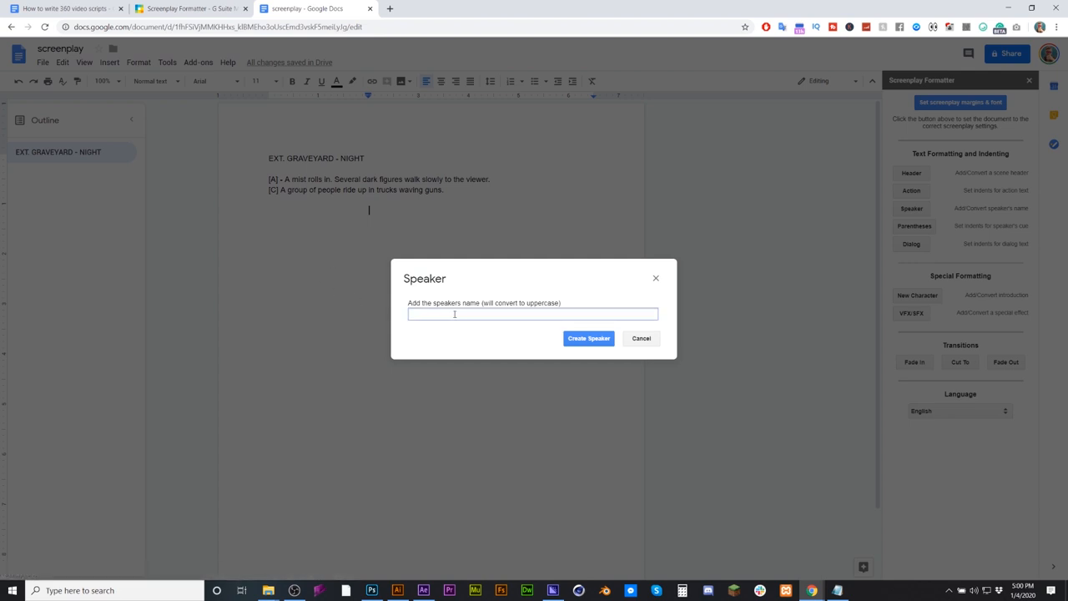
pyautogui.write('ryan')
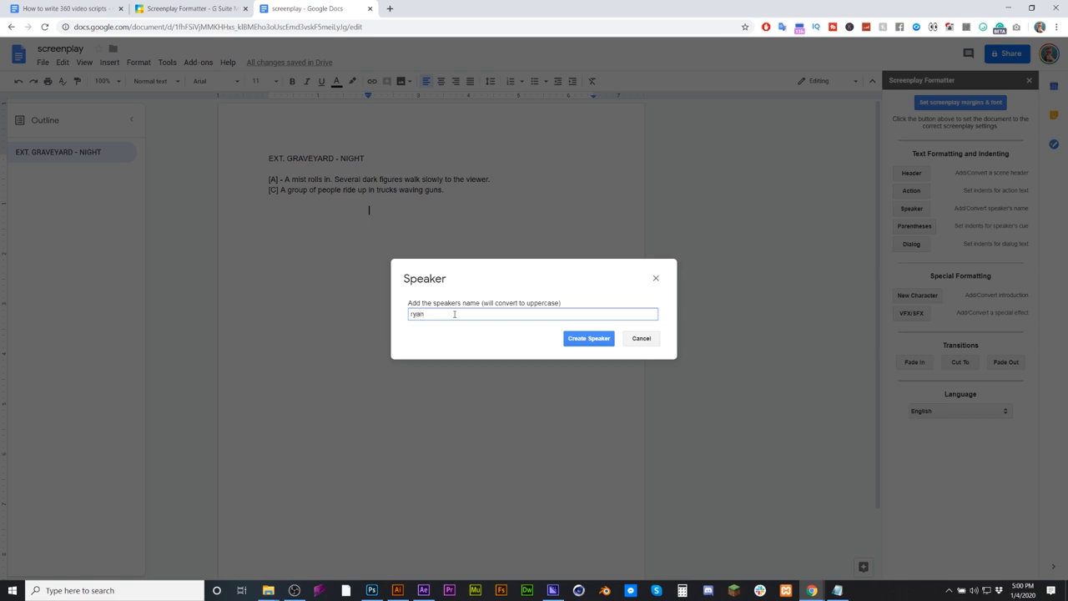
pyautogui.write('Ryan')
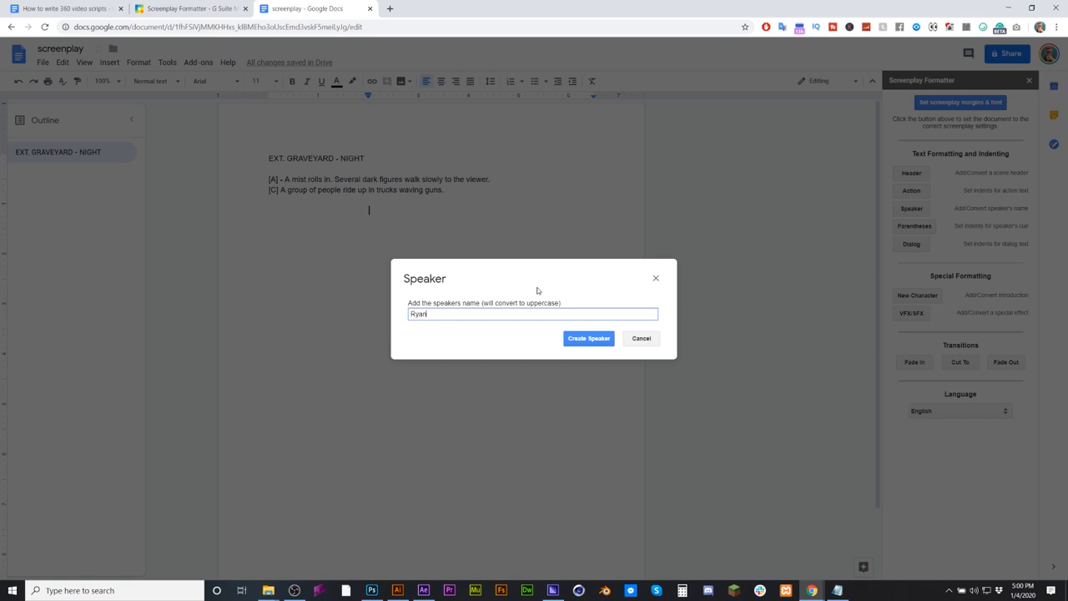
pyautogui.click(588, 338)
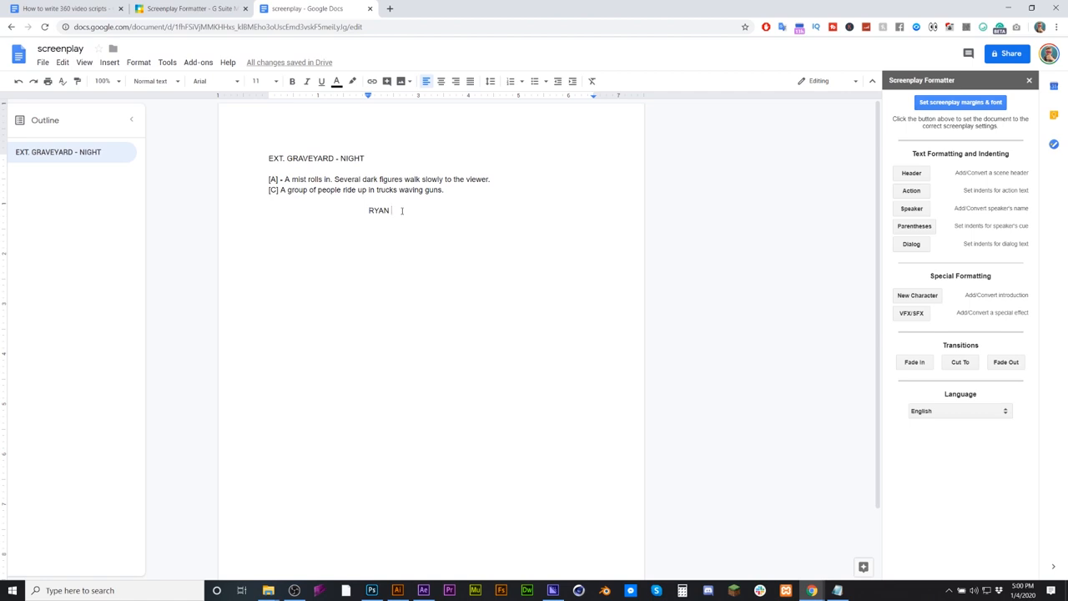
pyautogui.press('enter')
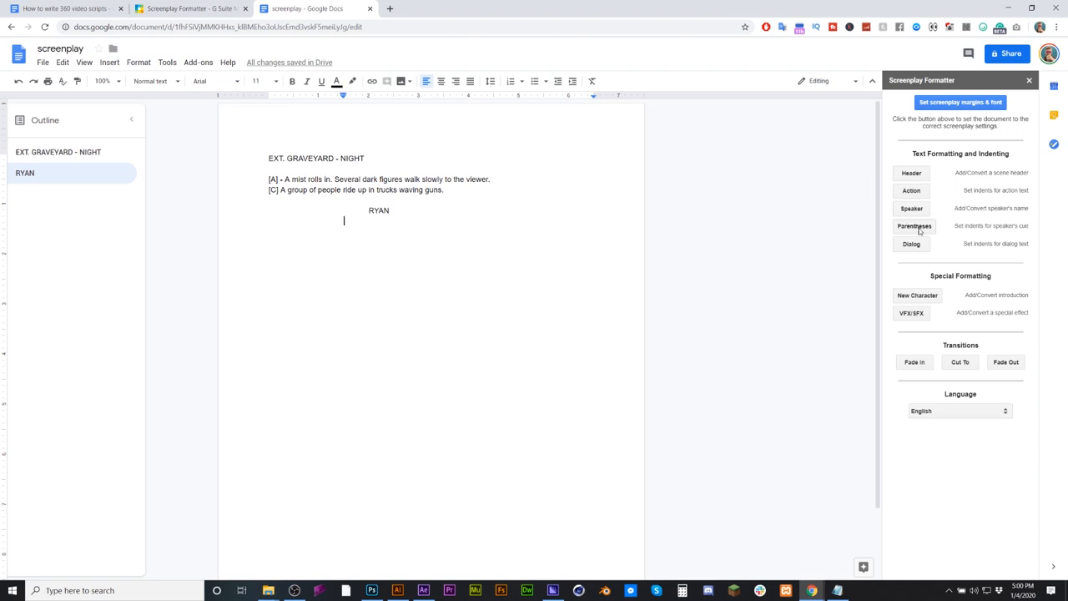
# - Format 'Speech giving' as the parenthetical cue '(Speech giving)' under RYAN
pyautogui.write('spee')
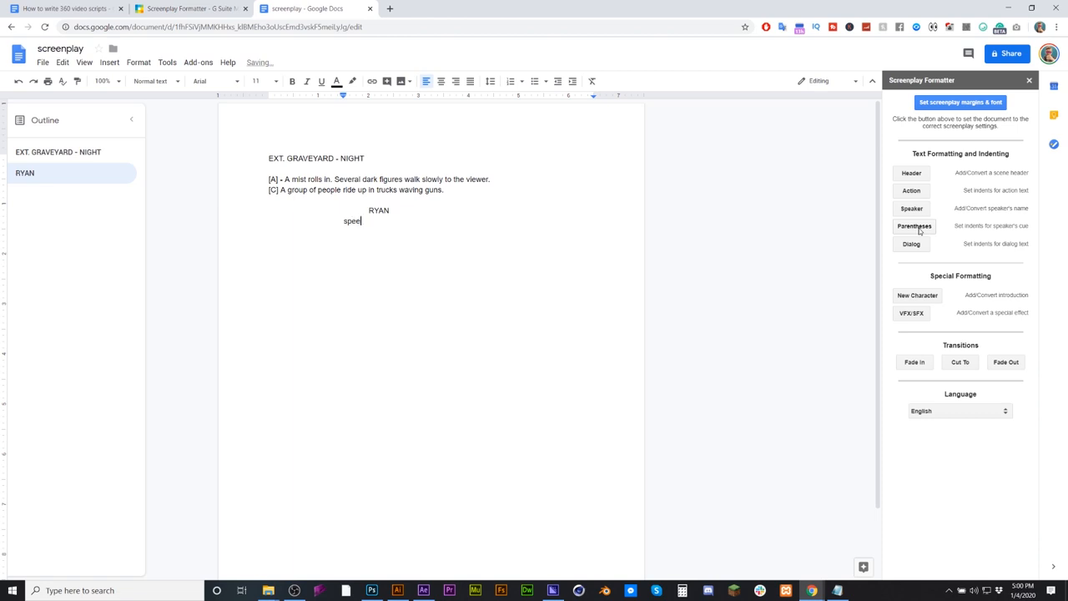
pyautogui.write('Speech g')
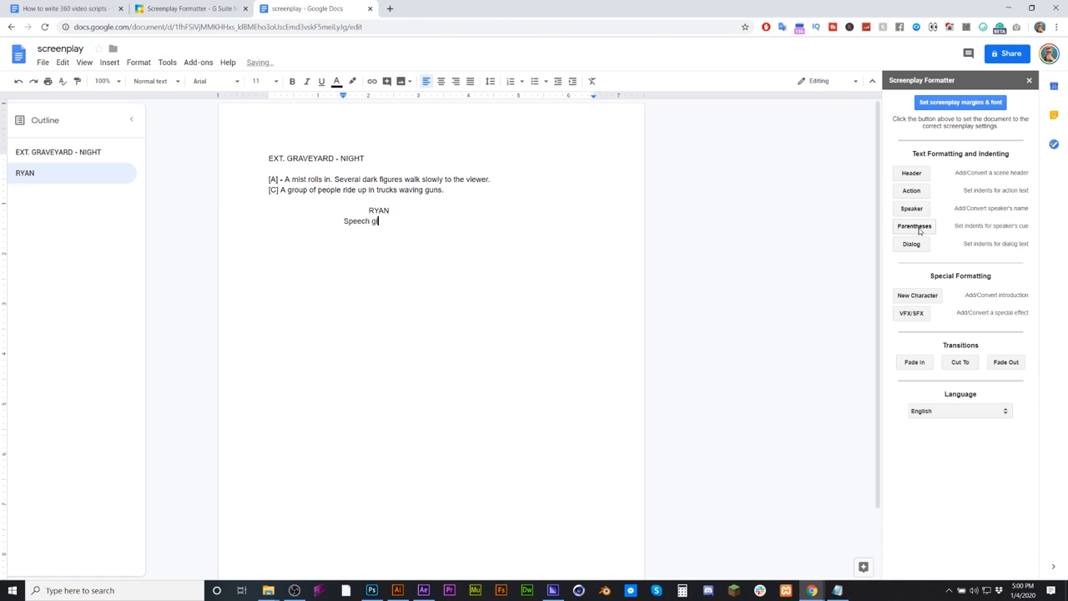
pyautogui.write('iving')
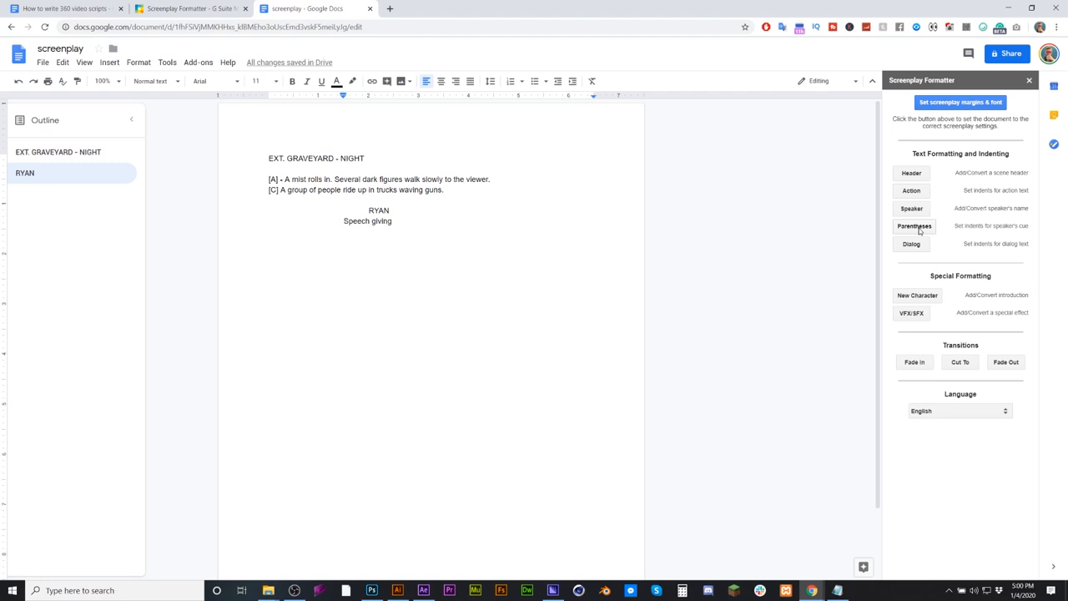
pyautogui.click(913, 225)
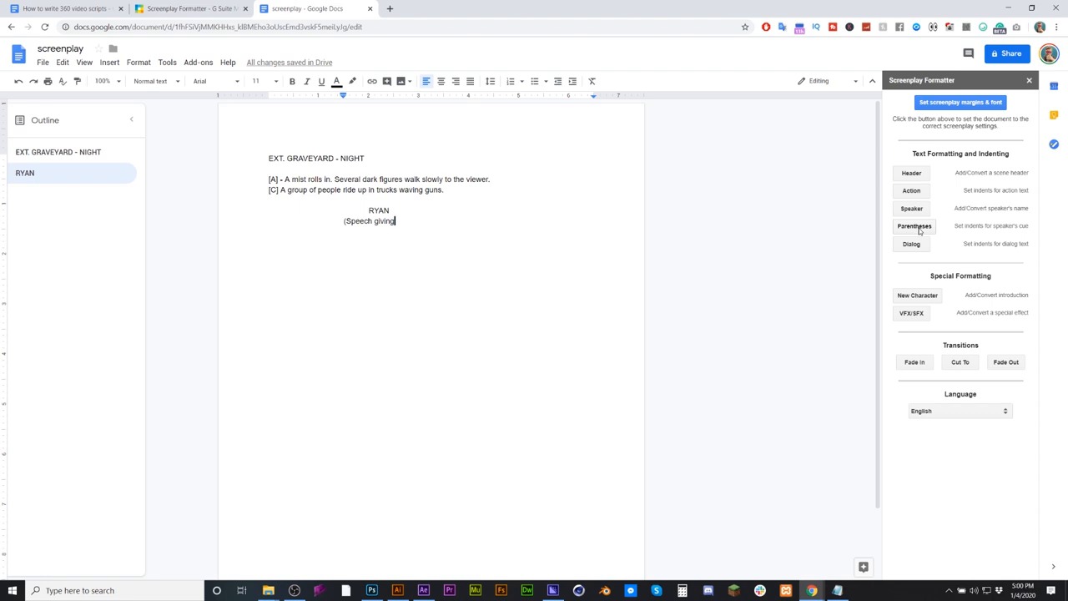
pyautogui.write(')')
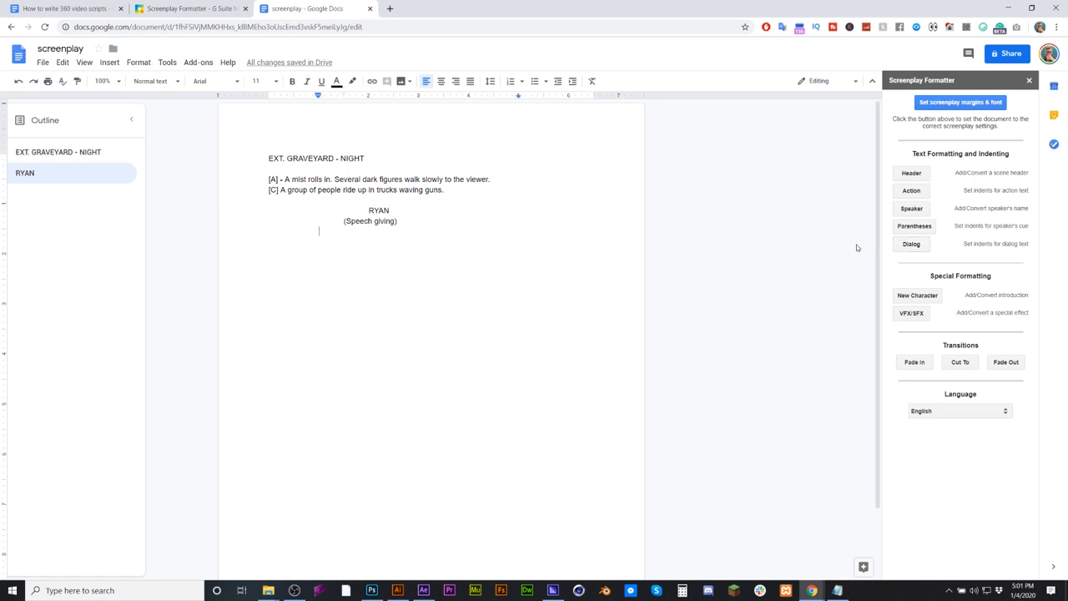
# - Type RYAN's line: 'People, hear me now. Lend me your guns against this tide of the undead.'
pyautogui.write('People,')
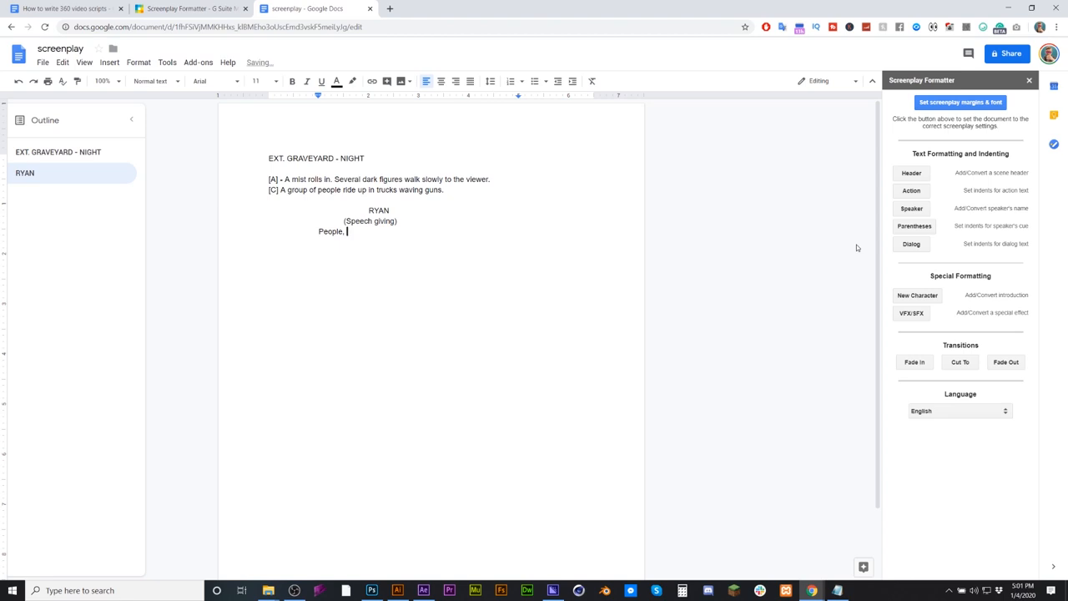
pyautogui.write('hear me k')
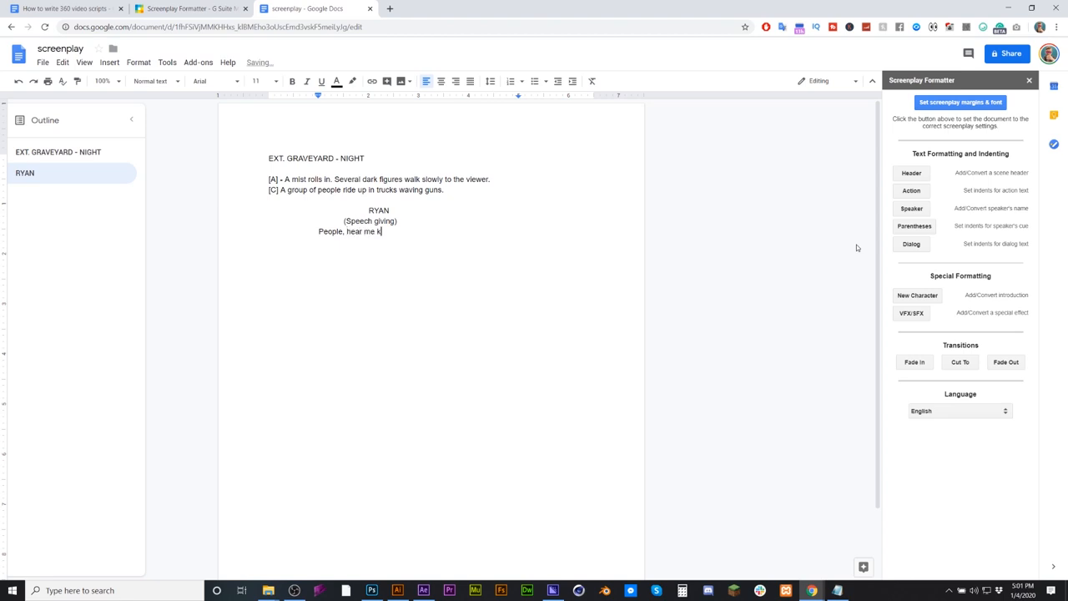
pyautogui.write('now')
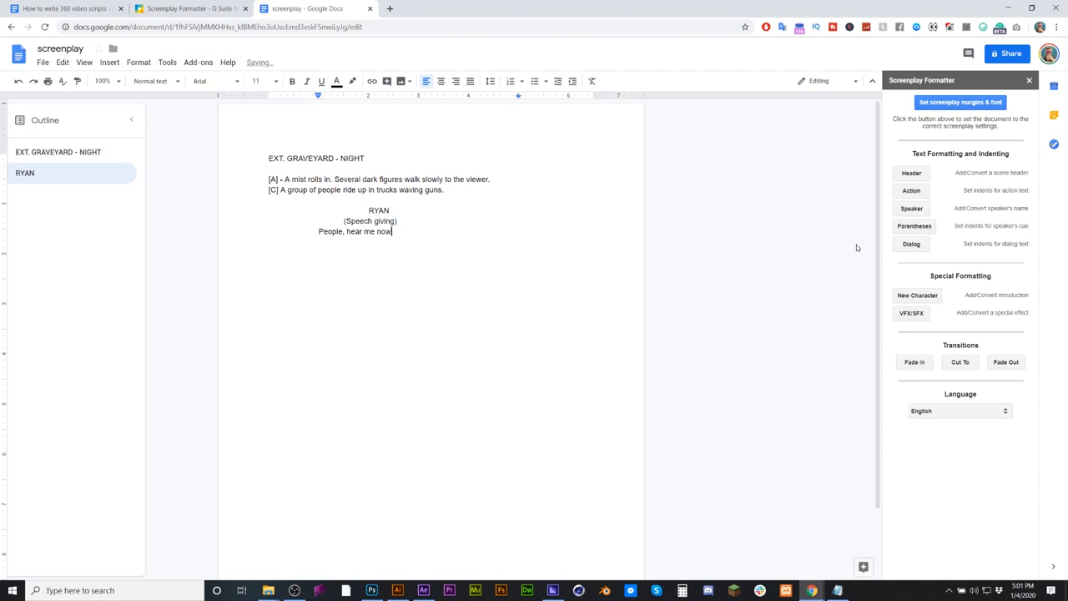
pyautogui.write('Lend me')
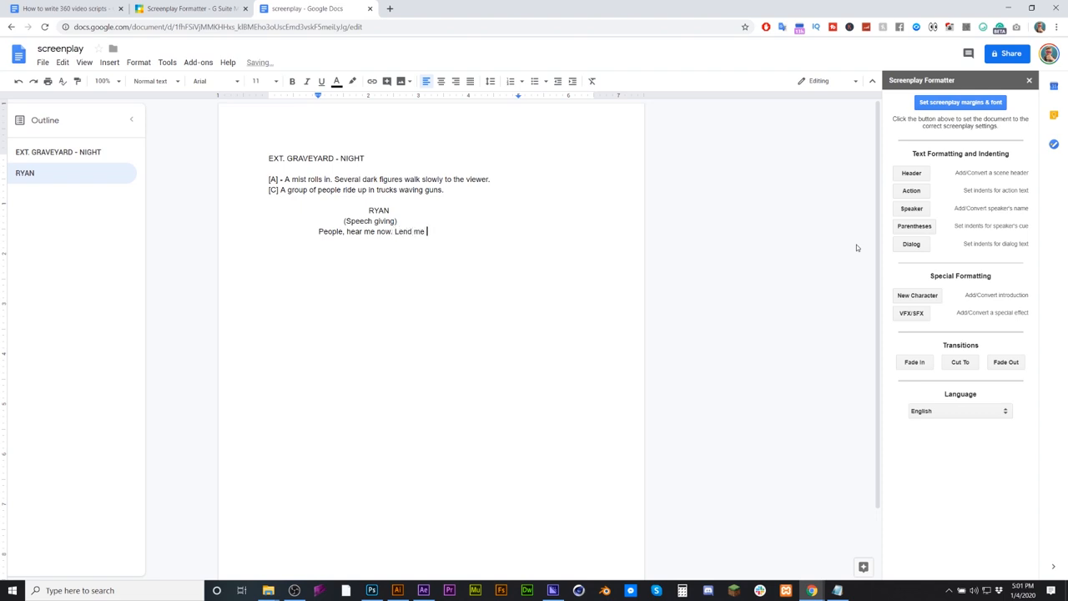
pyautogui.write('your guns')
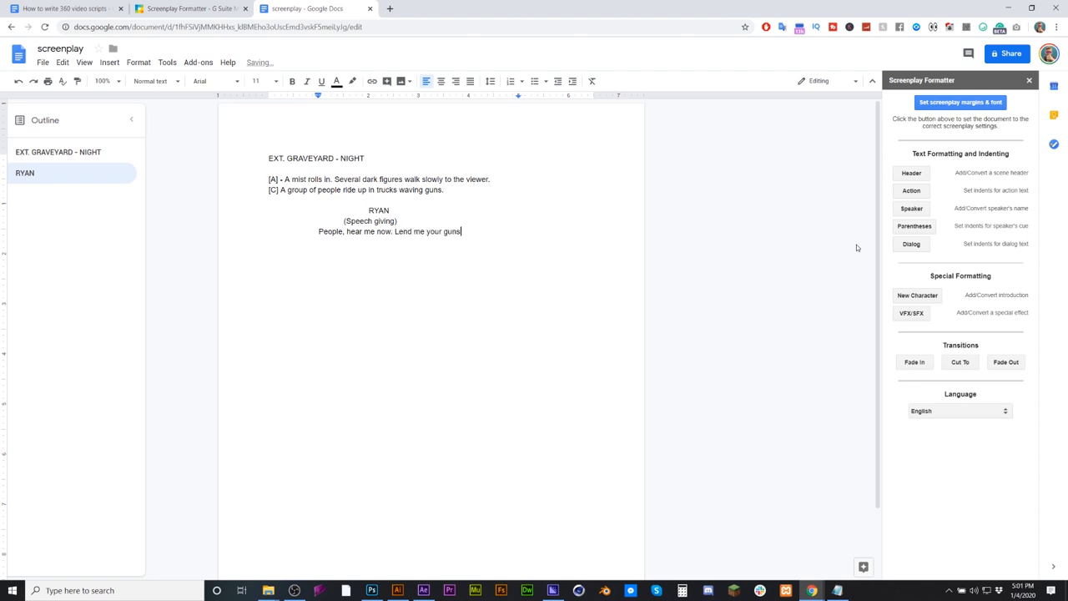
pyautogui.write('agains')
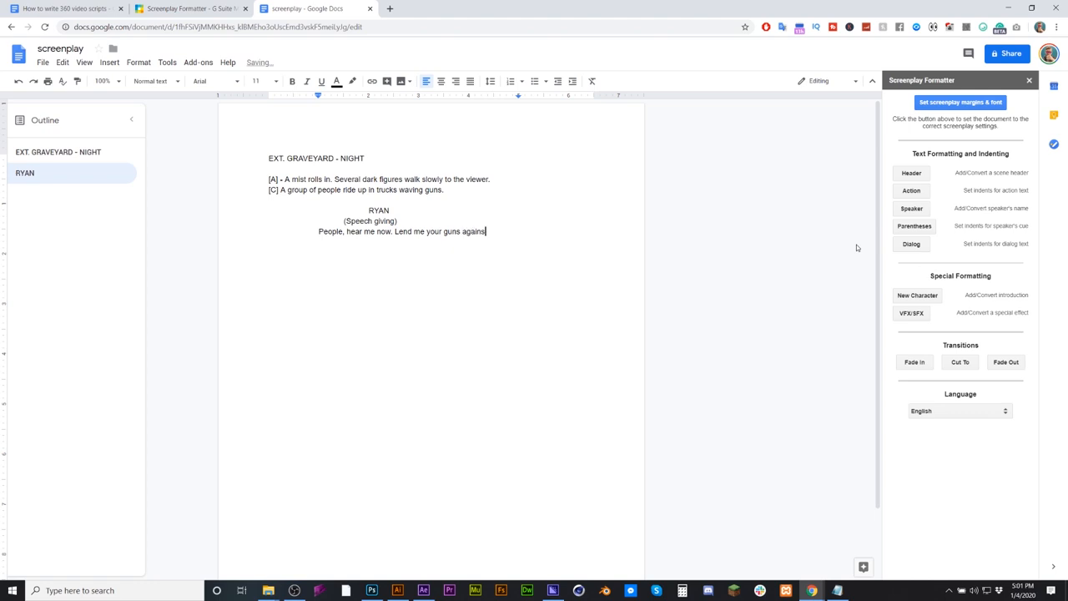
pyautogui.write('this tide')
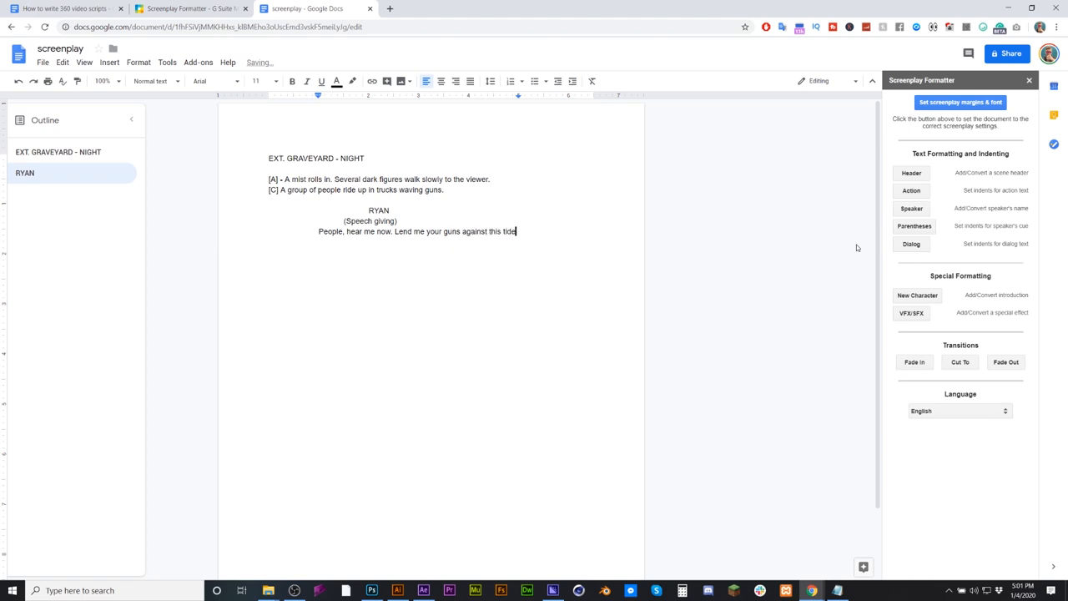
pyautogui.write('of')
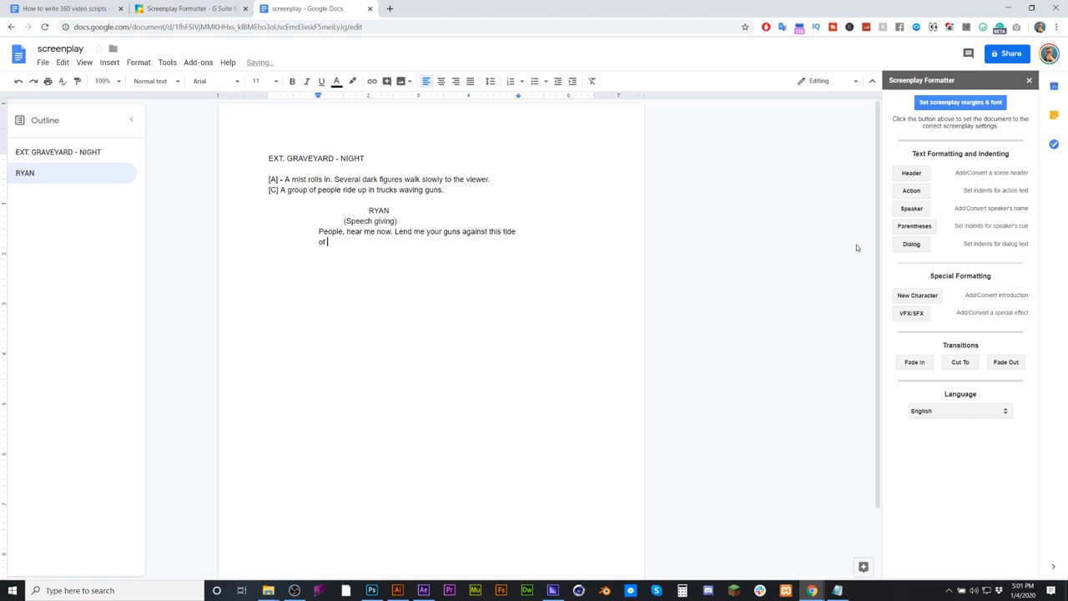
pyautogui.write('the undead')
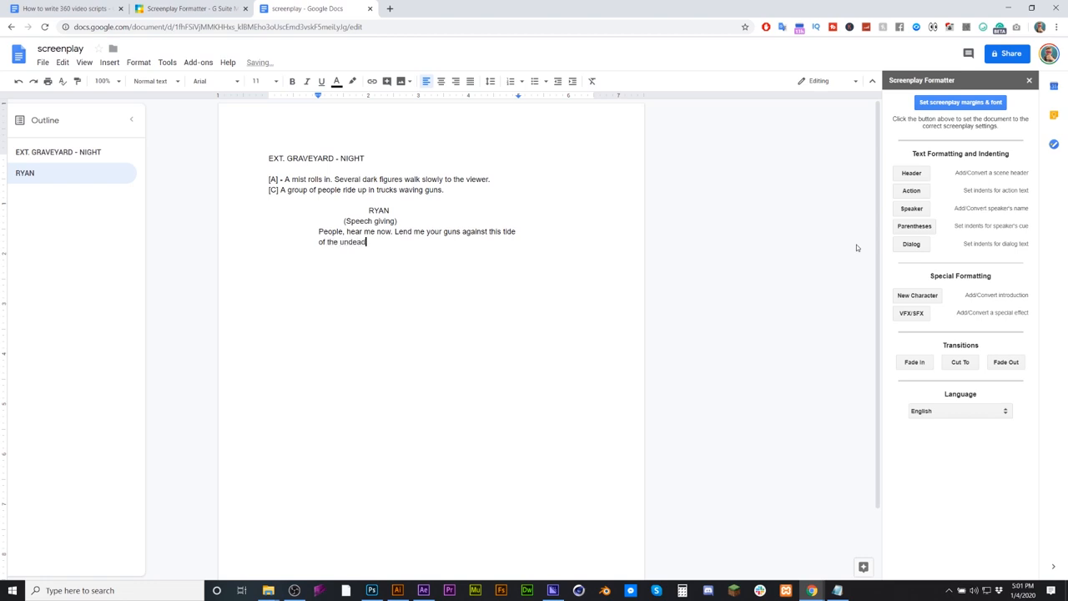
pyautogui.write('.')
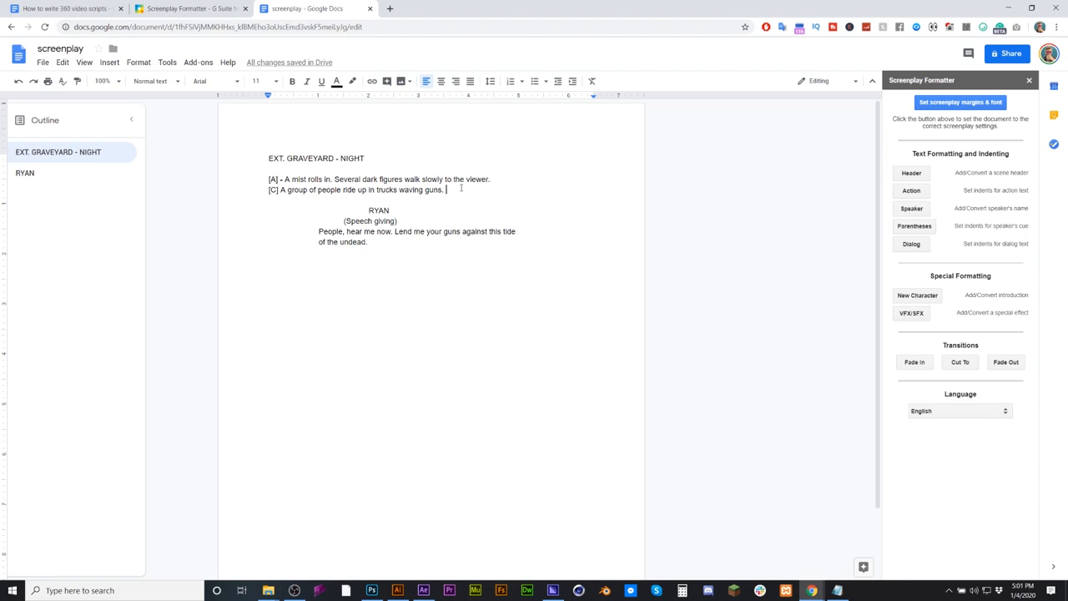
# - Describe Ryan as a tall bearded man on a red truck bed, holding a shotgun
pyautogui.write('A tal')
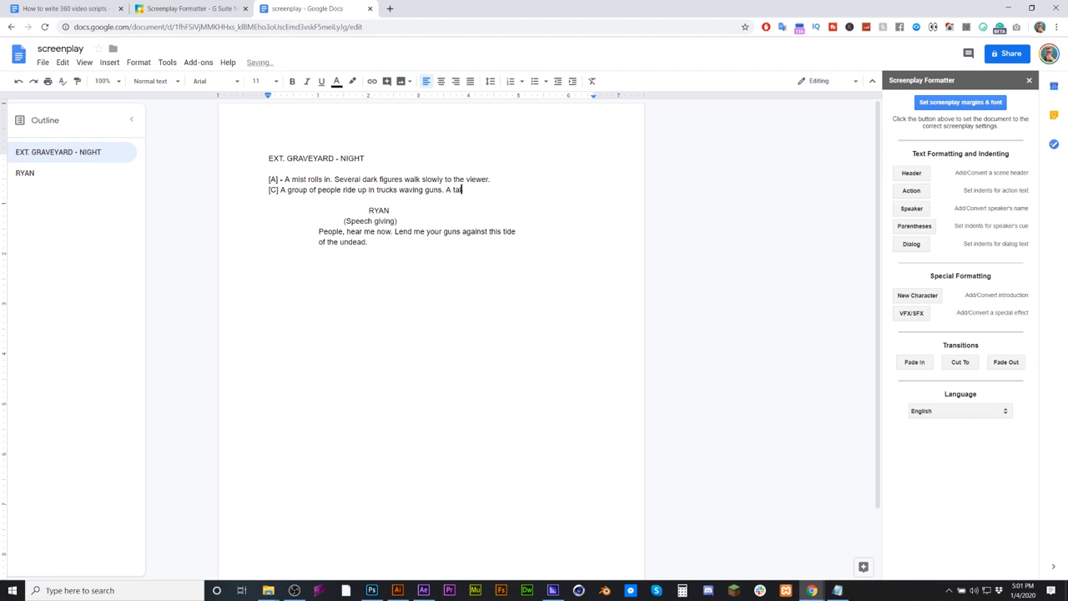
pyautogui.write('bearded')
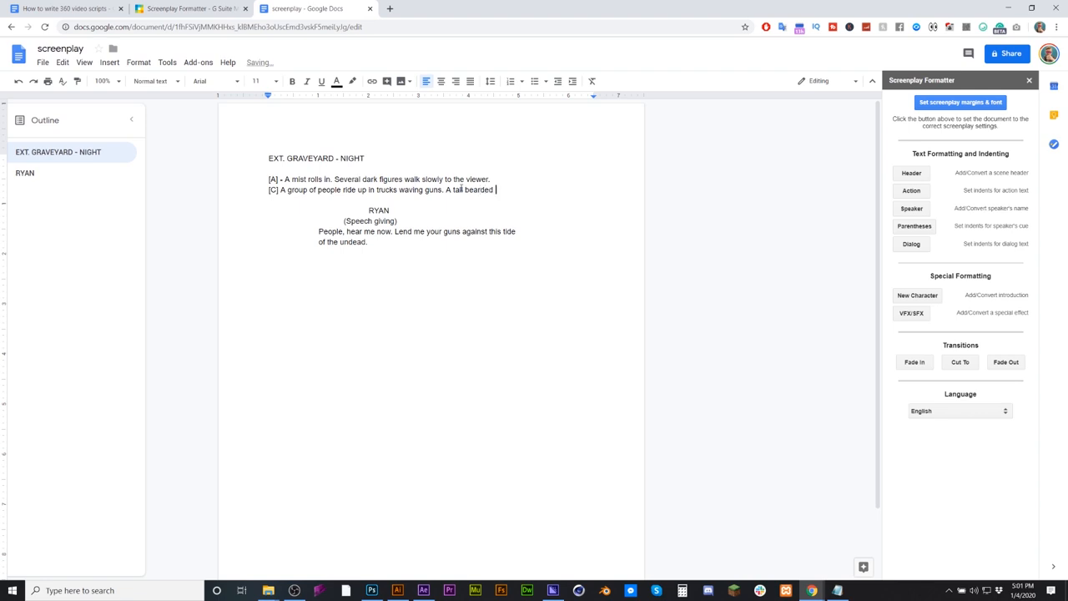
pyautogui.write('man name')
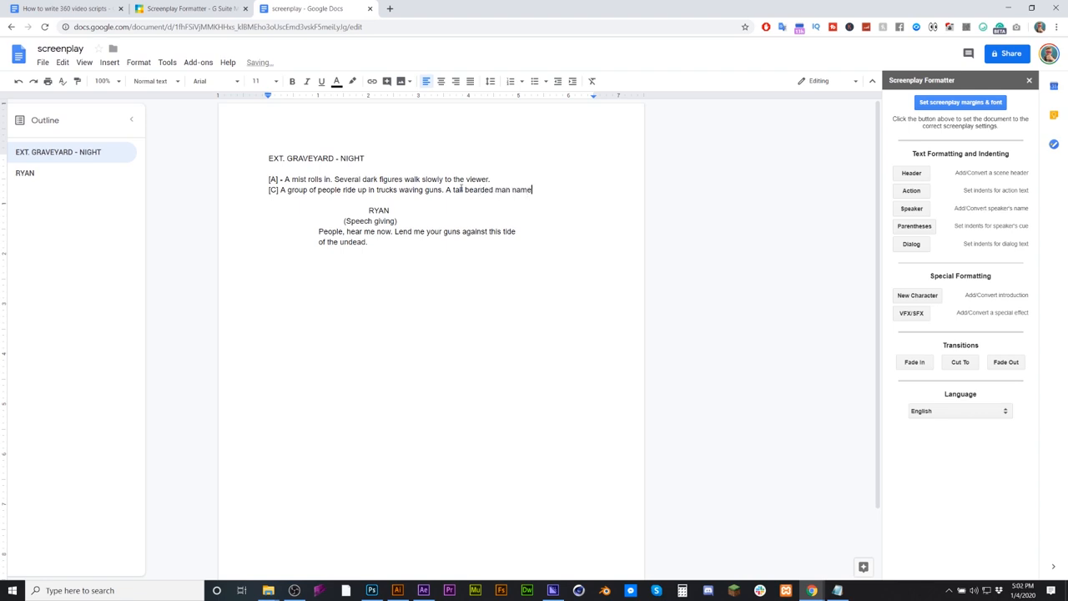
pyautogui.write('ryan')
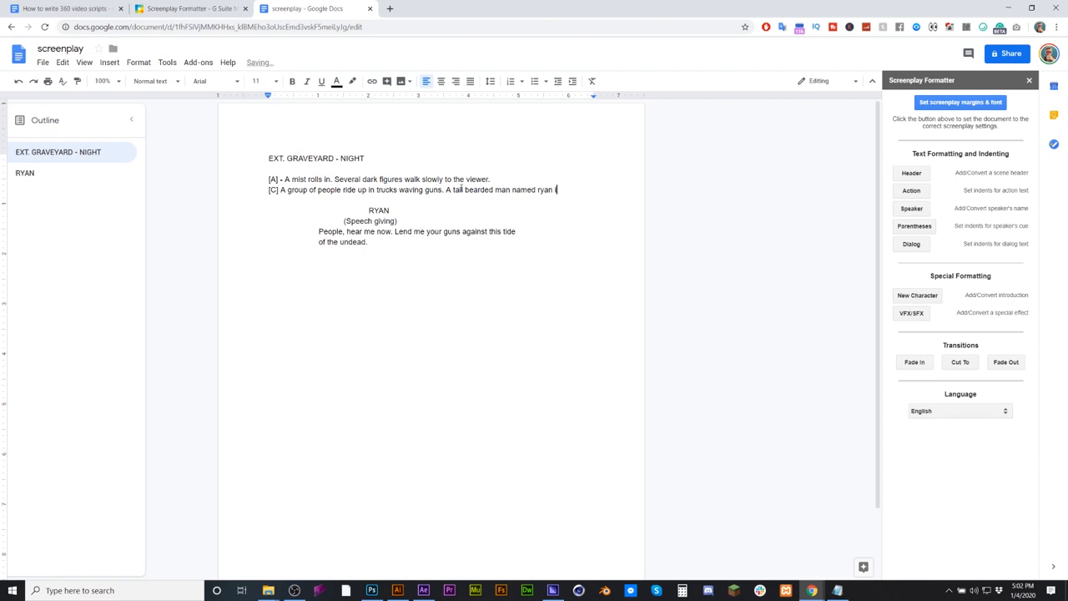
pyautogui.write('in')
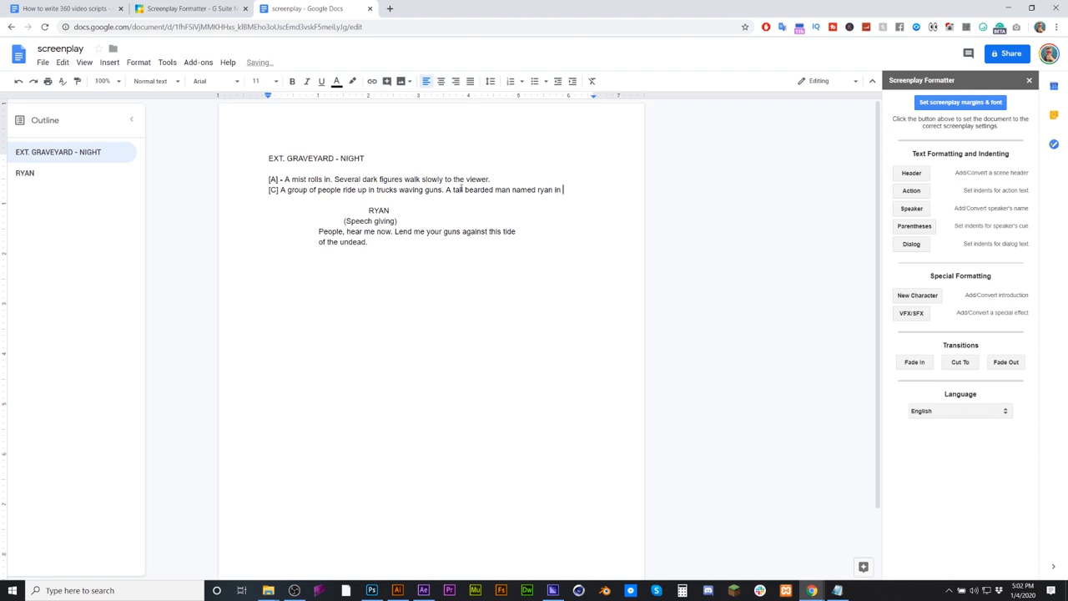
pyautogui.write('standing on')
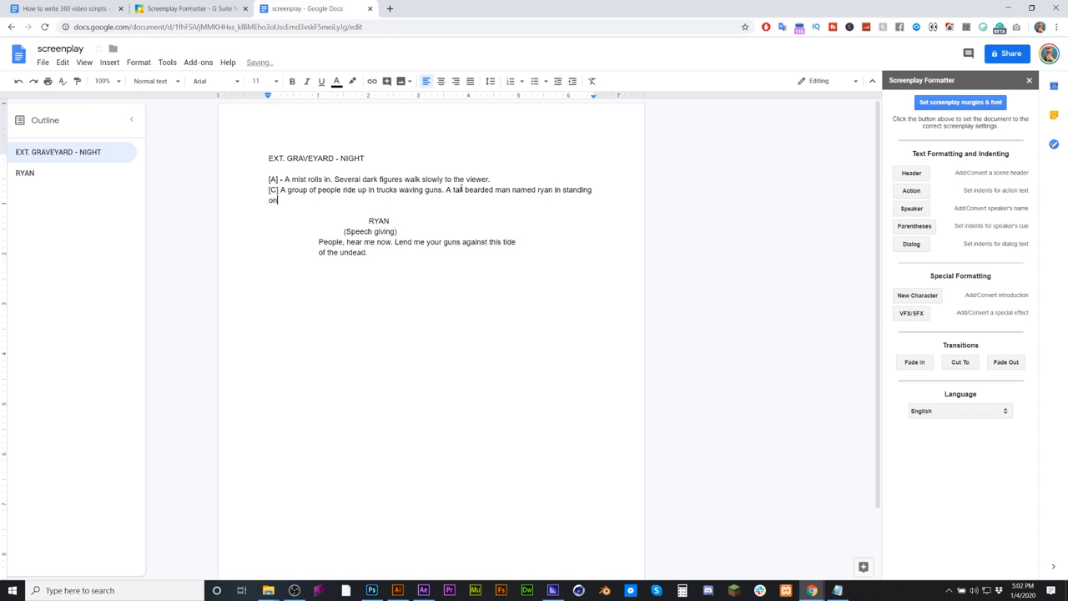
pyautogui.write('the bed of a')
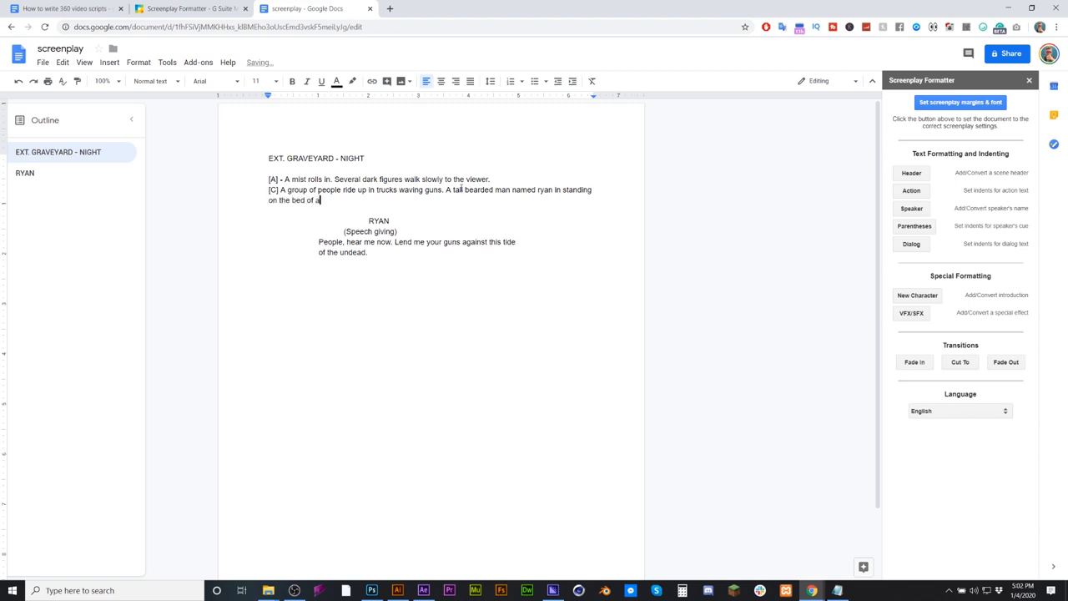
pyautogui.write('red truck')
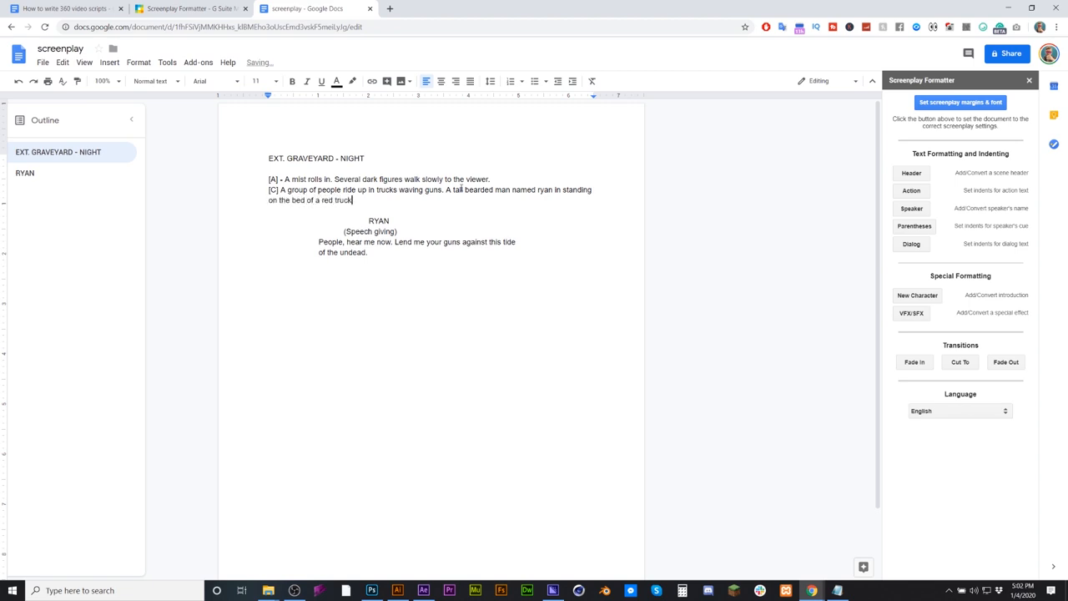
pyautogui.write('.')
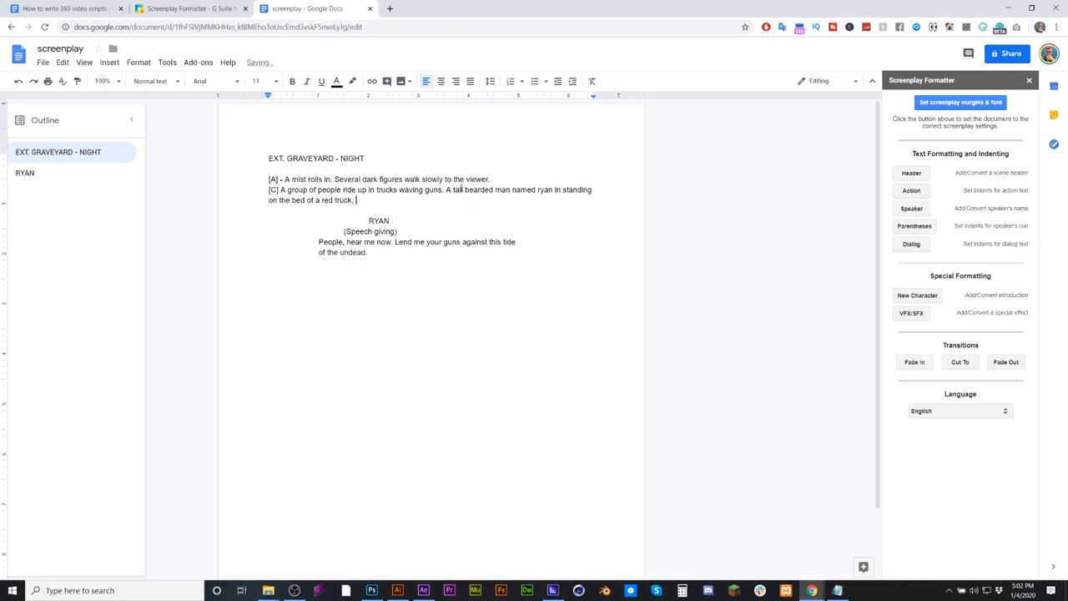
pyautogui.write('holding')
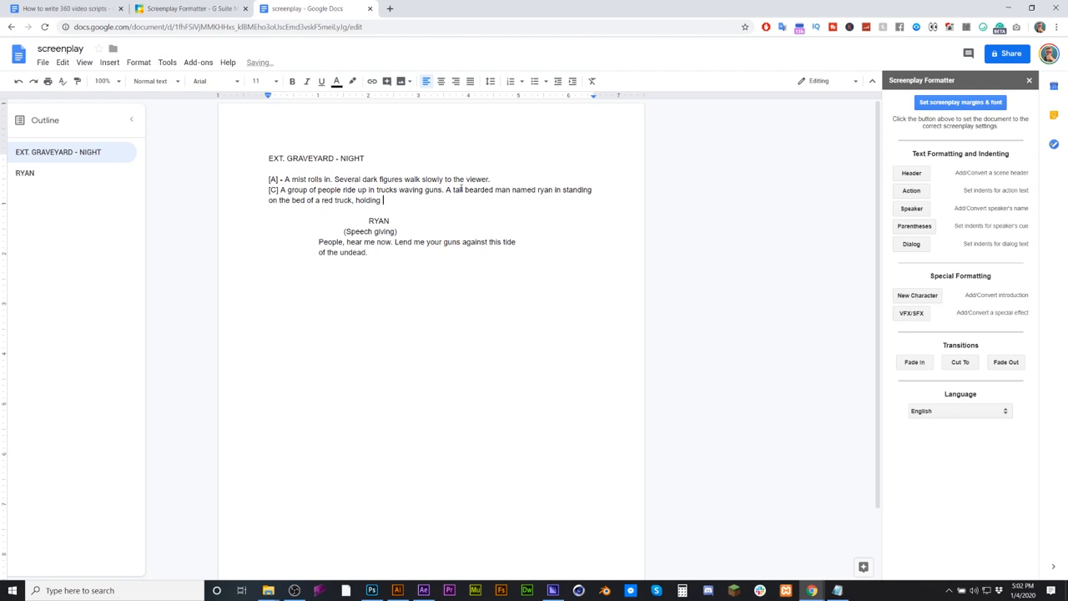
pyautogui.write('a')
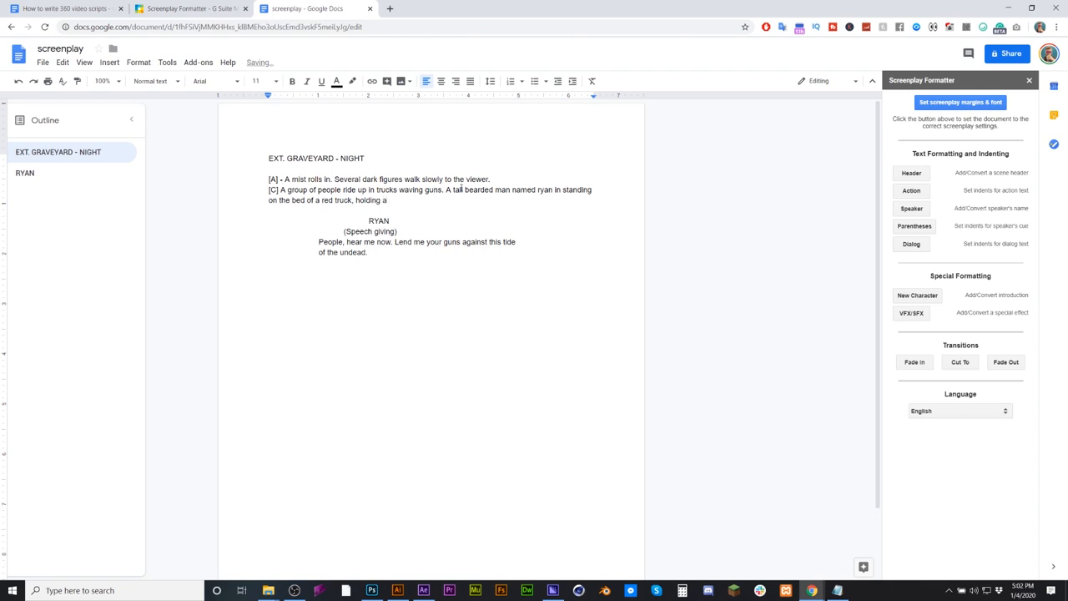
pyautogui.write('shotgun.')
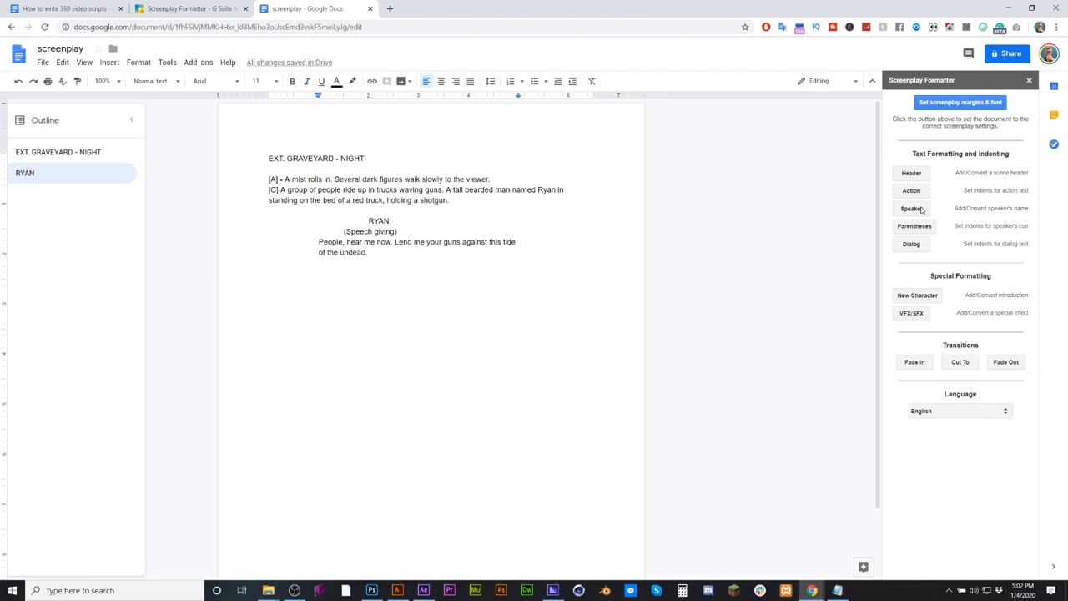
# - Create the speaker ZOMBIE LEADER with the Screenplay Formatter
pyautogui.click(910, 207)
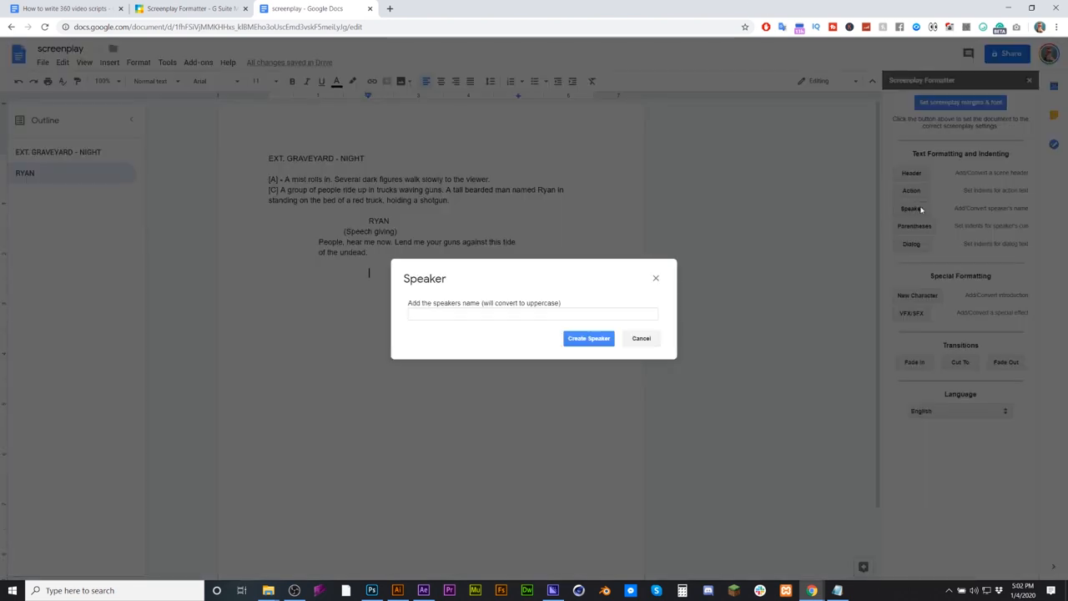
pyautogui.click(532, 314)
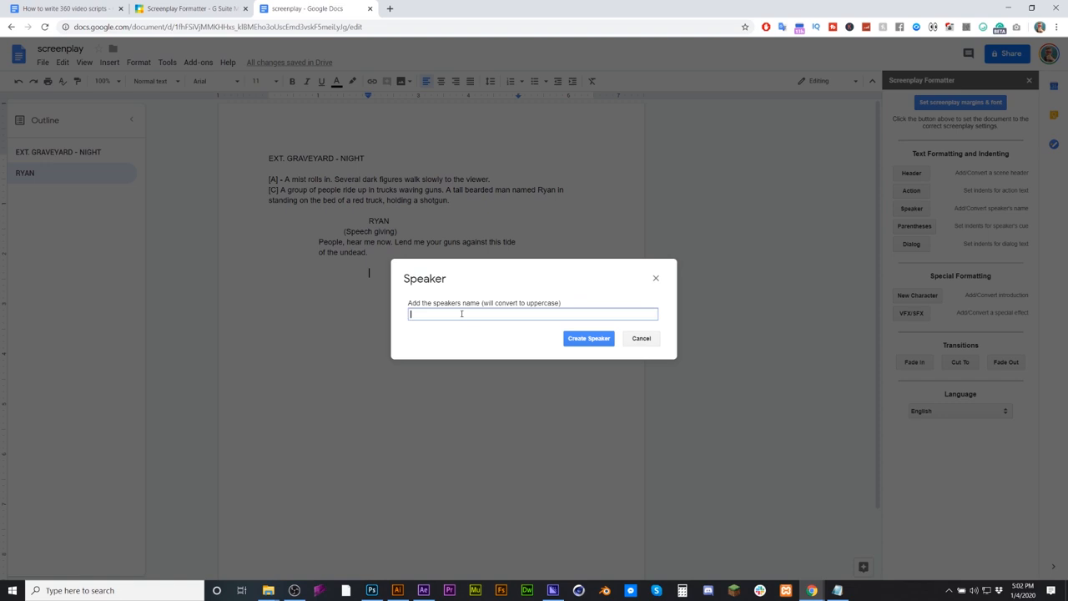
pyautogui.write('Zombie Lead')
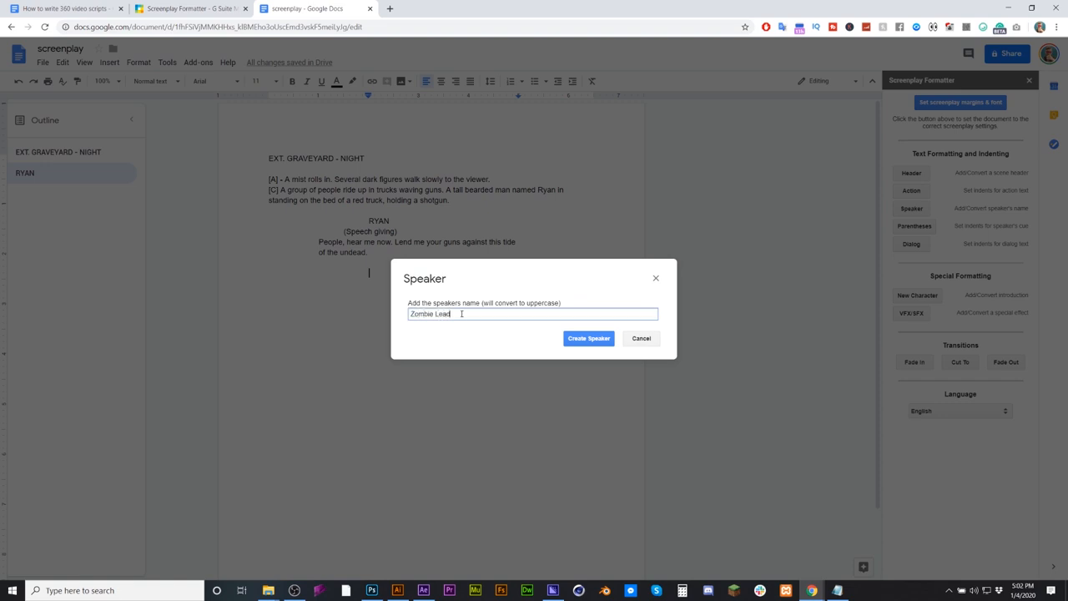
pyautogui.click(588, 338)
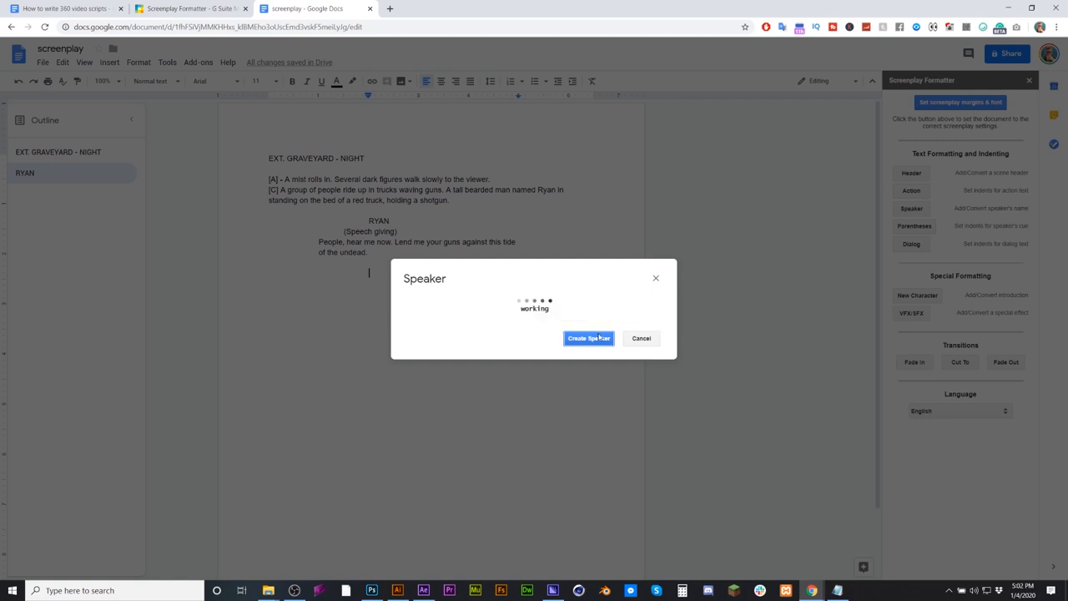
pyautogui.click(588, 338)
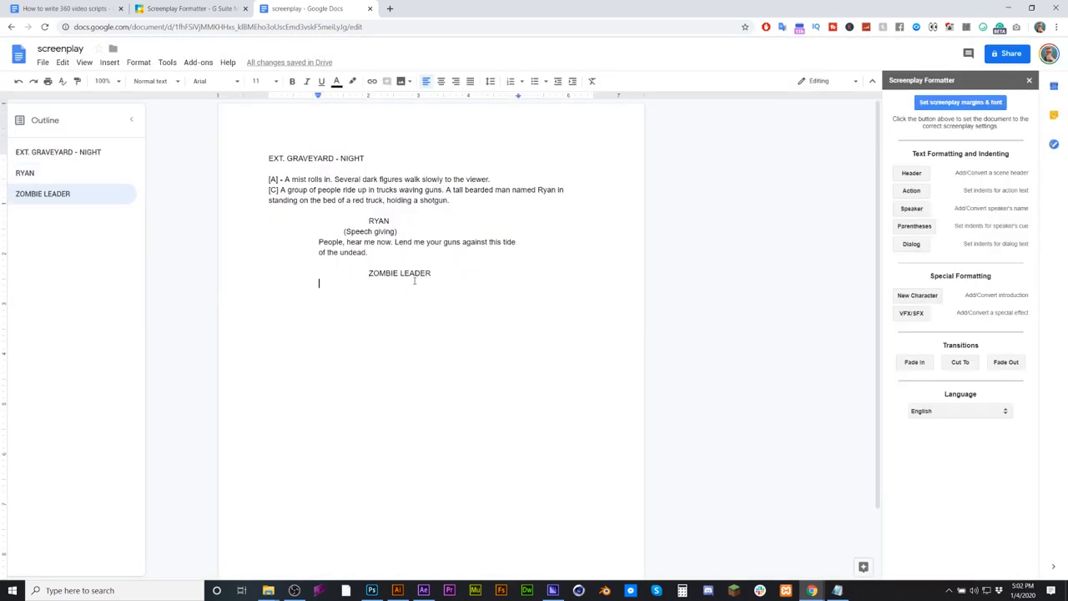
# - Add the parenthetical '(softly and hard to hear)', correcting the spelling of 'softly'
pyautogui.click(913, 226)
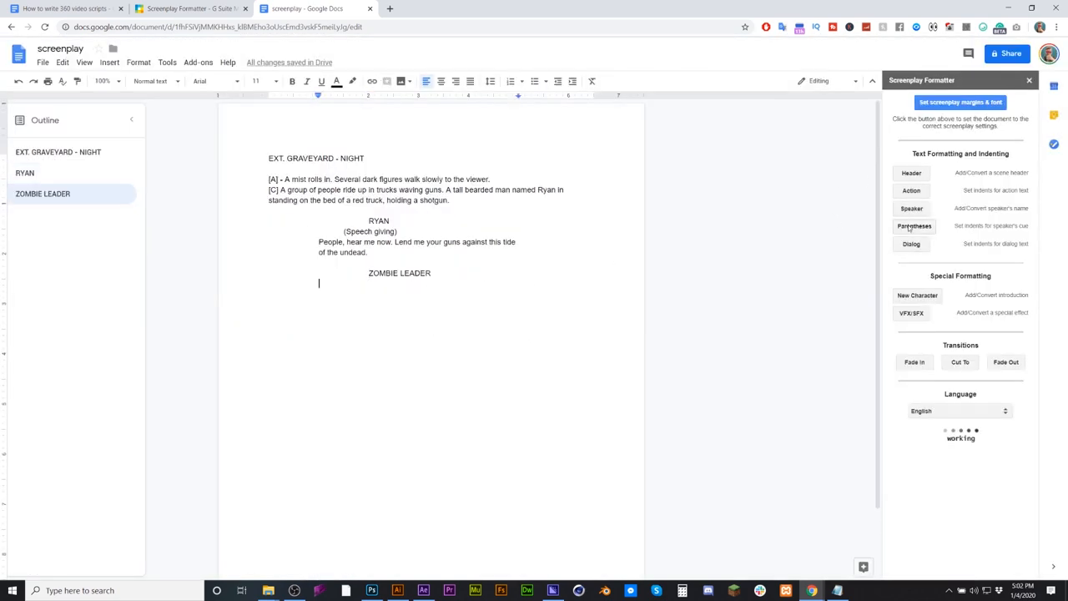
pyautogui.click(914, 226)
pyautogui.write('(slo')
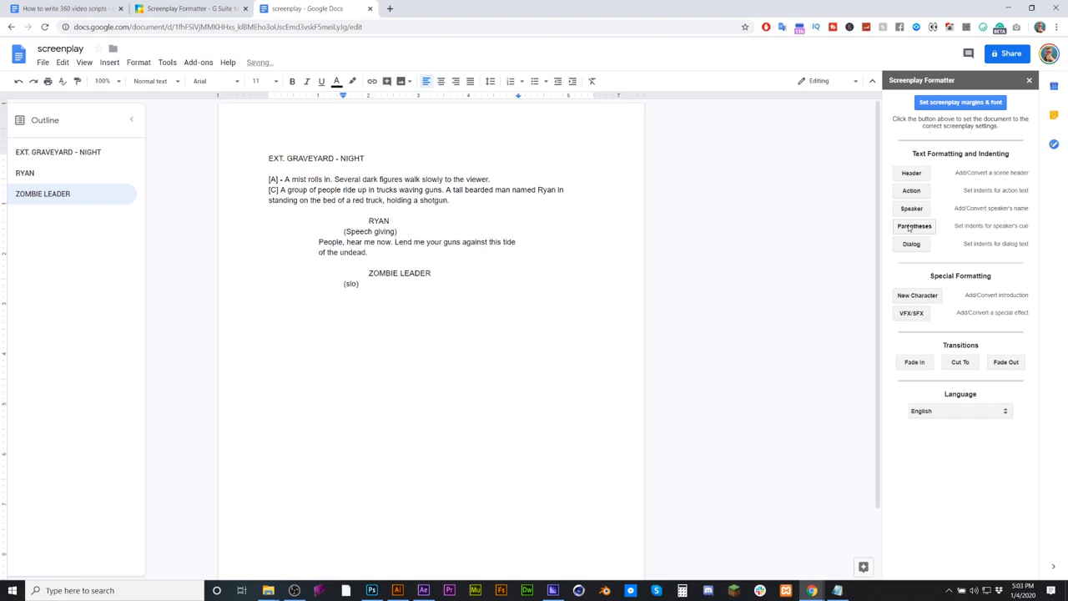
pyautogui.write('tly and')
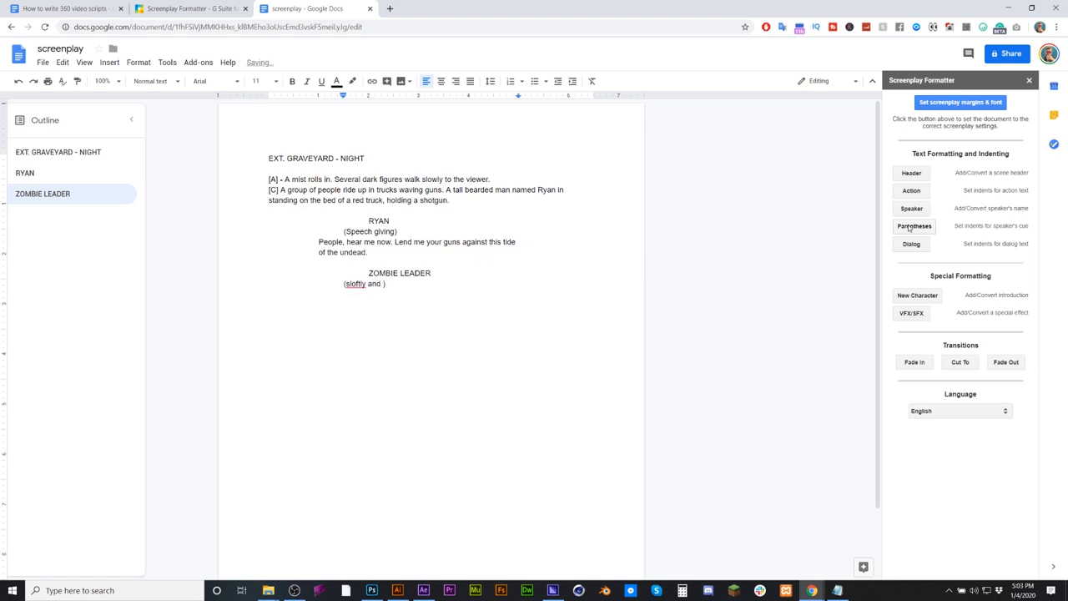
pyautogui.write('hard to h')
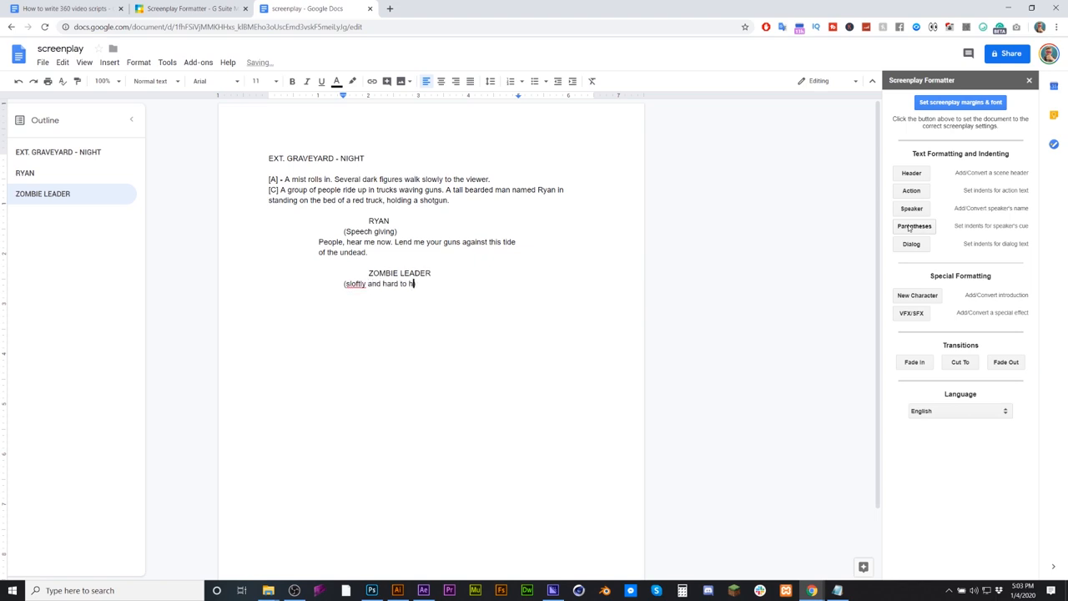
pyautogui.write('ear')
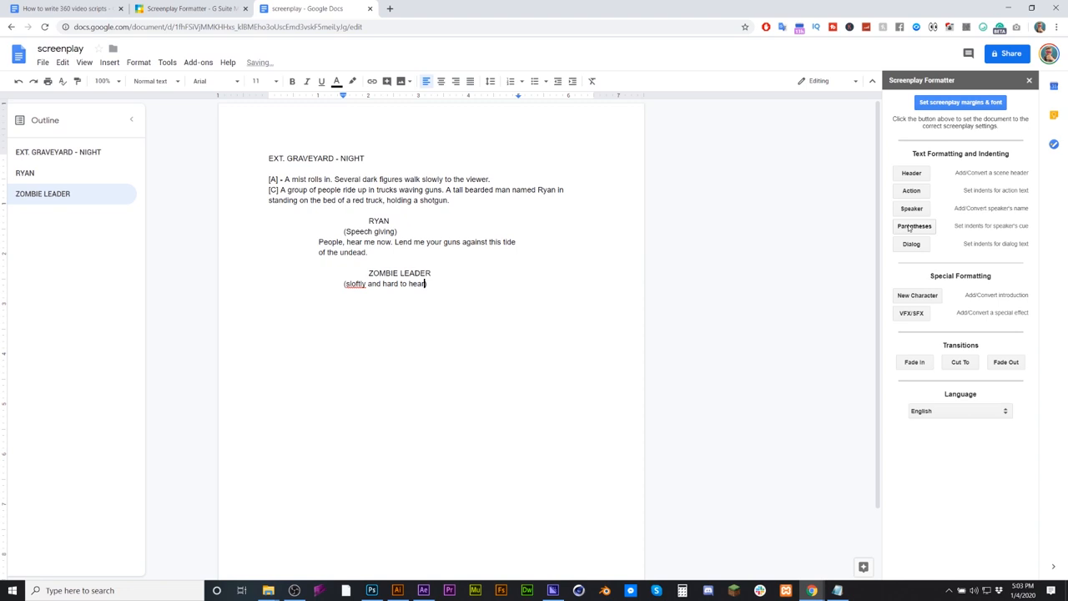
pyautogui.rightClick(355, 283)
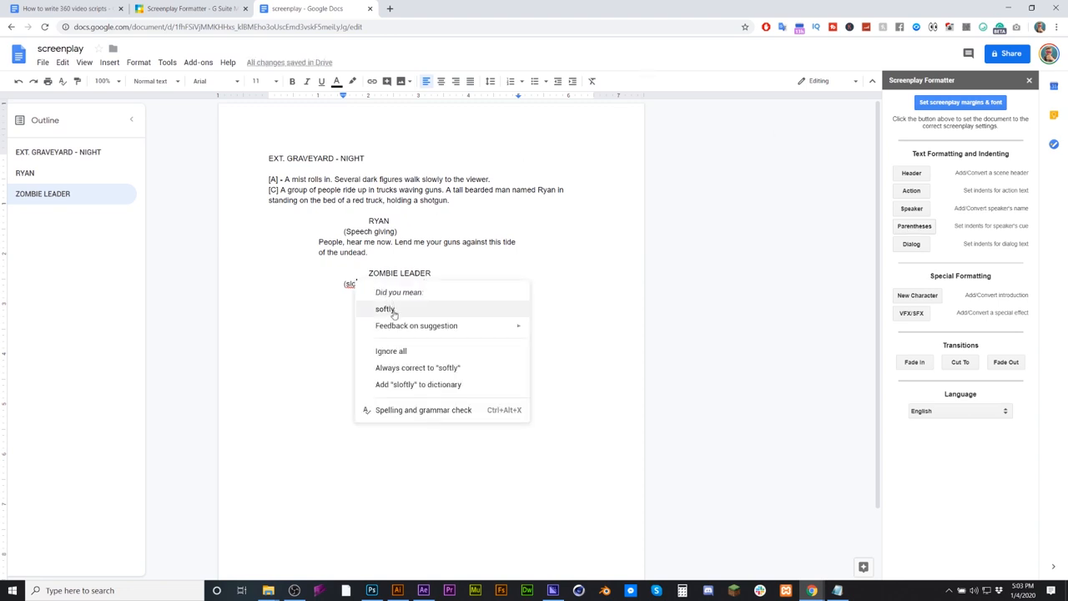
pyautogui.click(384, 308)
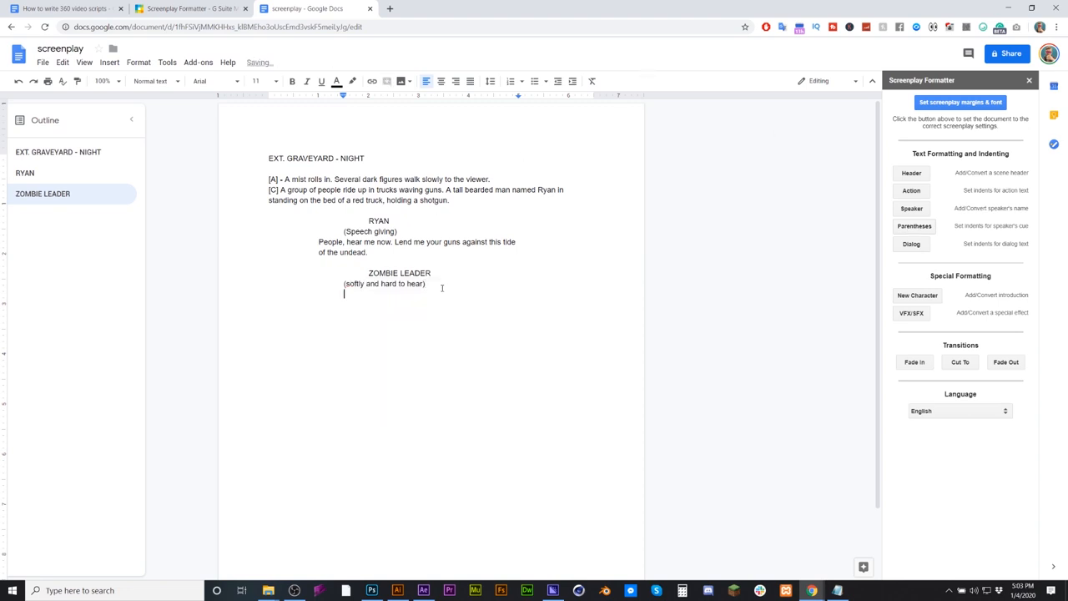
# - Add the zombie's dialogue 'Agreghhhshsffff. Dead man coming.' and start a new line
pyautogui.click(910, 243)
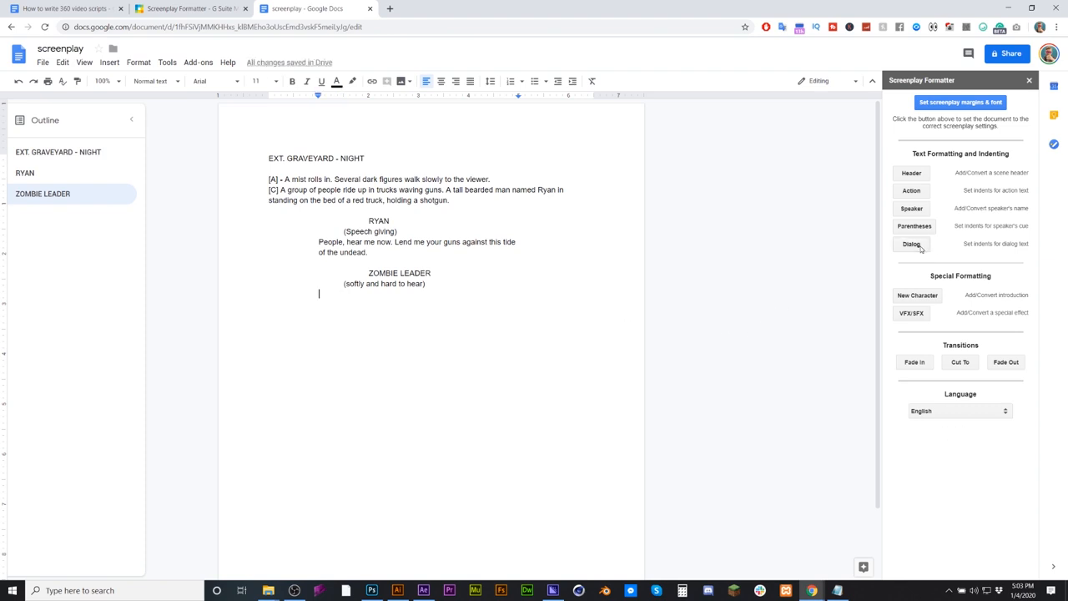
pyautogui.write('agj')
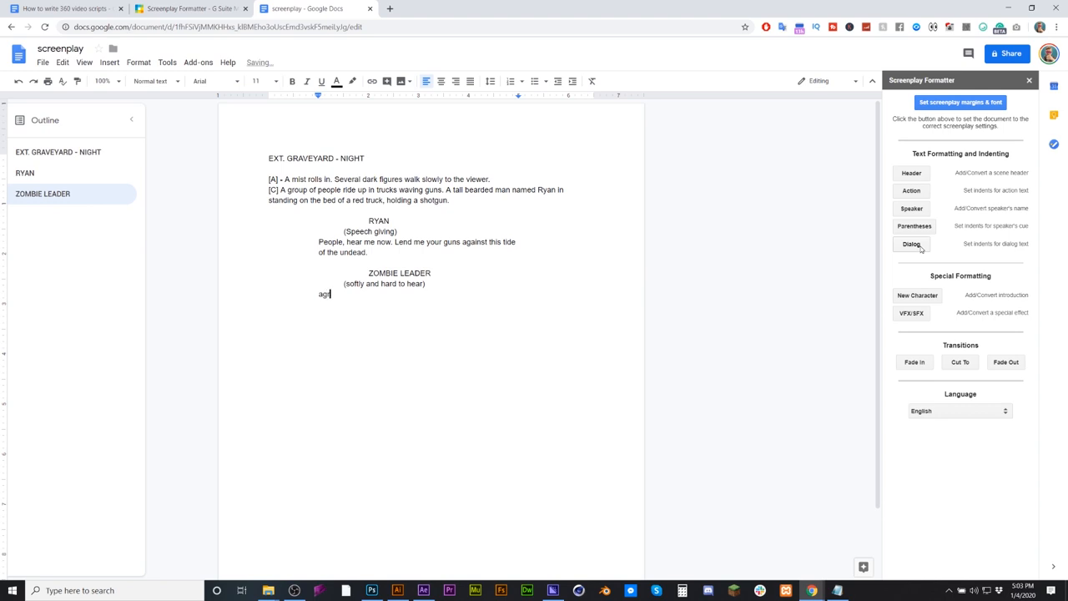
pyautogui.write('reghhhshsffff.')
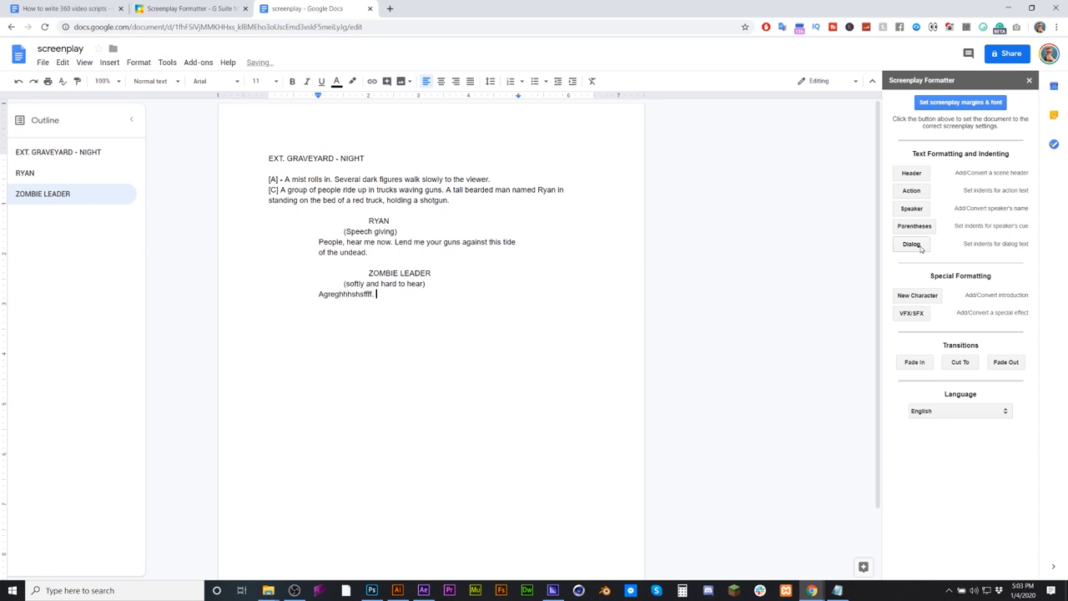
pyautogui.write('Dead m')
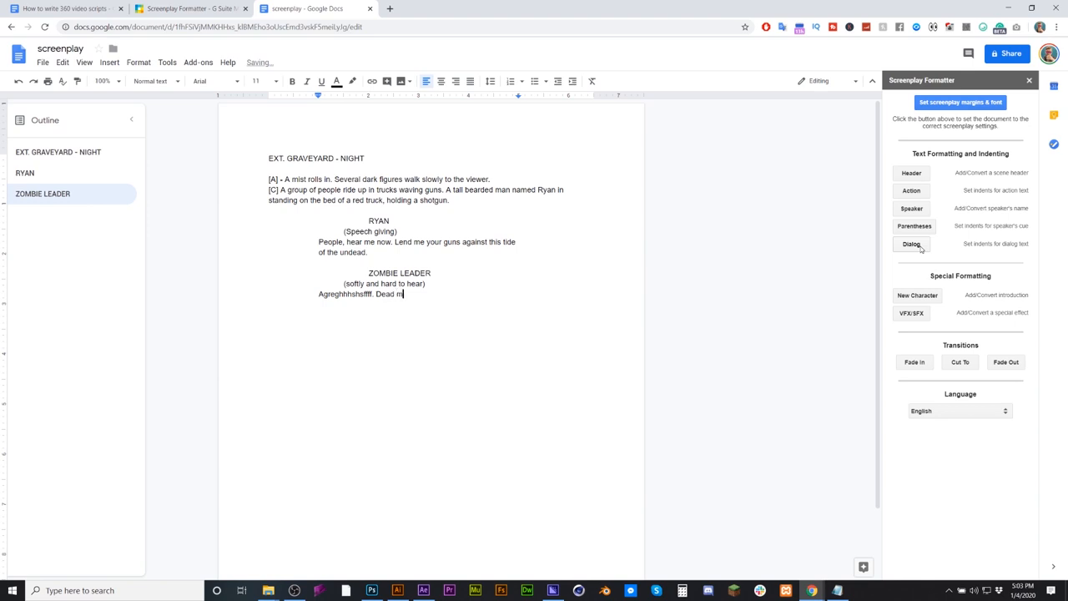
pyautogui.write('an coming')
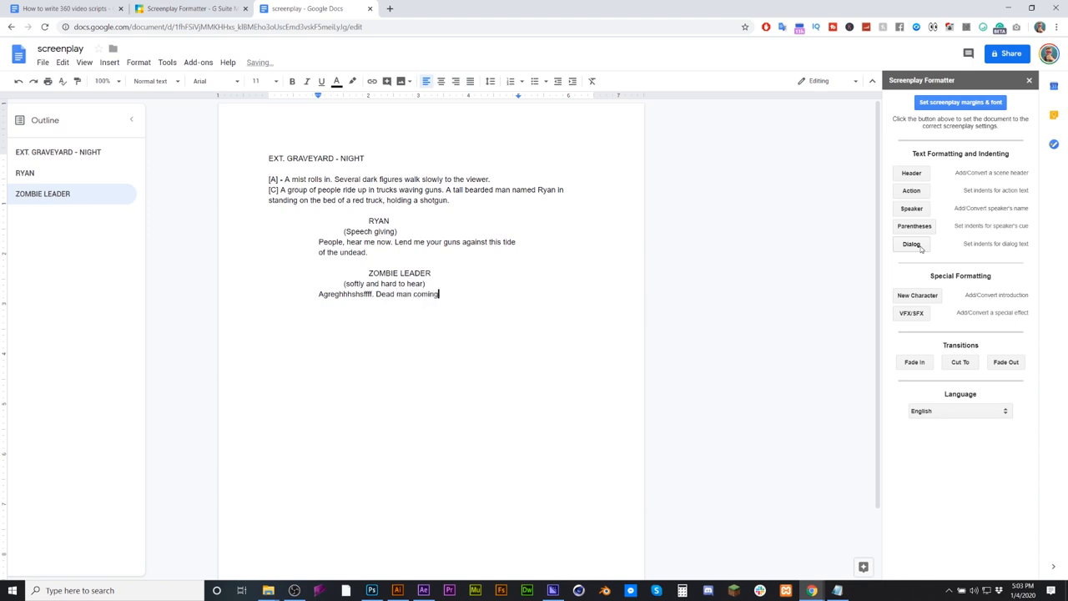
pyautogui.press('enter')
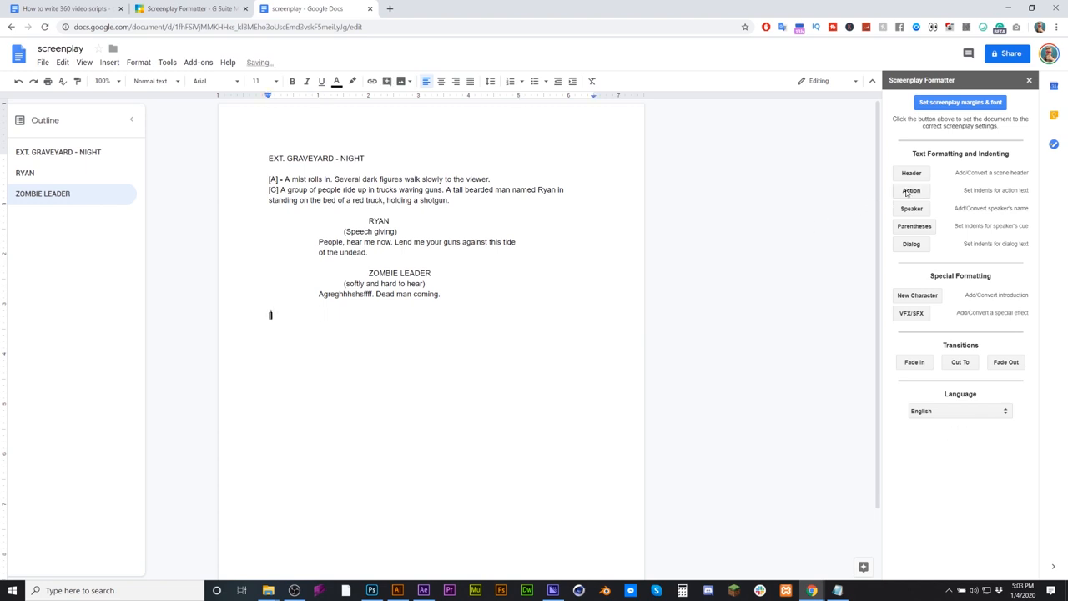
# - Write action [B]: 'A large bomb falls from the sky with a large flash of light.'
pyautogui.write('[B] -')
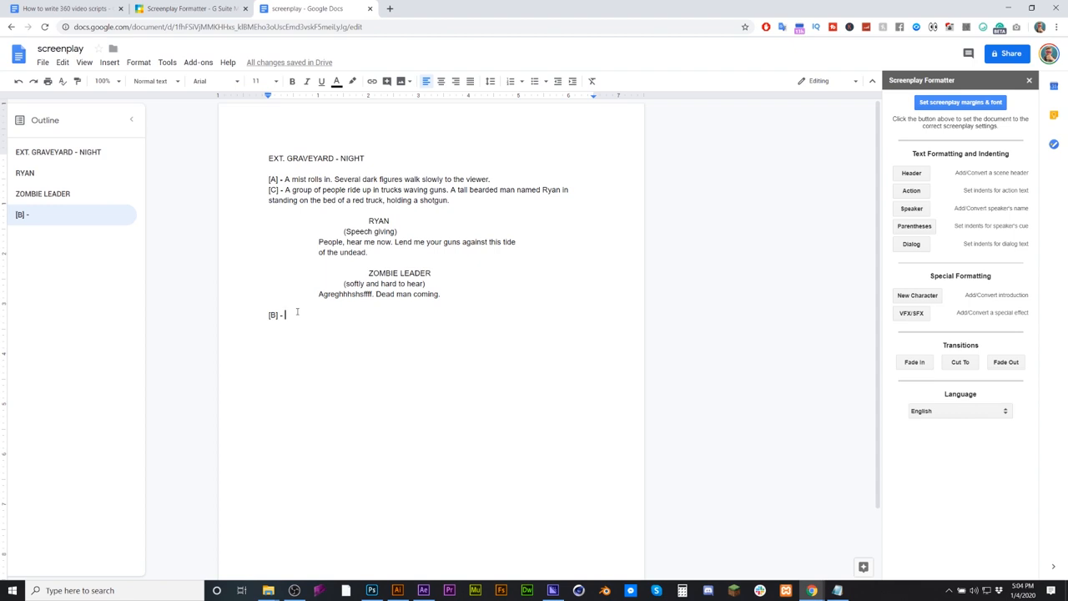
pyautogui.write('A')
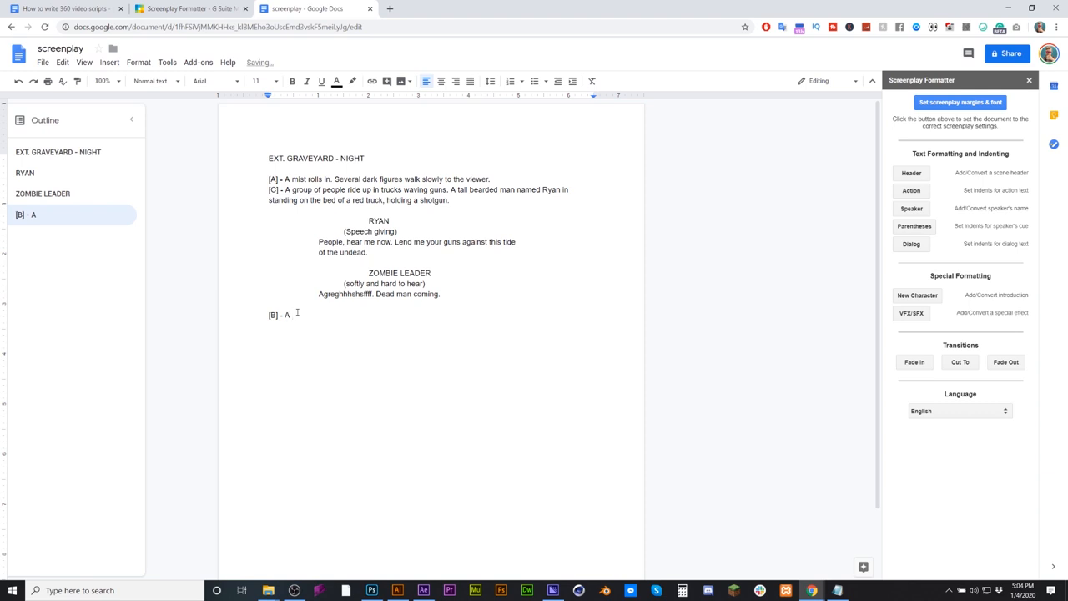
pyautogui.write('large')
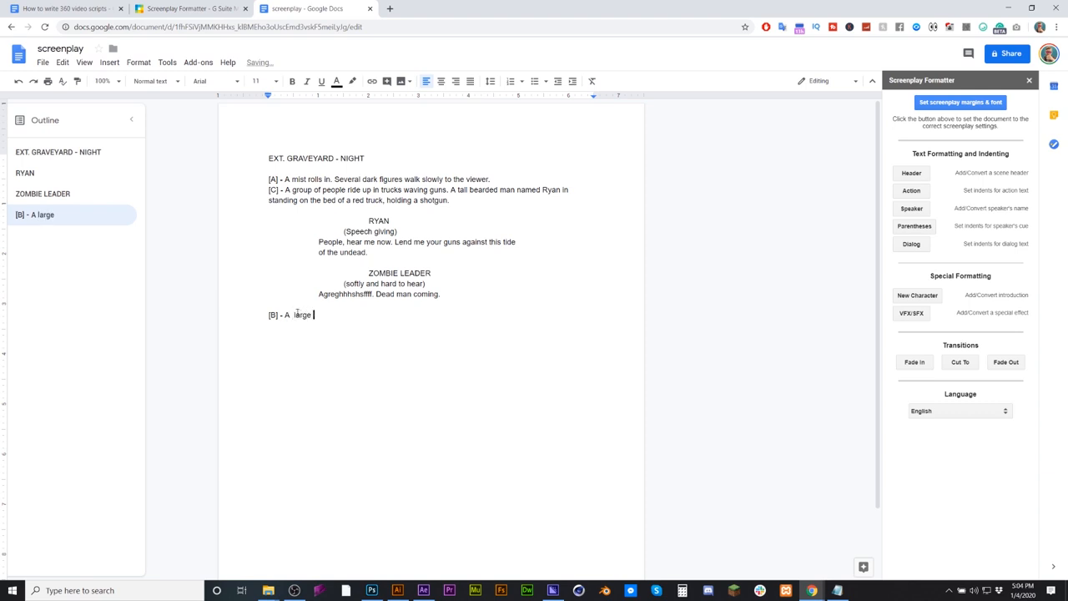
pyautogui.write('bomb')
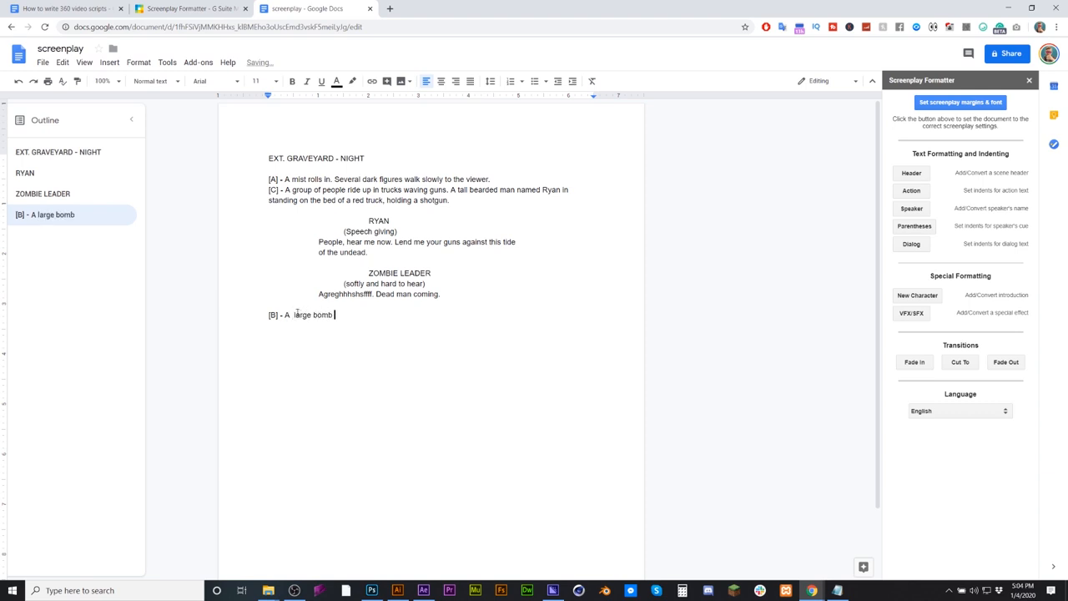
pyautogui.write('falls')
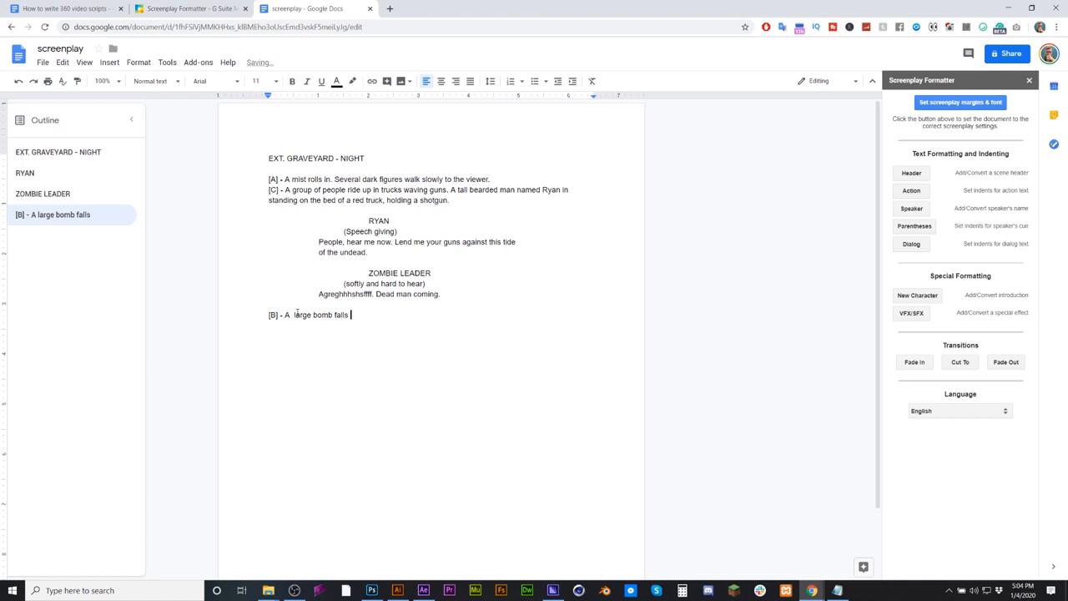
pyautogui.write('from the sk')
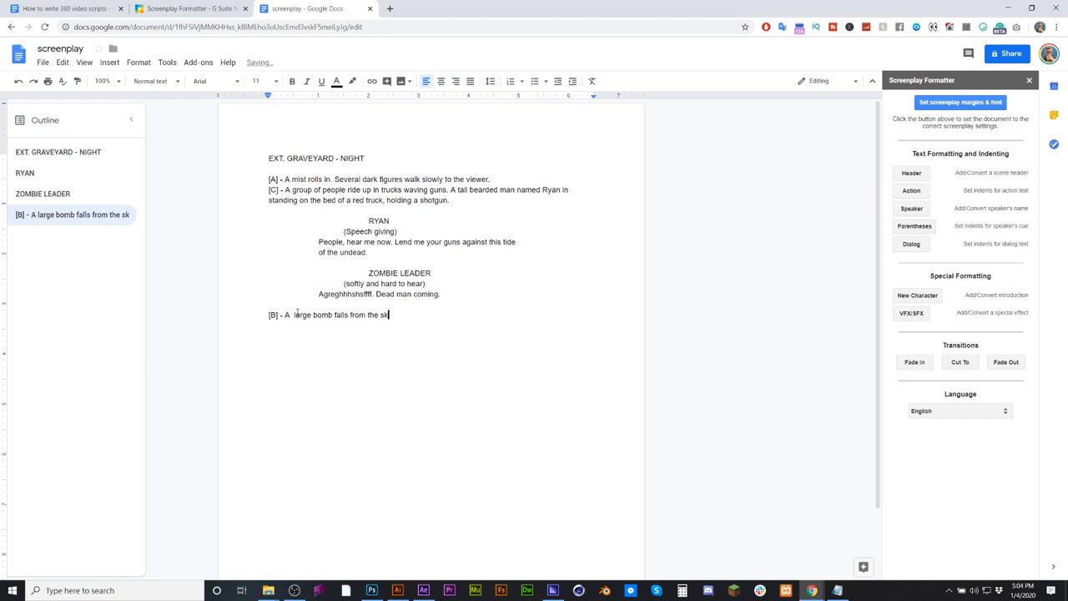
pyautogui.write('y')
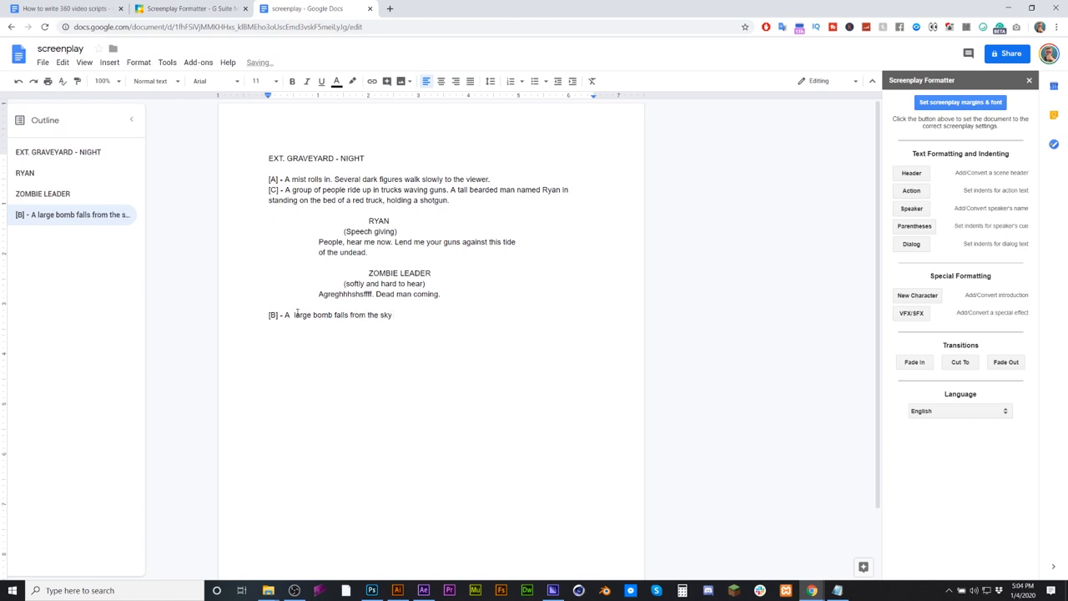
pyautogui.write('with a larg flash of light')
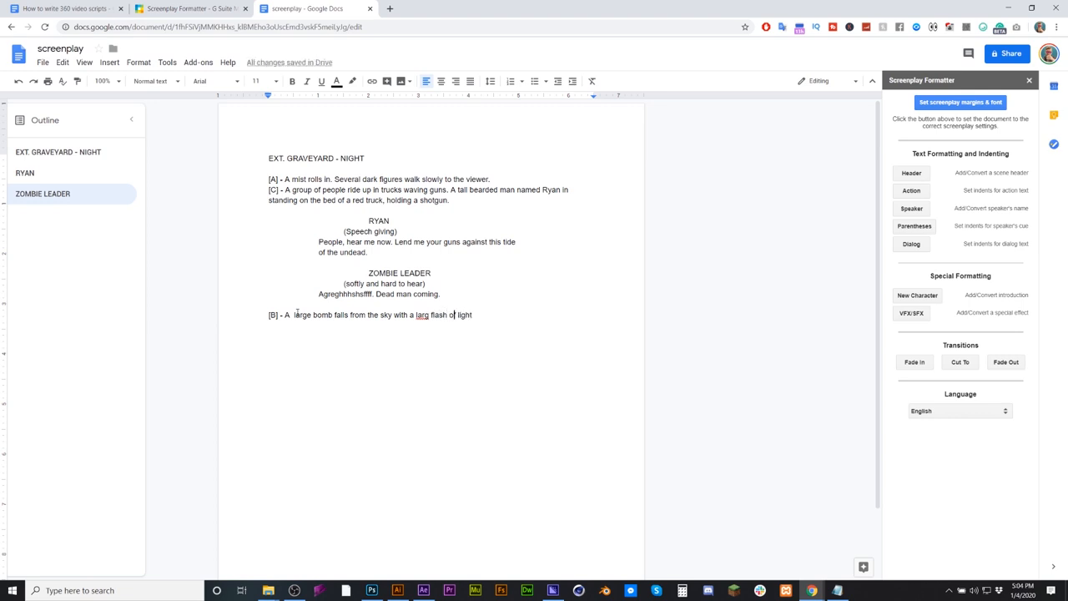
pyautogui.write('e')
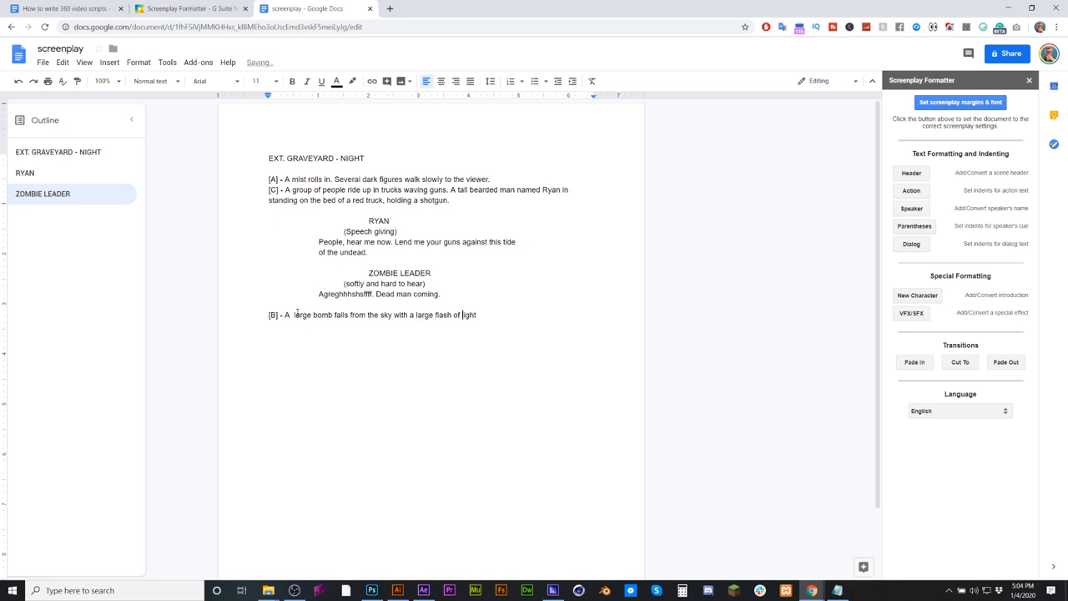
pyautogui.press('enter')
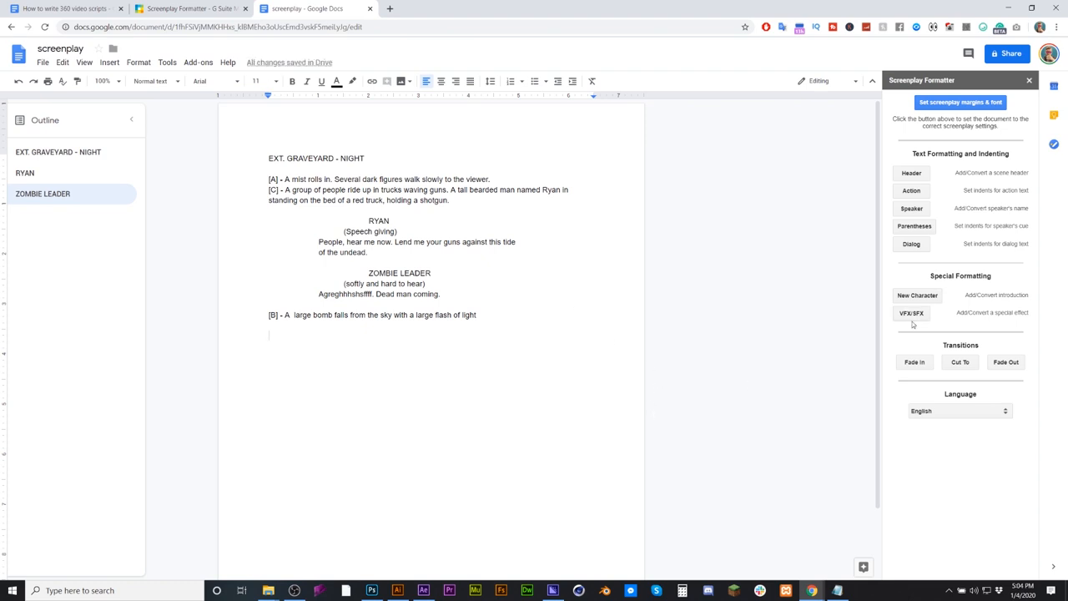
# - Insert the special-effect line 'SFX - WHISTLE OF A BOMB DROPPED' below the bomb action
pyautogui.click(911, 312)
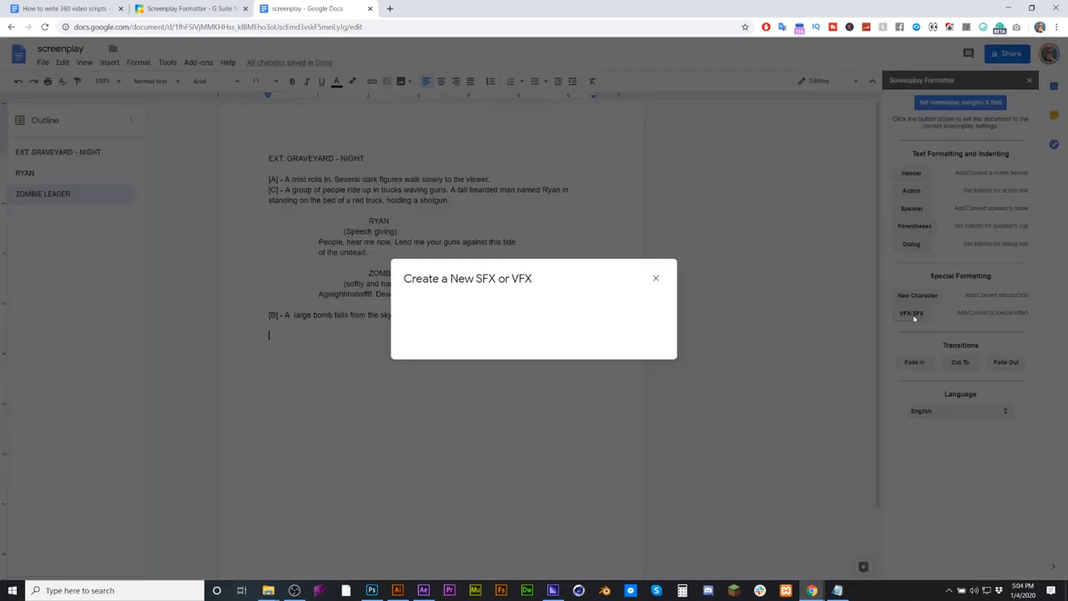
pyautogui.click(910, 313)
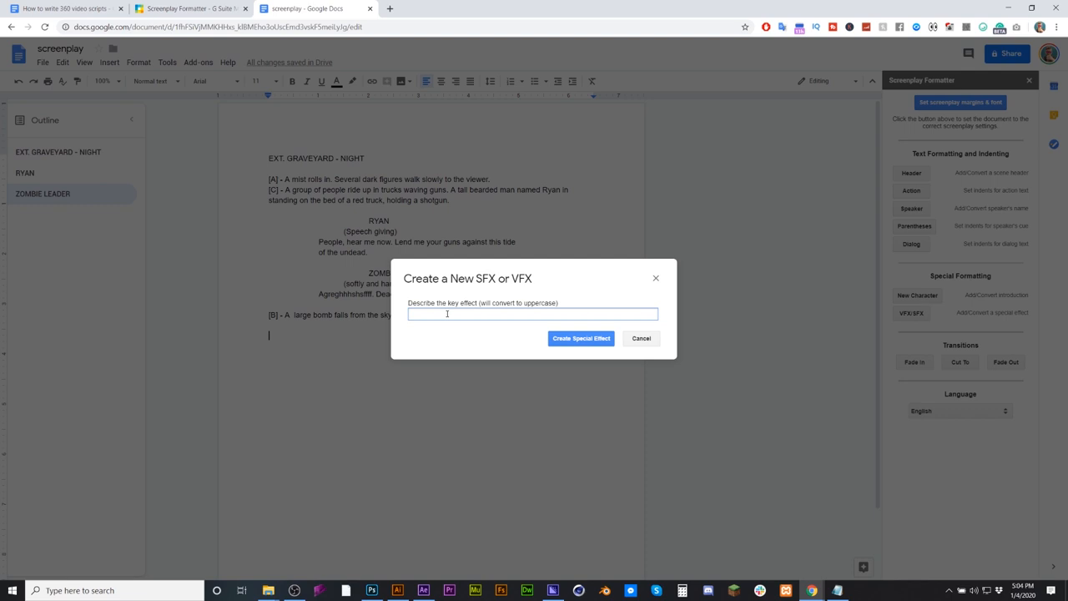
pyautogui.write('SFX -')
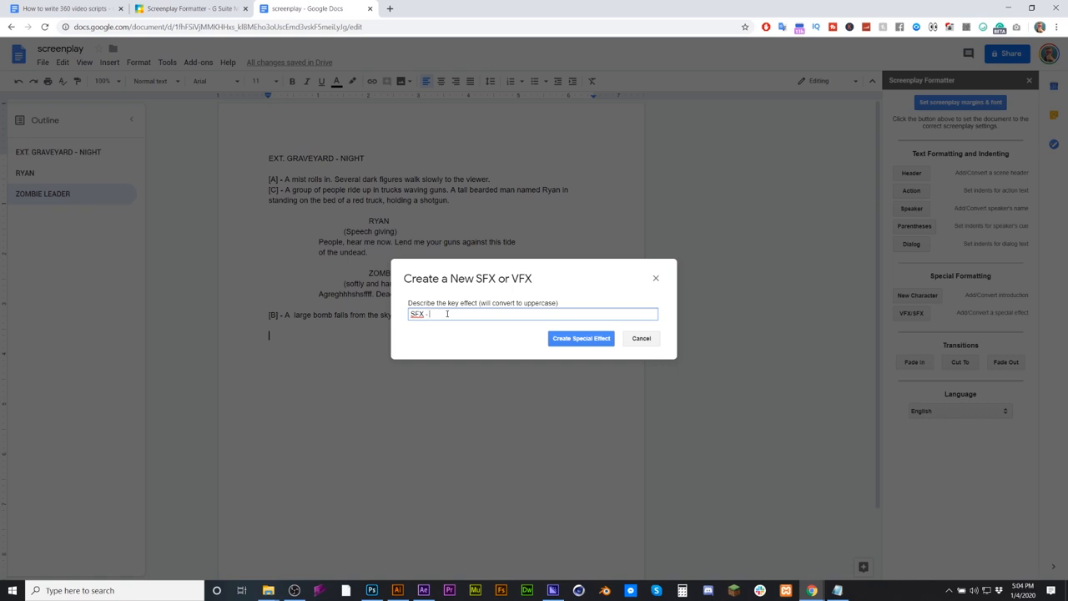
pyautogui.write('wri')
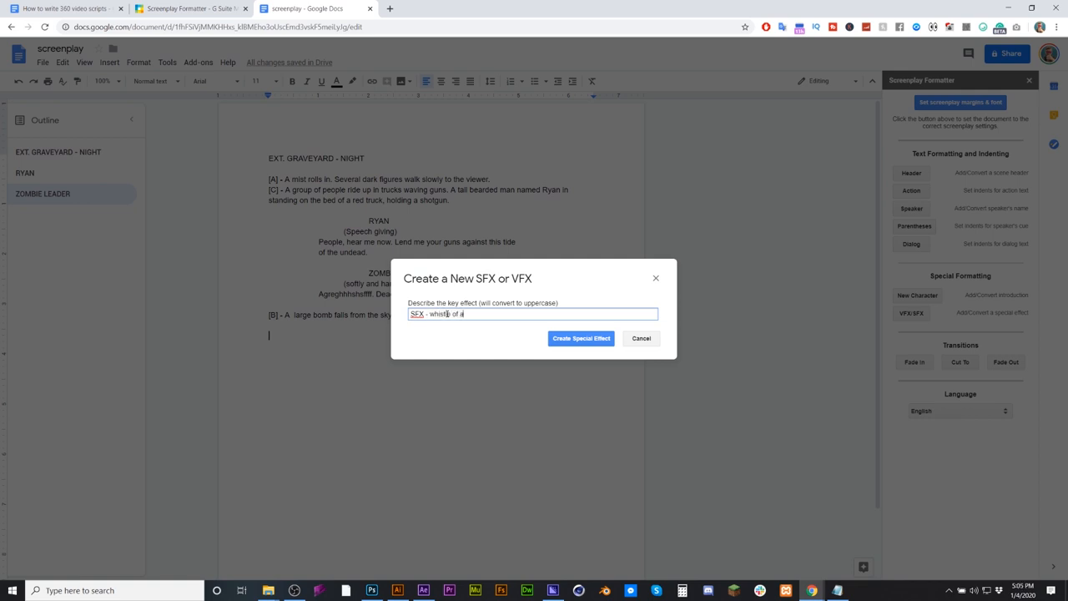
pyautogui.write('bomb d')
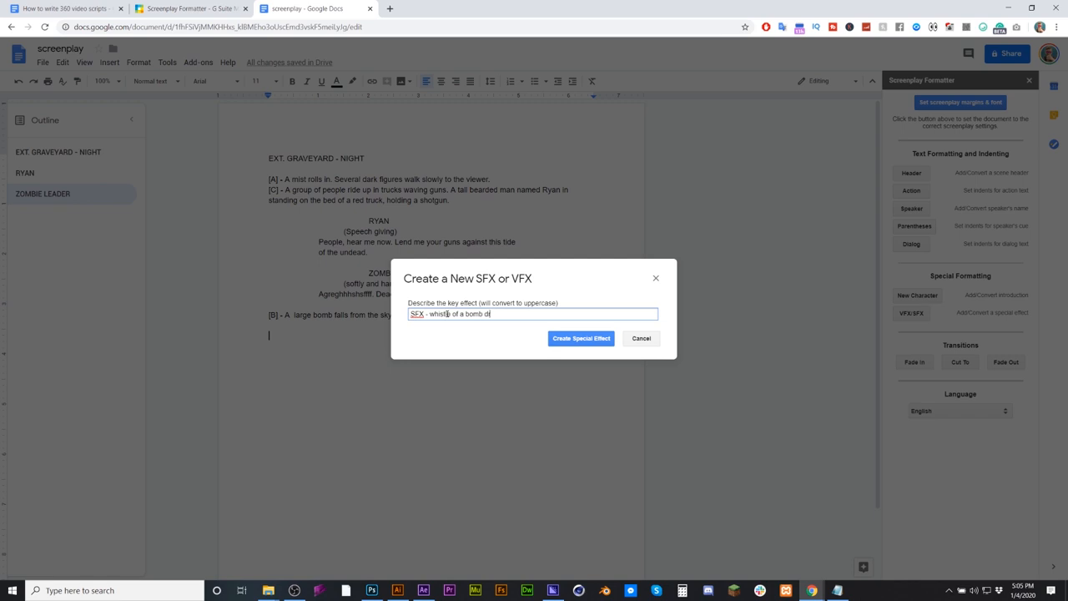
pyautogui.write('ropped')
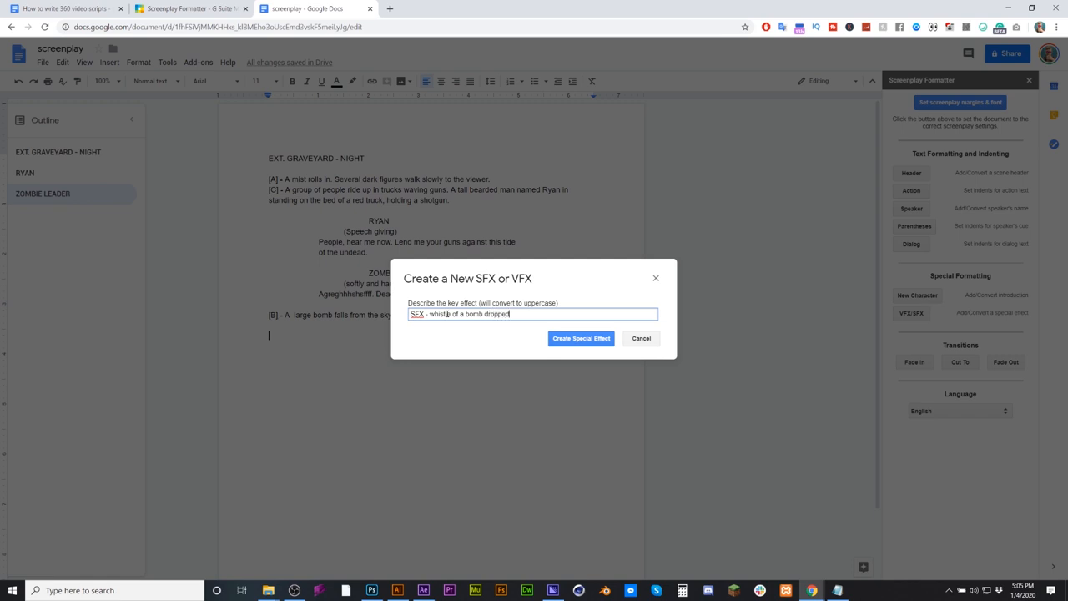
pyautogui.click(580, 338)
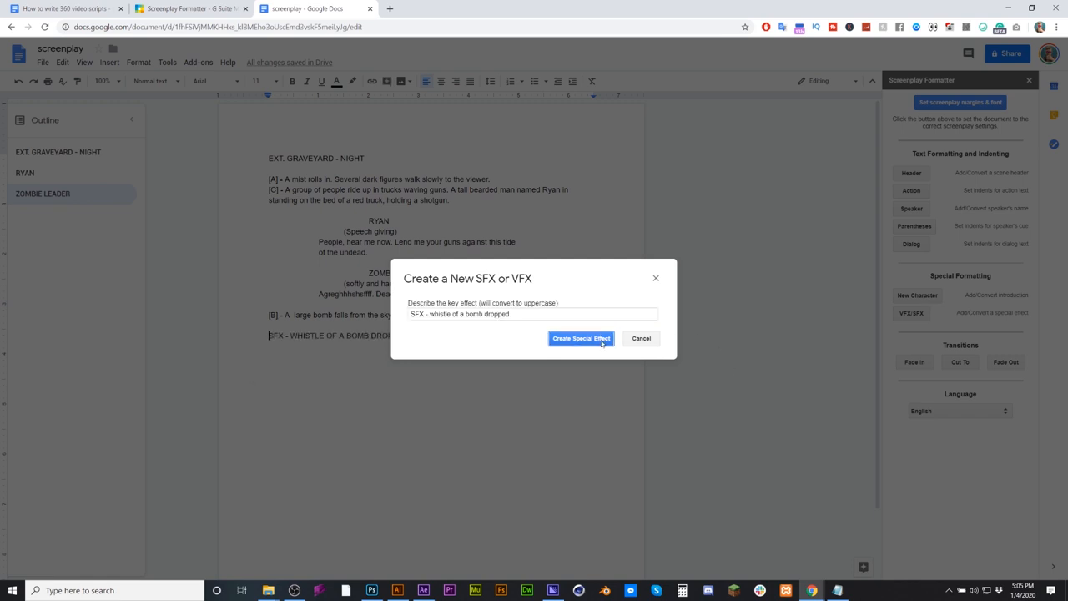
pyautogui.click(580, 338)
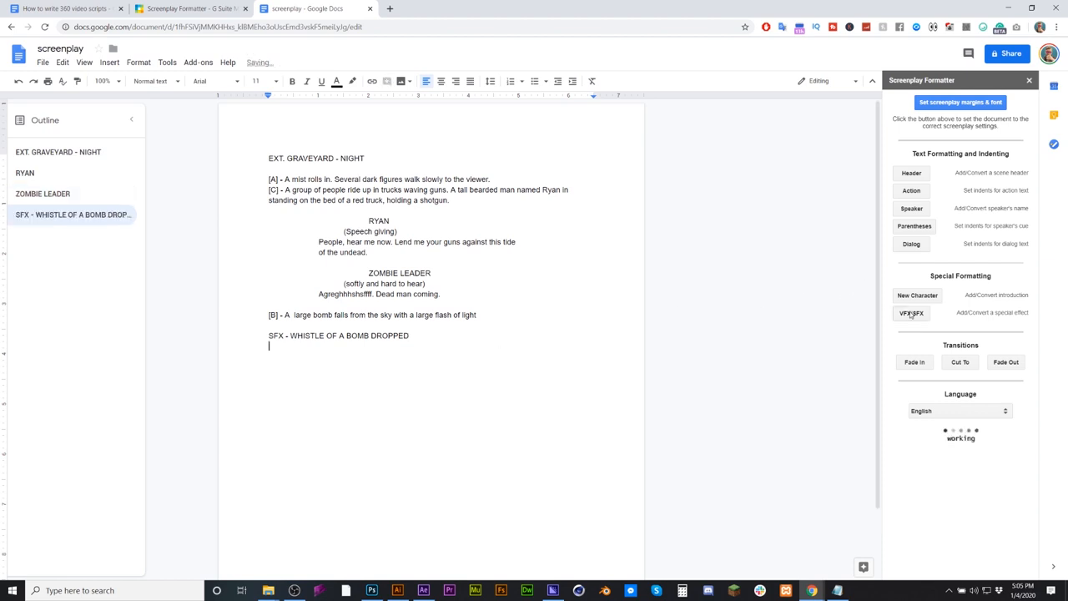
# - Insert the effect line 'VFX - LARGE FLASH AND EXPLOSION' under the SFX line
pyautogui.click(910, 312)
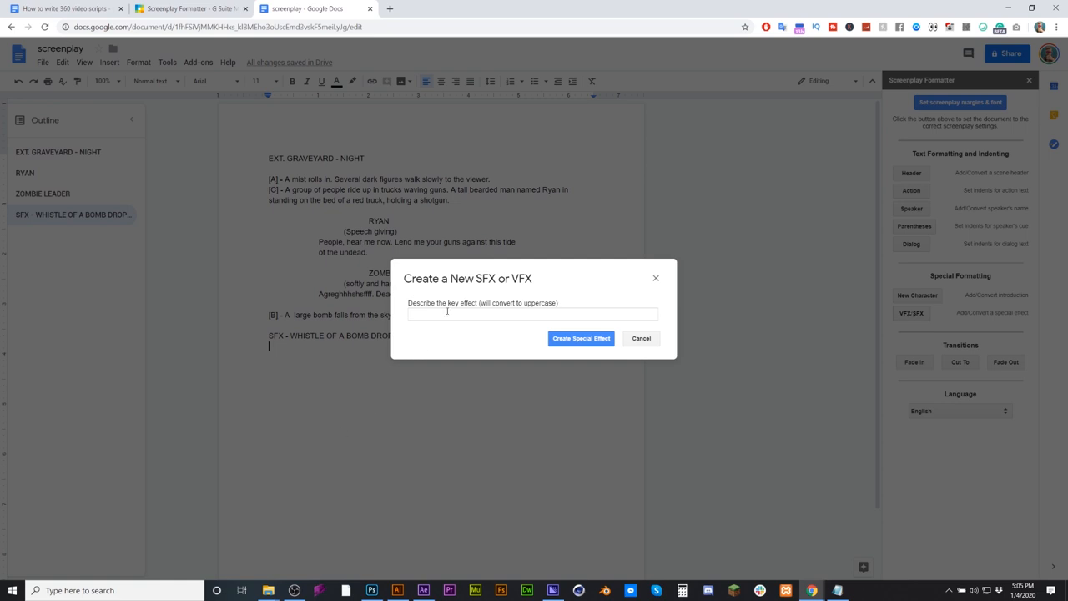
pyautogui.write('VFX')
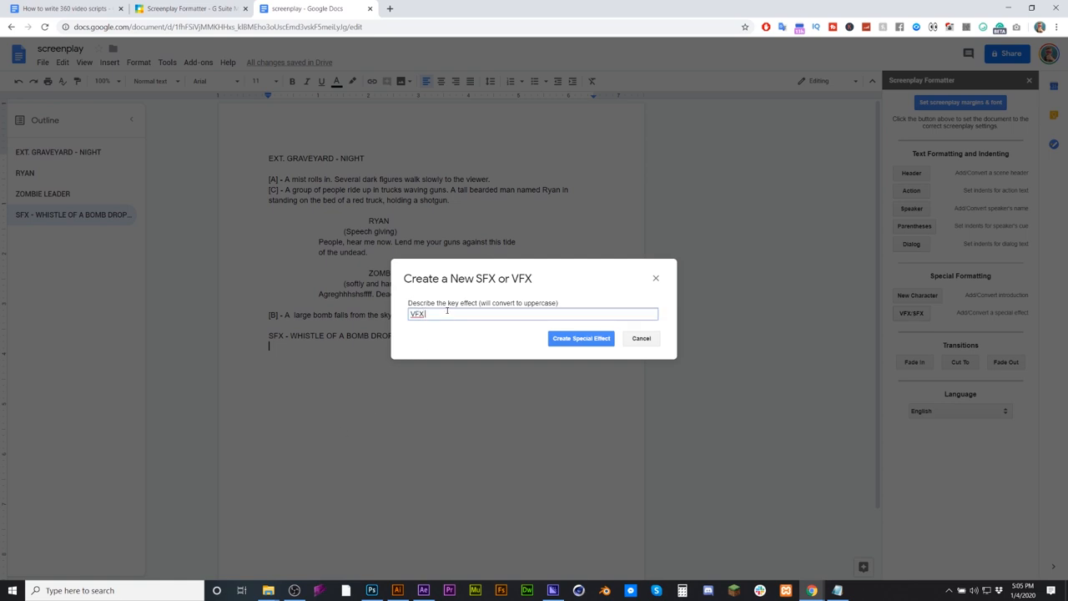
pyautogui.write('-')
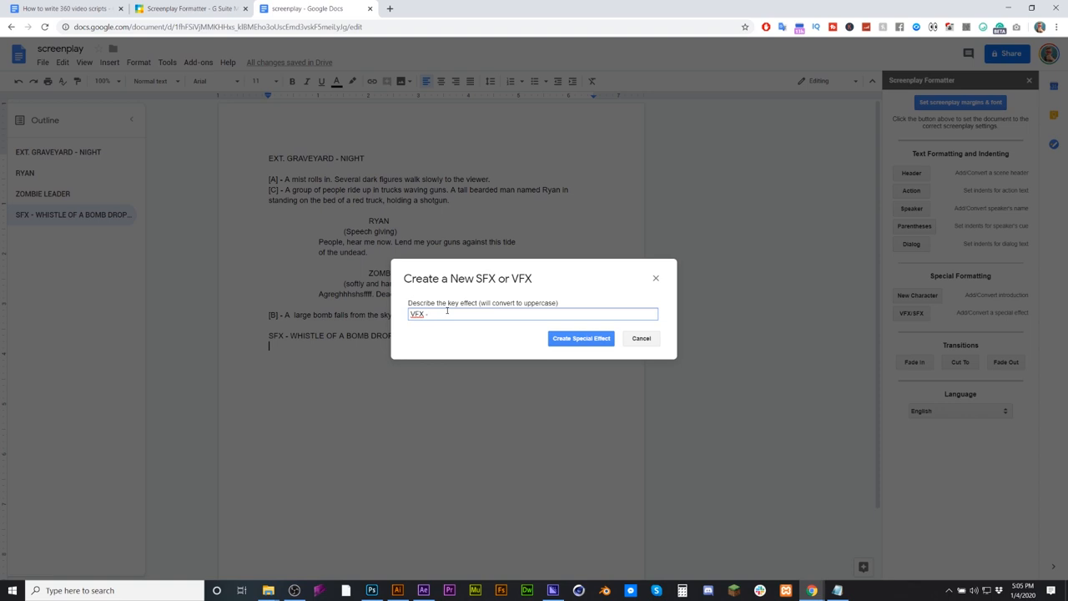
pyautogui.write('large')
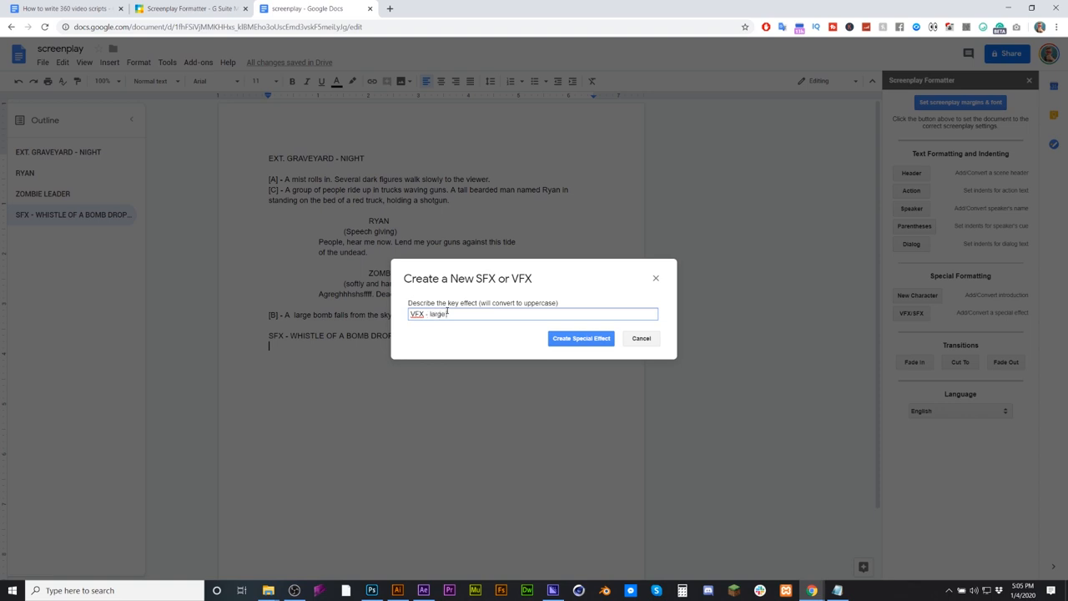
pyautogui.write('flash and a')
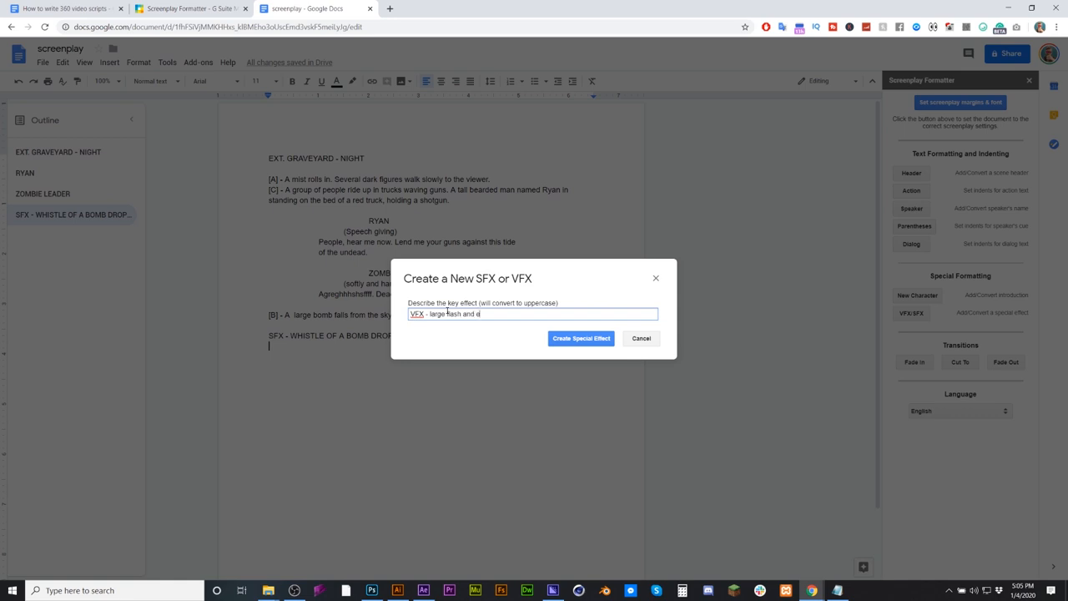
pyautogui.click(581, 338)
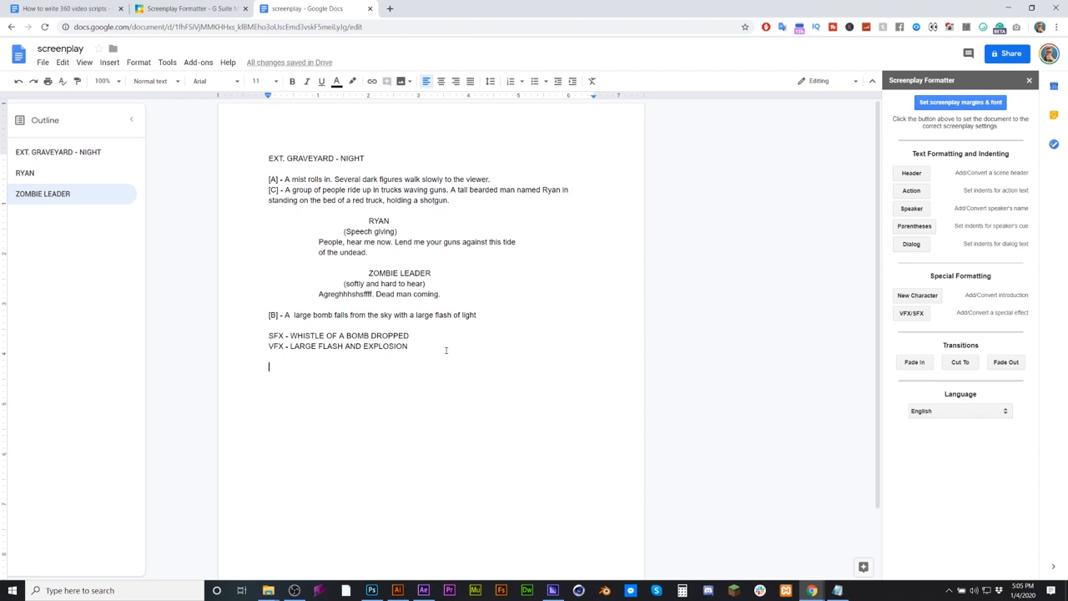
pyautogui.moveTo(885, 387)
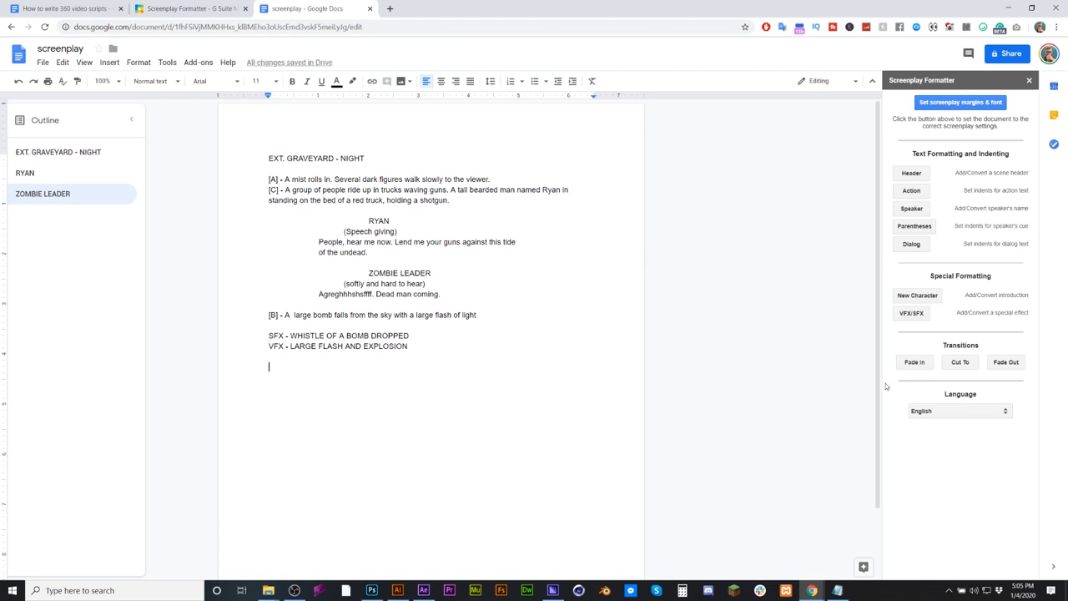
# - Add a CUT TO: transition reading 'hand on map with a figure putting a pin in'
pyautogui.click(959, 361)
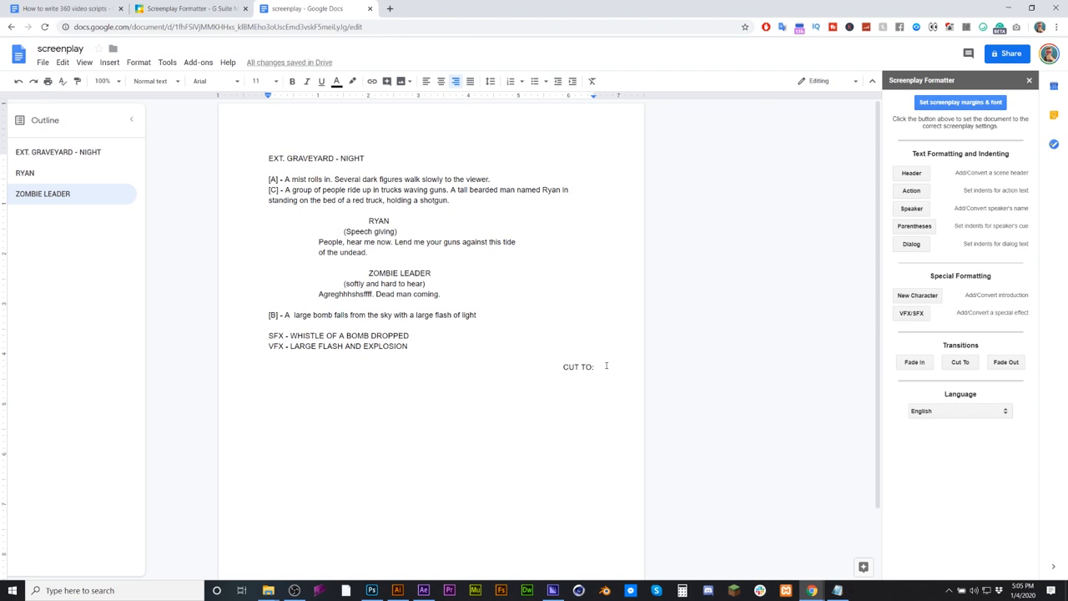
pyautogui.write('hand on')
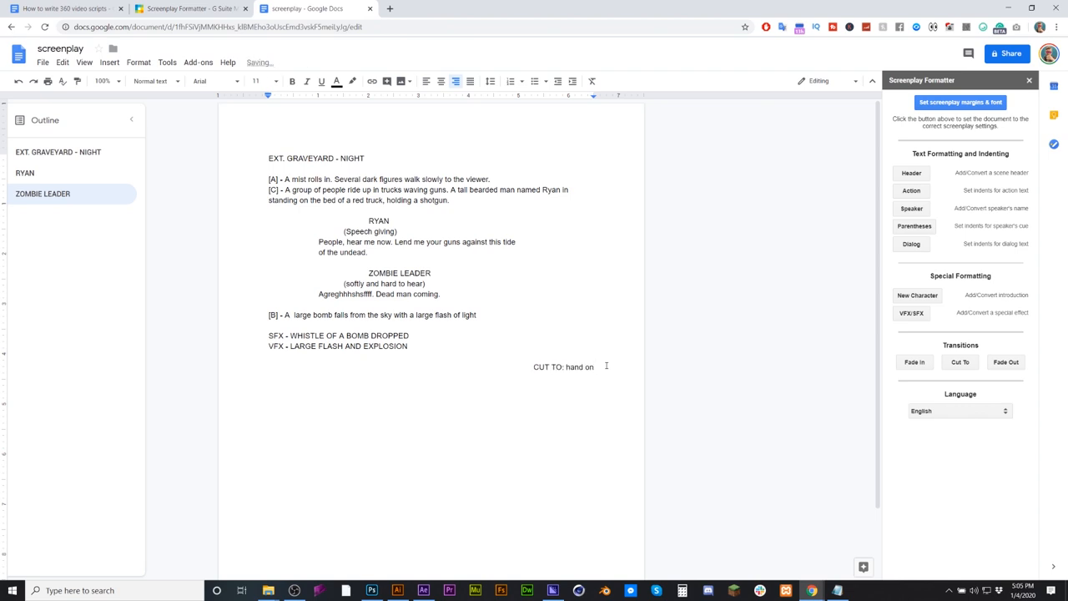
pyautogui.write('map')
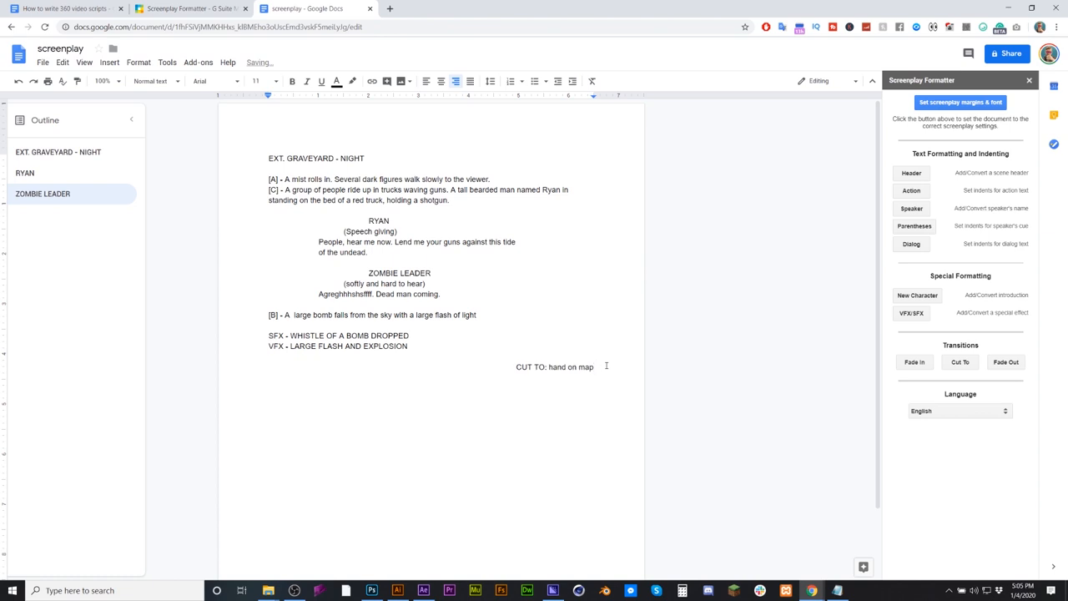
pyautogui.write('a')
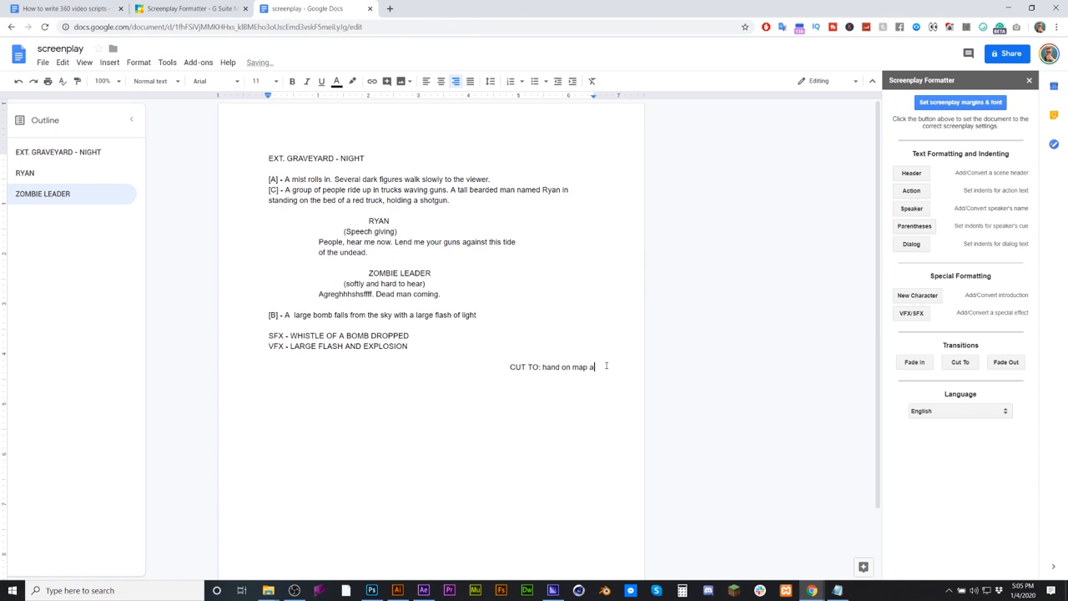
pyautogui.write('wil')
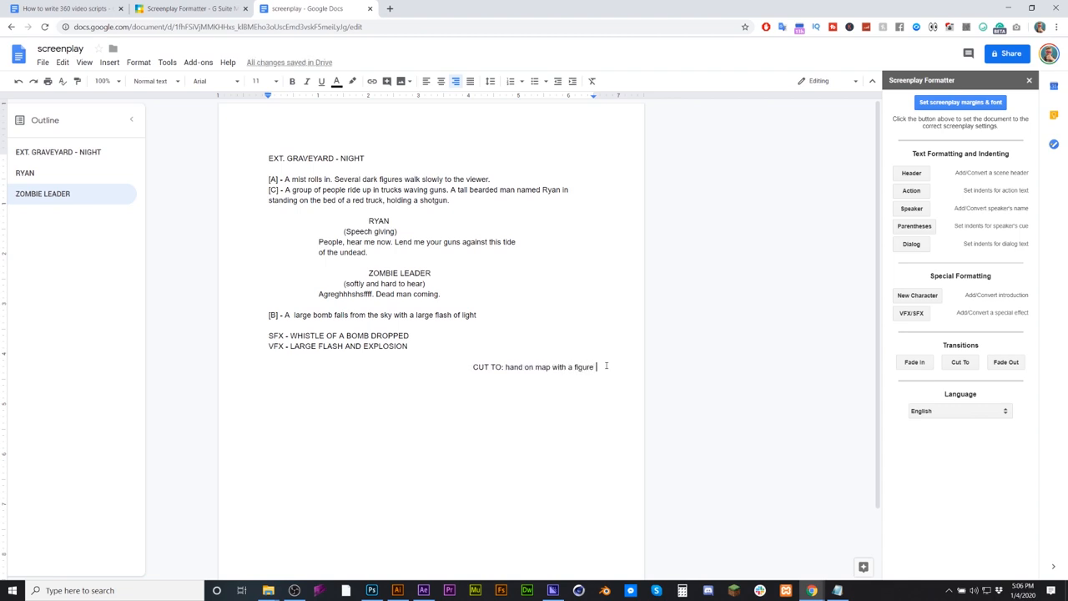
pyautogui.write('putting a pin in')
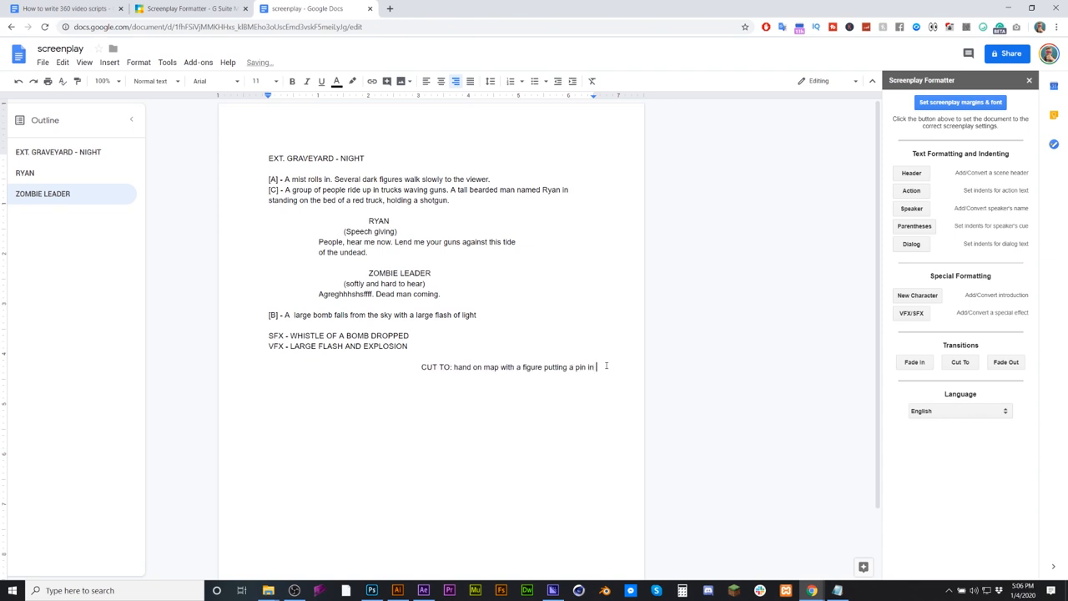
# - Create the scene header 'INT. WAR ROOM - NIGHT' after the transition
pyautogui.click(910, 173)
pyautogui.write('int.')
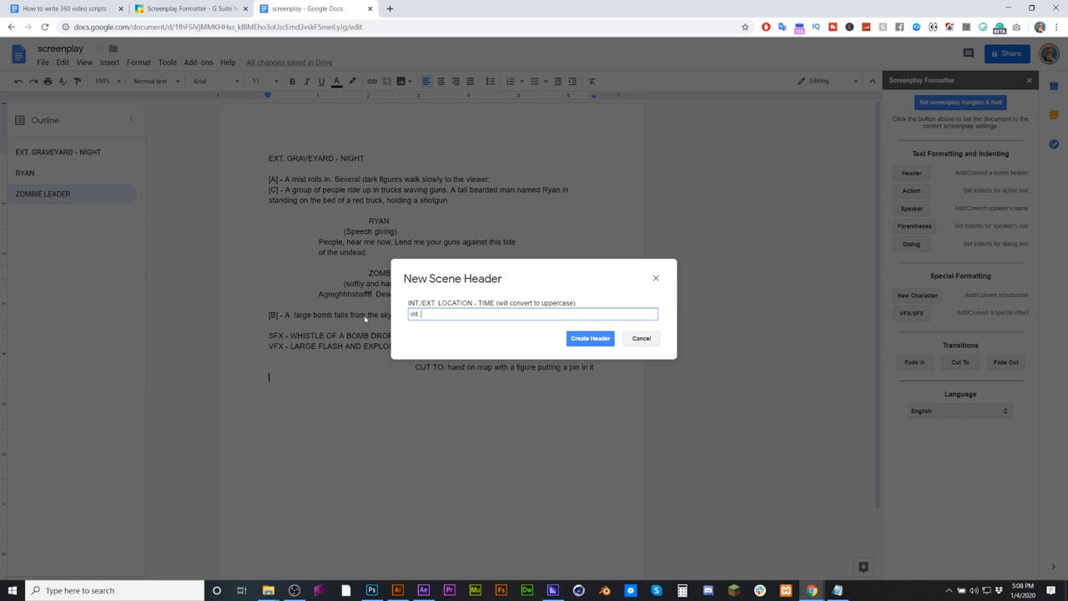
pyautogui.write('war')
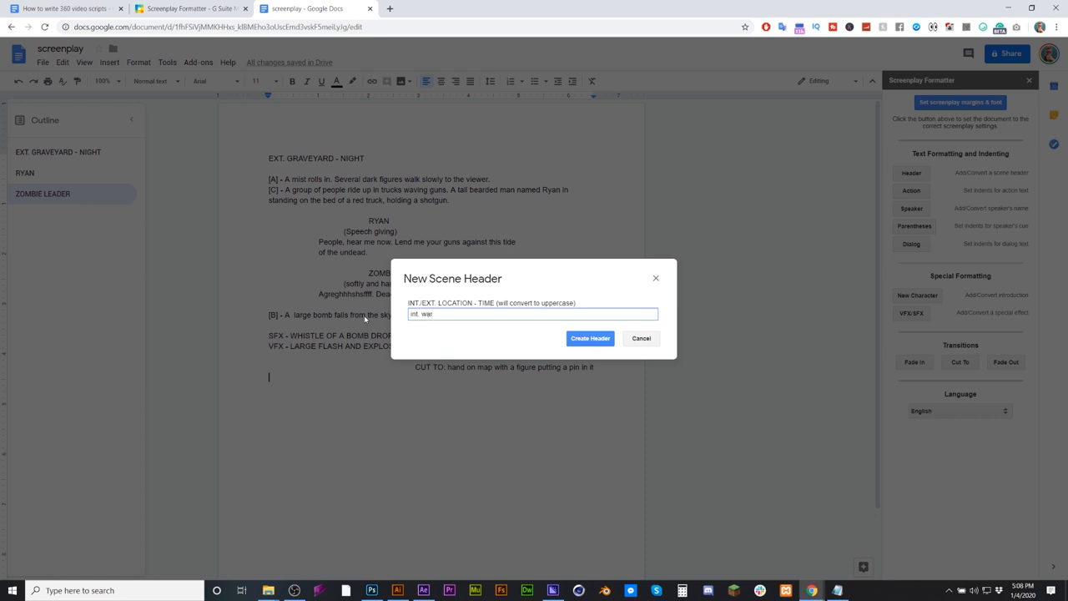
pyautogui.write('room -')
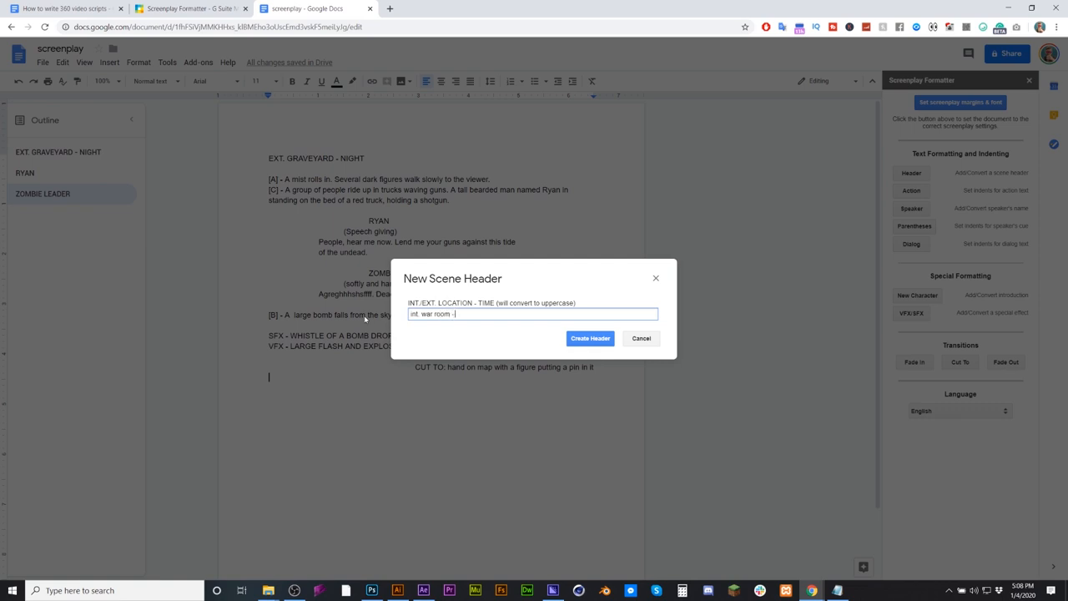
pyautogui.write('night')
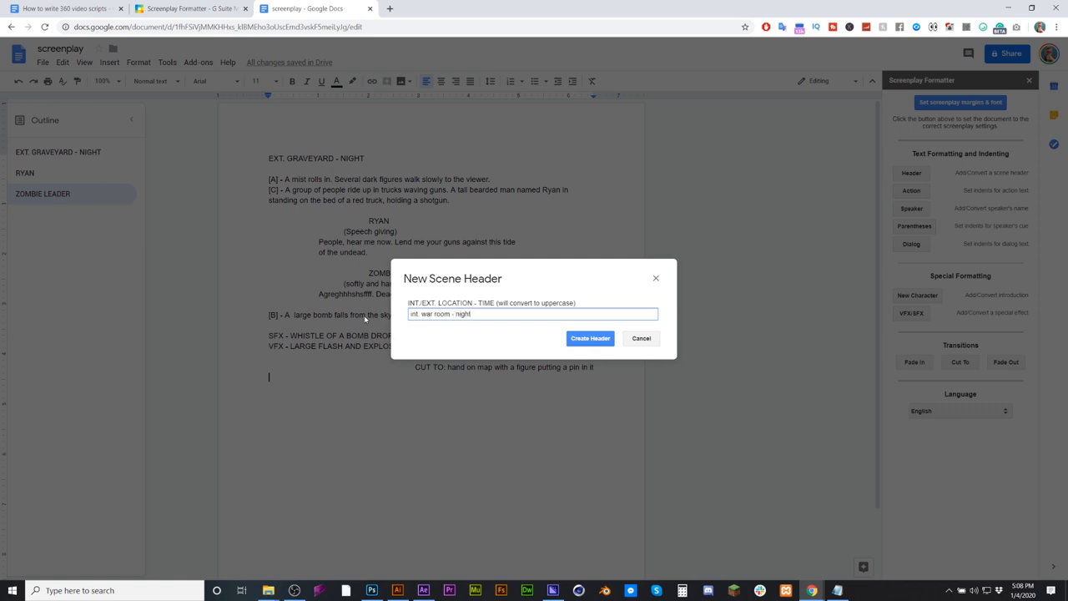
pyautogui.click(590, 338)
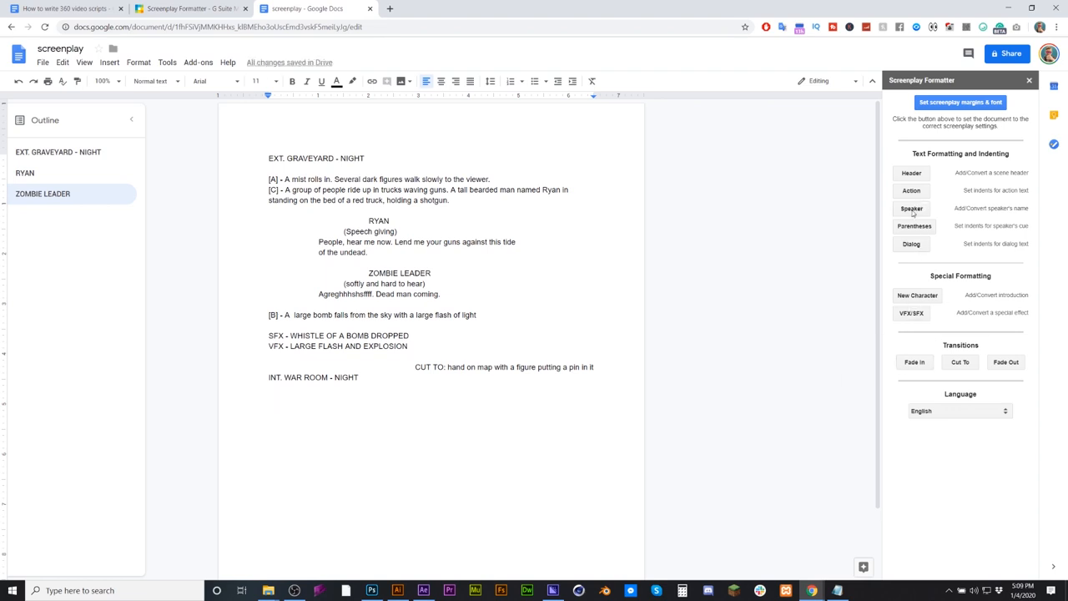
# - Add GENERAL as the speaker name for the war room dialogue
pyautogui.click(911, 208)
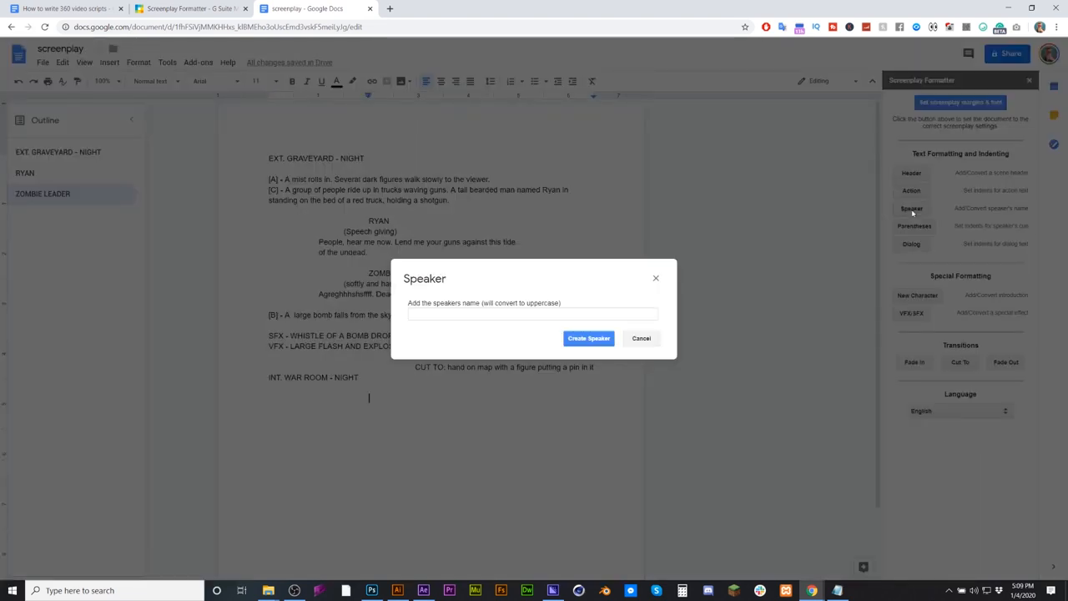
pyautogui.click(532, 314)
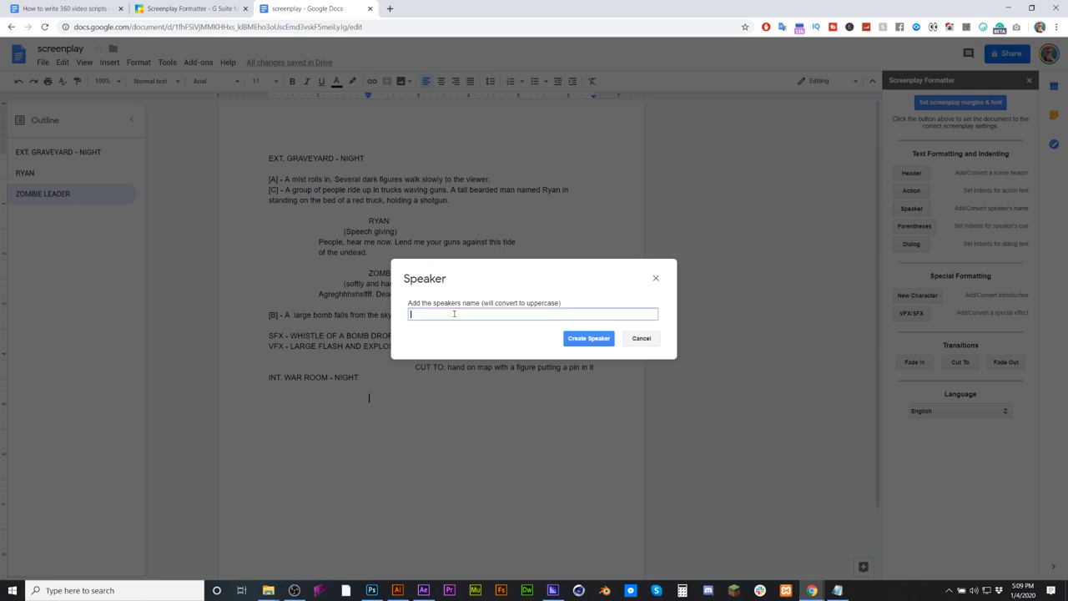
pyautogui.write('General')
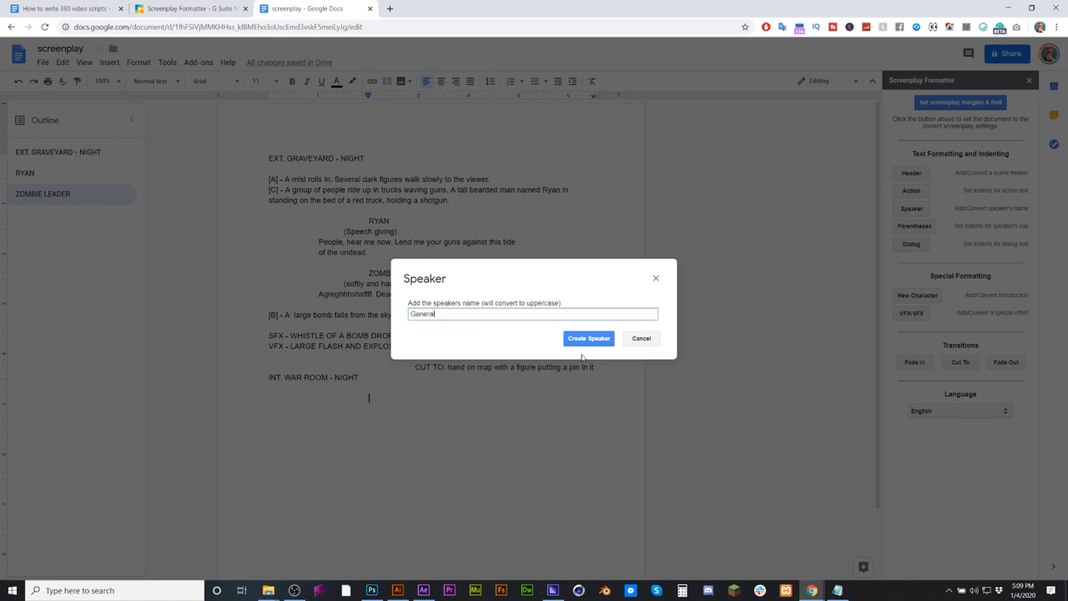
pyautogui.click(588, 338)
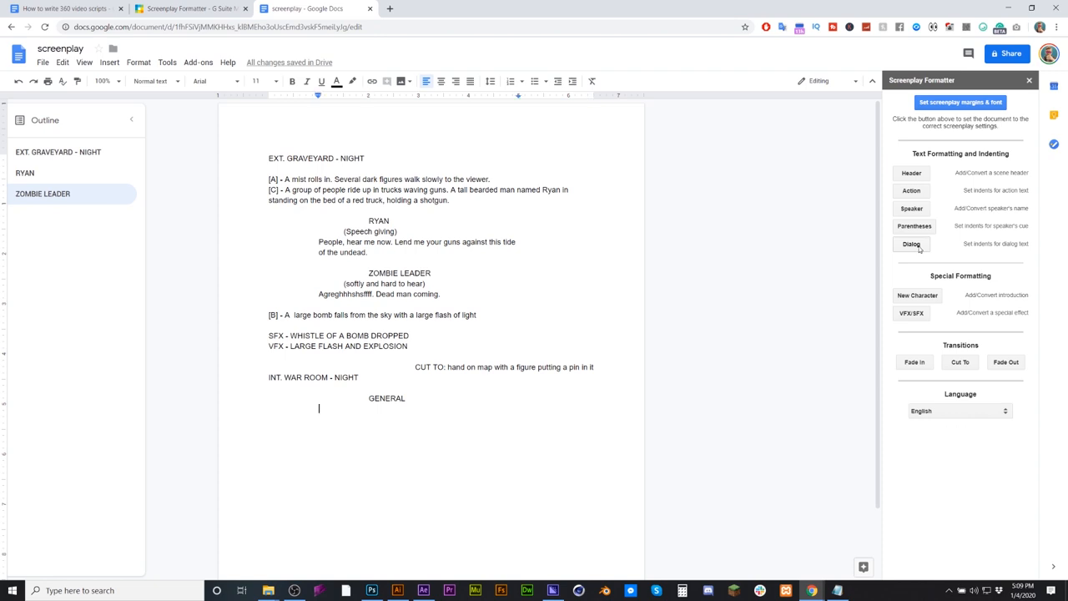
# - Type the General's line 'The war has been won. The living will beat the dead.'
pyautogui.write('The war')
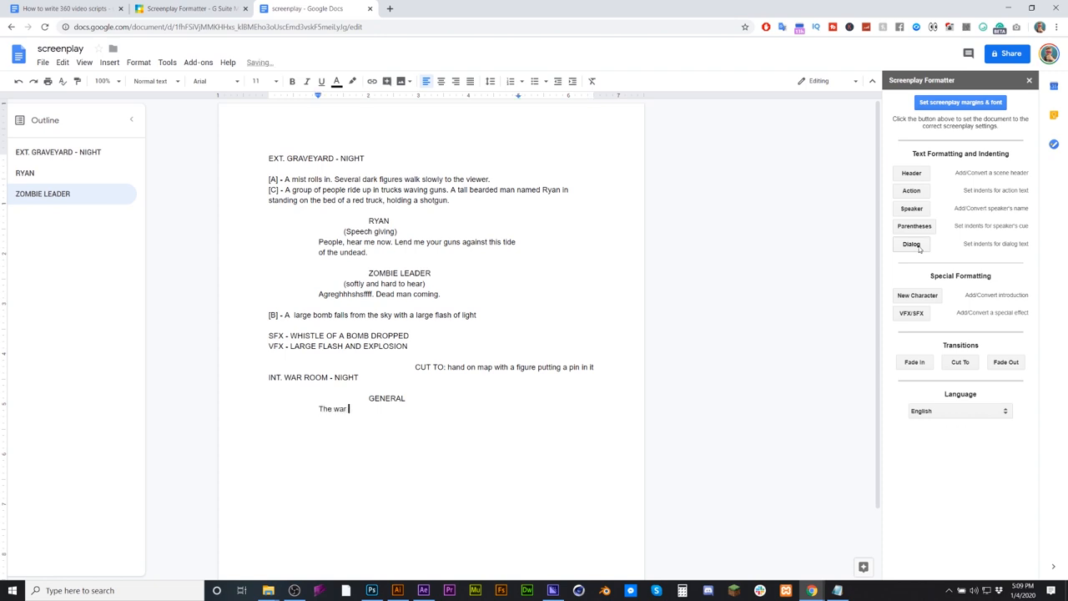
pyautogui.write('has bee')
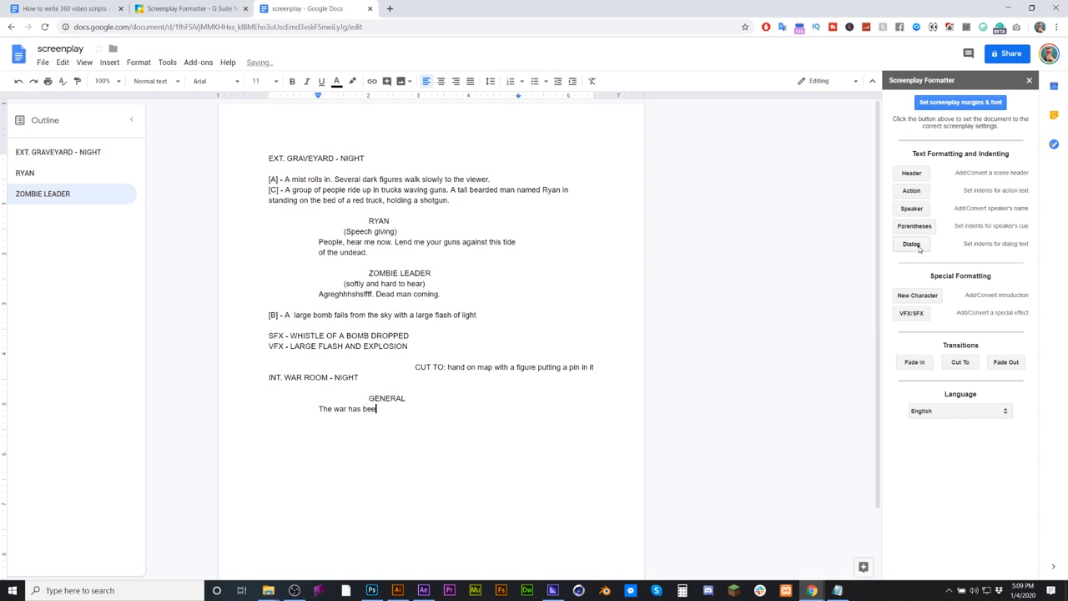
pyautogui.write('n won.')
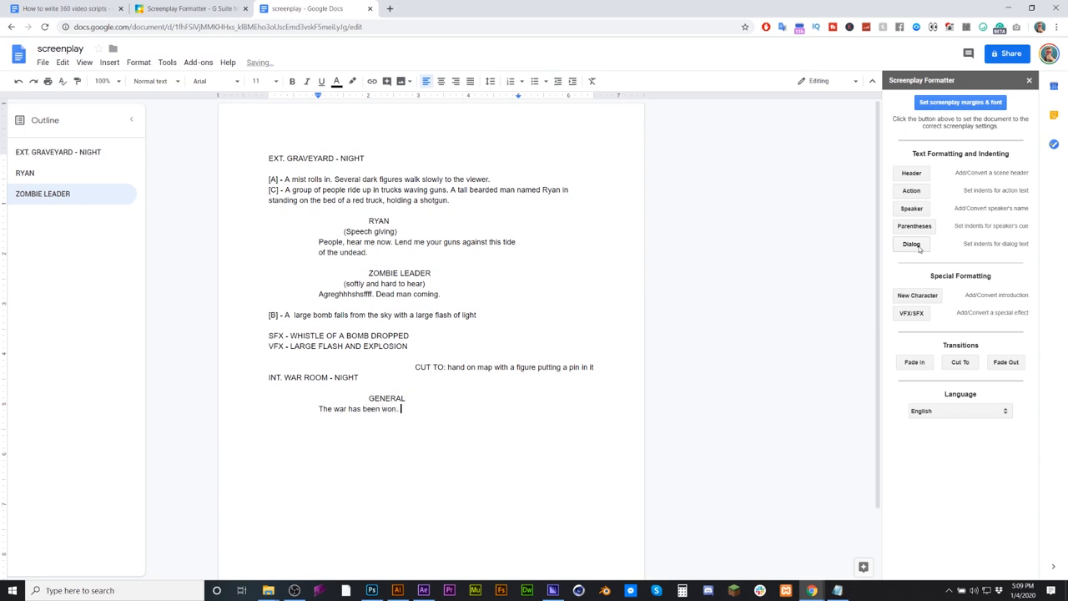
pyautogui.write('The living')
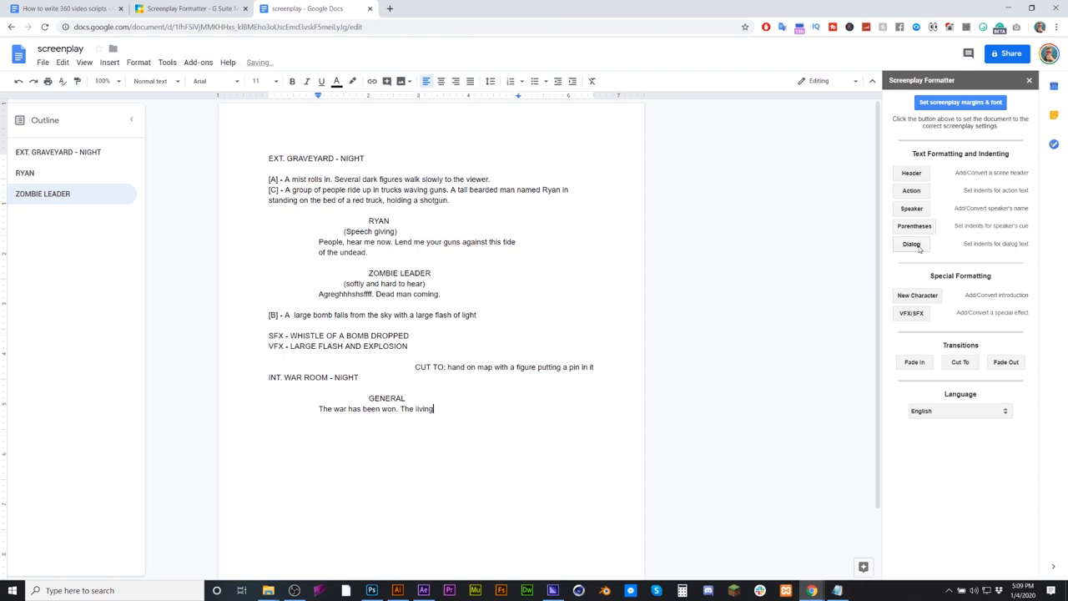
pyautogui.write('will')
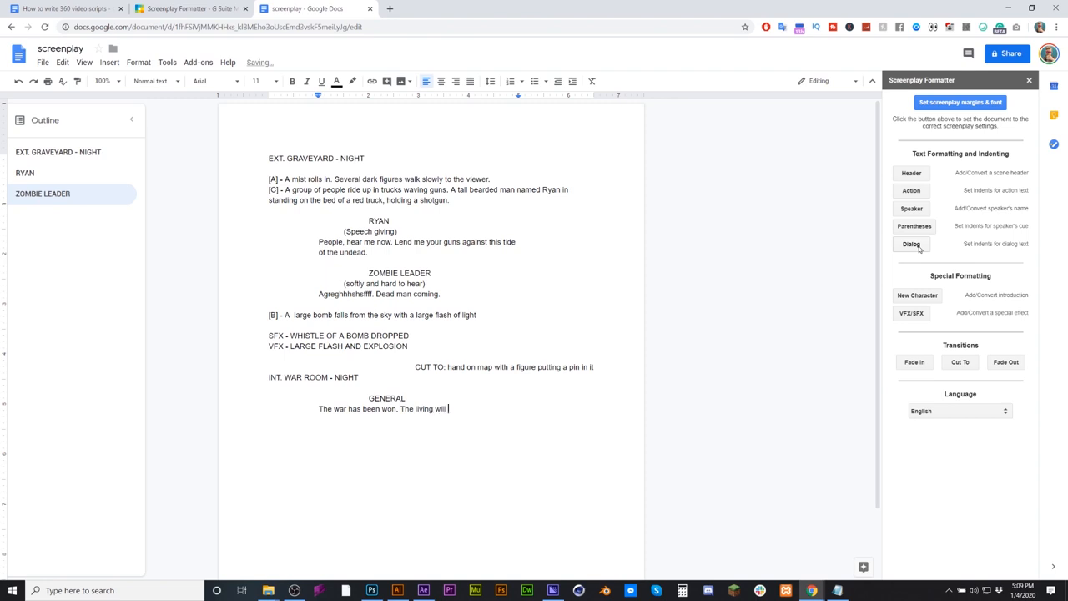
pyautogui.write('beat the de')
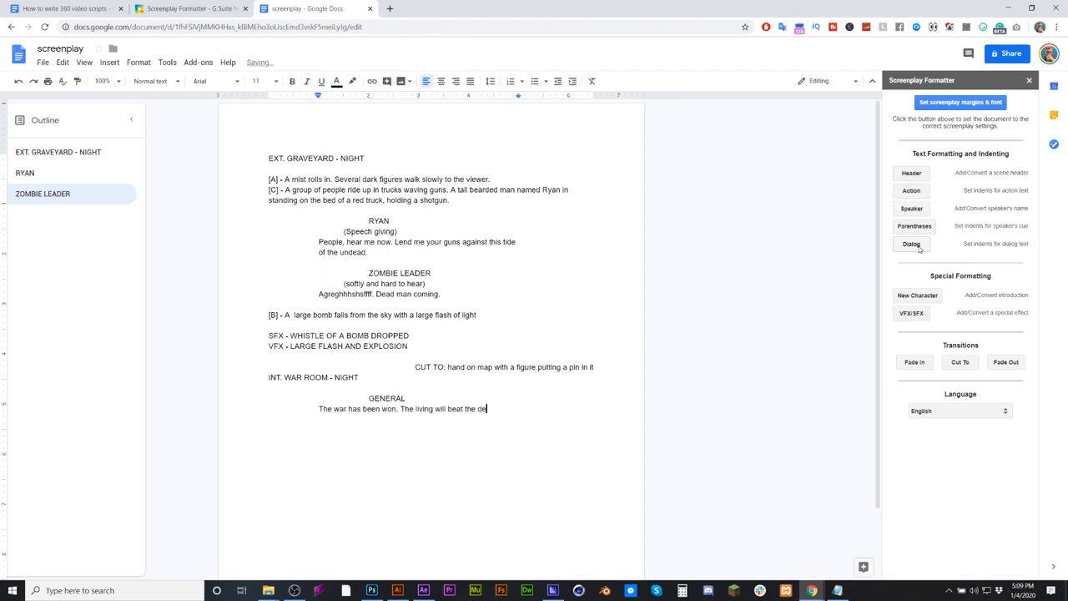
pyautogui.write('ad.')
pyautogui.click(504, 366)
pyautogui.write('[')
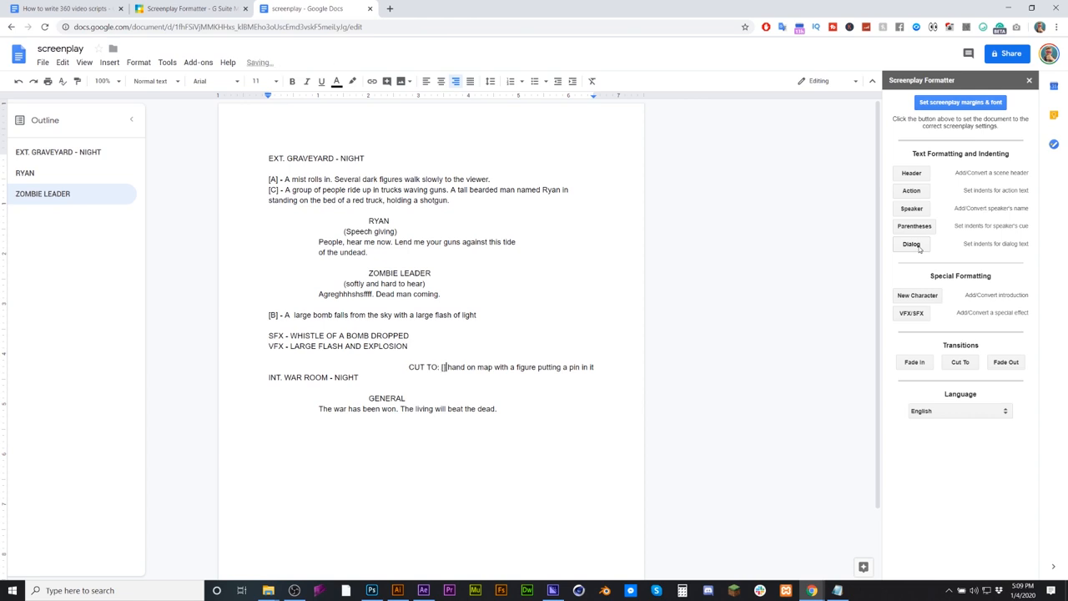
# - Tag the 'Hand on map' shot description after CUT TO: with [A]
pyautogui.write('A]  H')
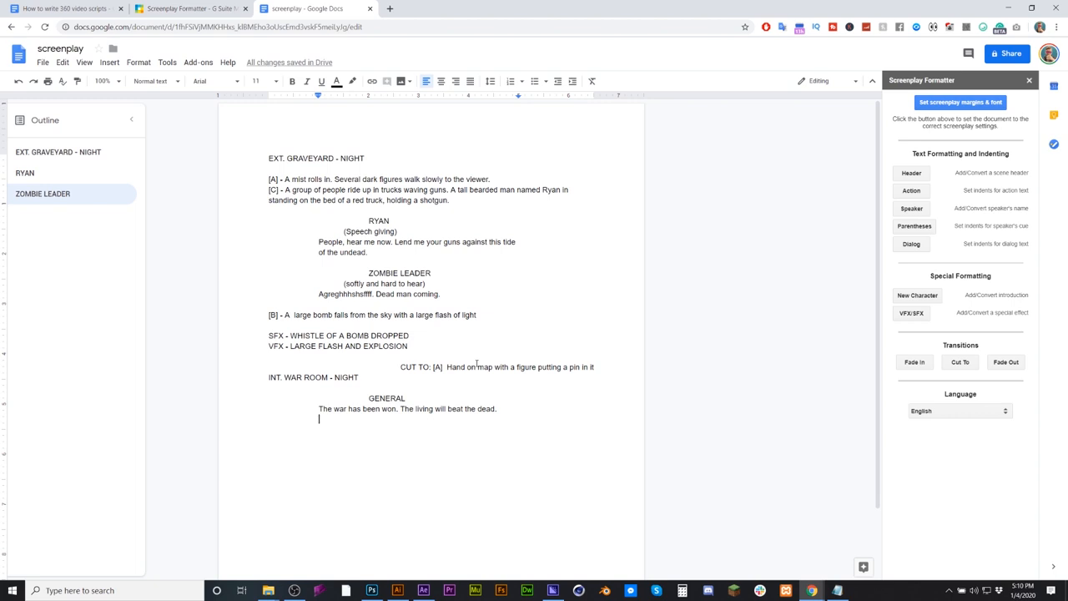
pyautogui.moveTo(158, 167)
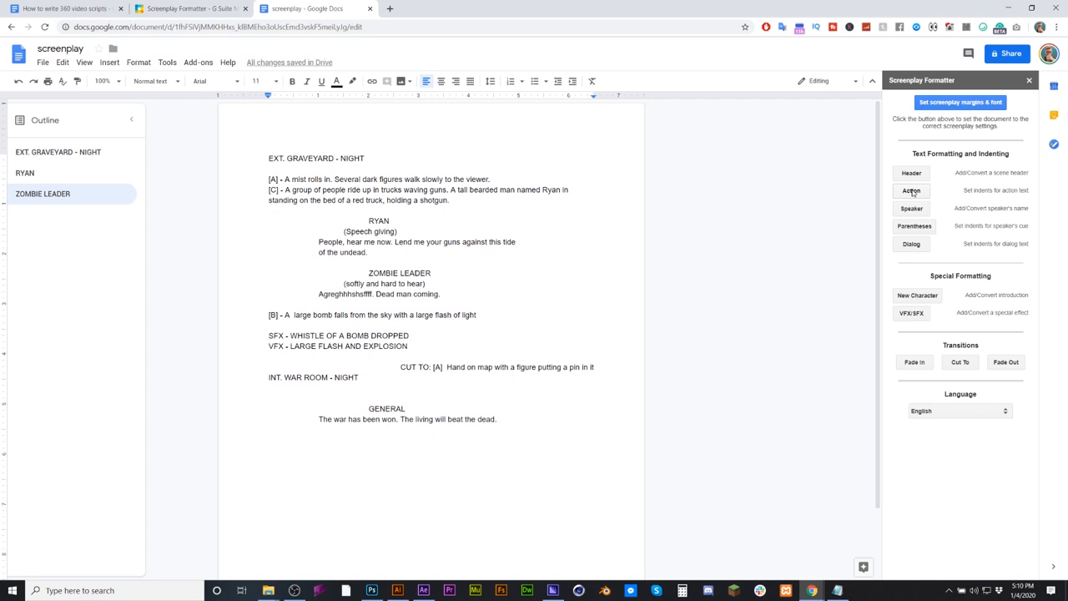
# - Add the action line '[A] A room full of soldiers are moving quickly as the airstrike is being ordered'
pyautogui.write('[A]')
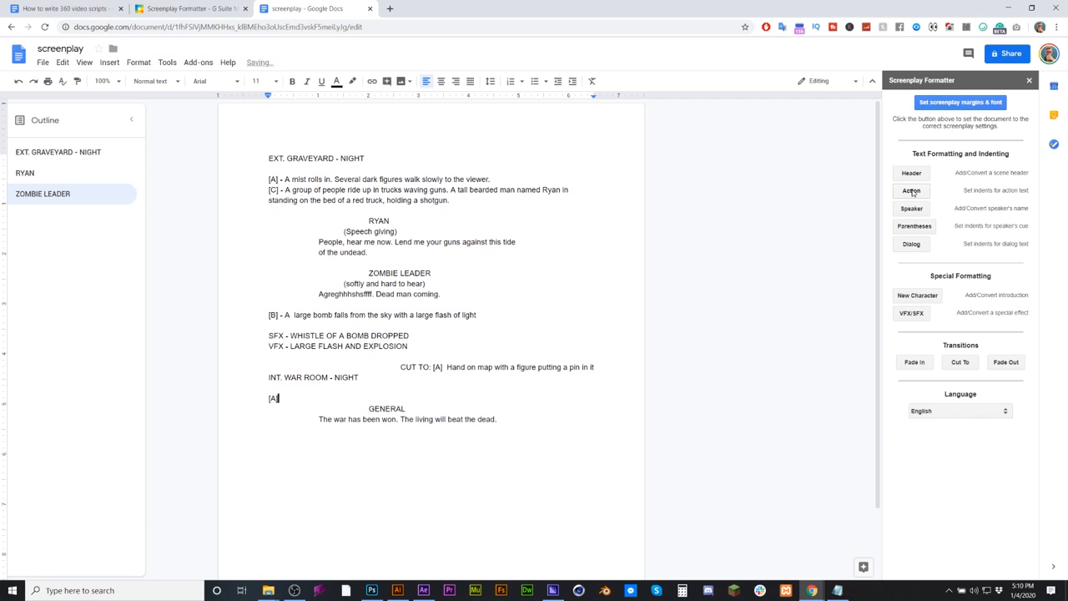
pyautogui.write('A room full of')
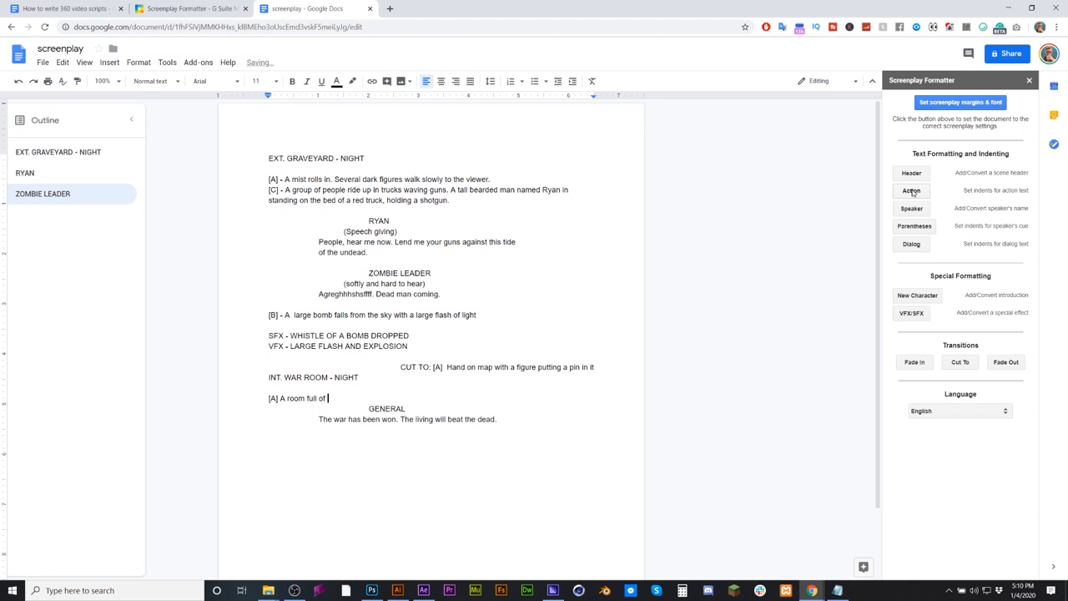
pyautogui.write('soldiers are moving quickly as the airstrike is')
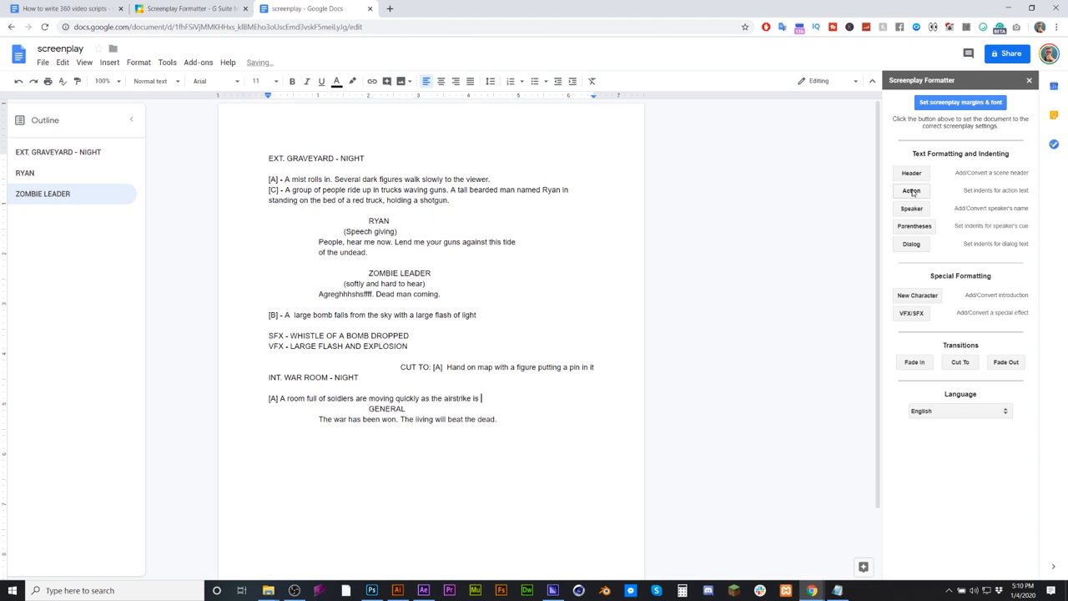
pyautogui.write('being ordere')
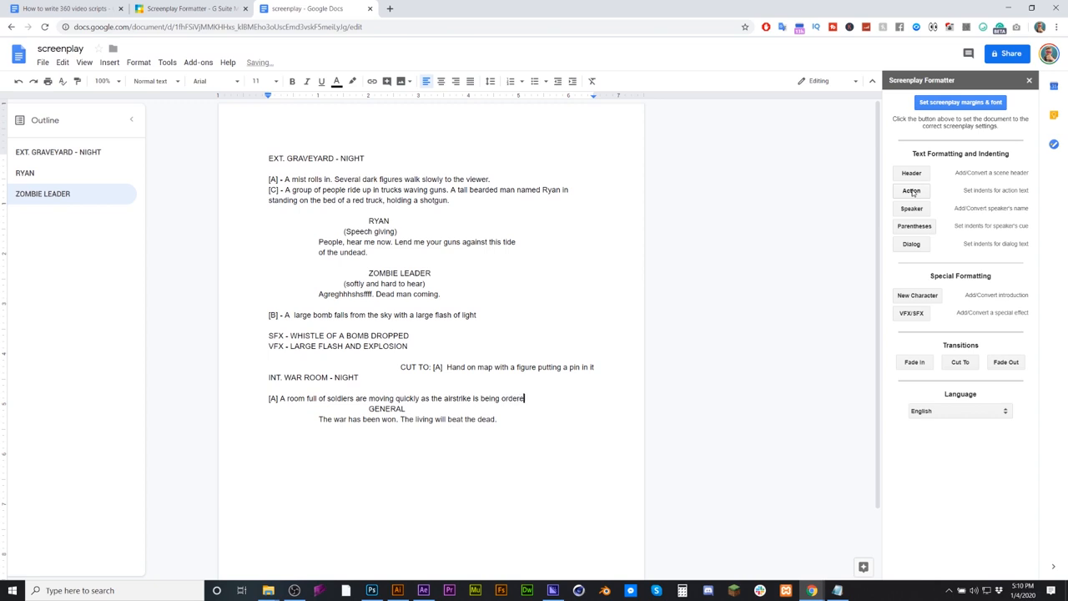
pyautogui.press('enter')
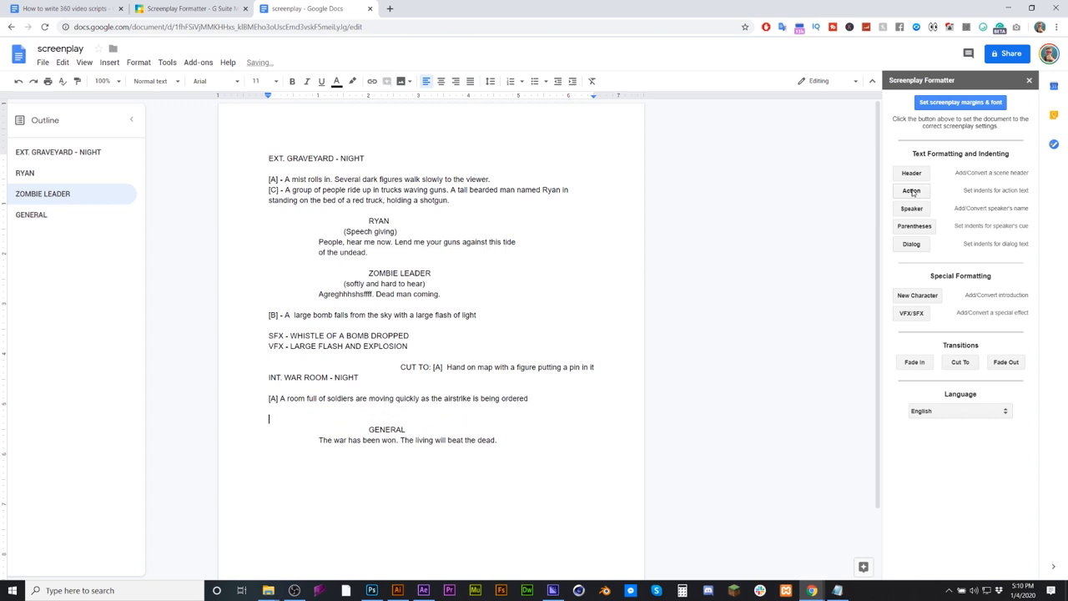
pyautogui.click(910, 312)
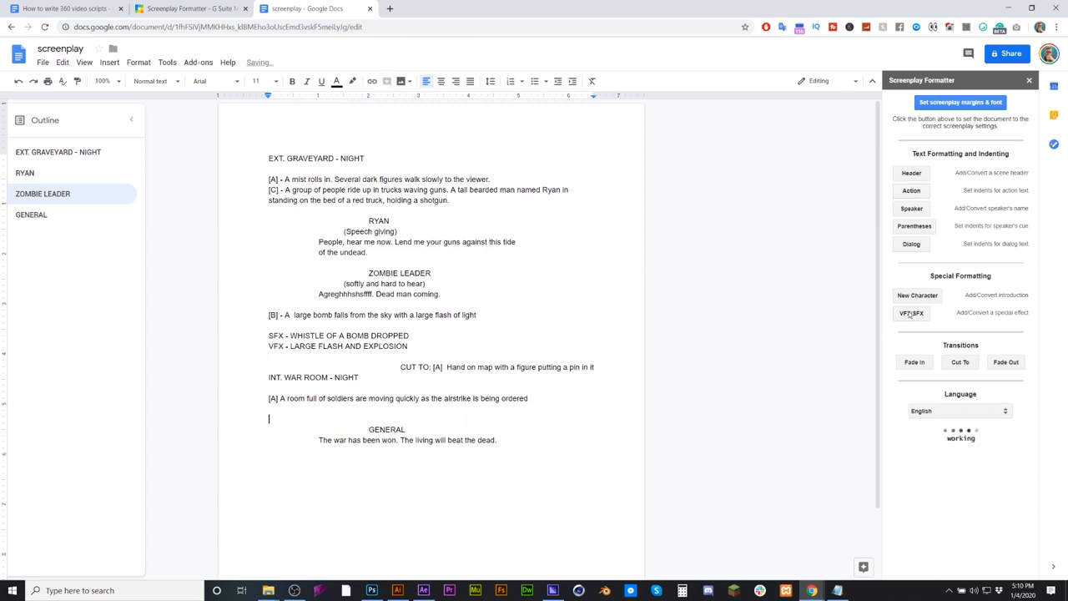
# - Insert the sound effect 'SFX- SOLDIERS BEING BUSY, PHONES RINGING, LOTS OF FOOT STEPS.'
pyautogui.click(910, 312)
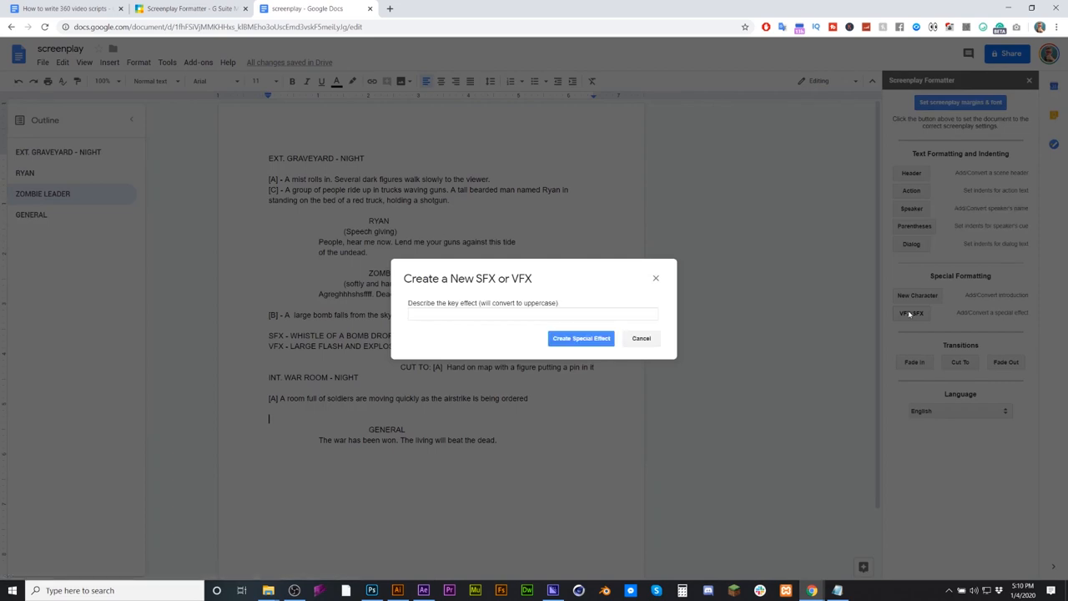
pyautogui.click(532, 315)
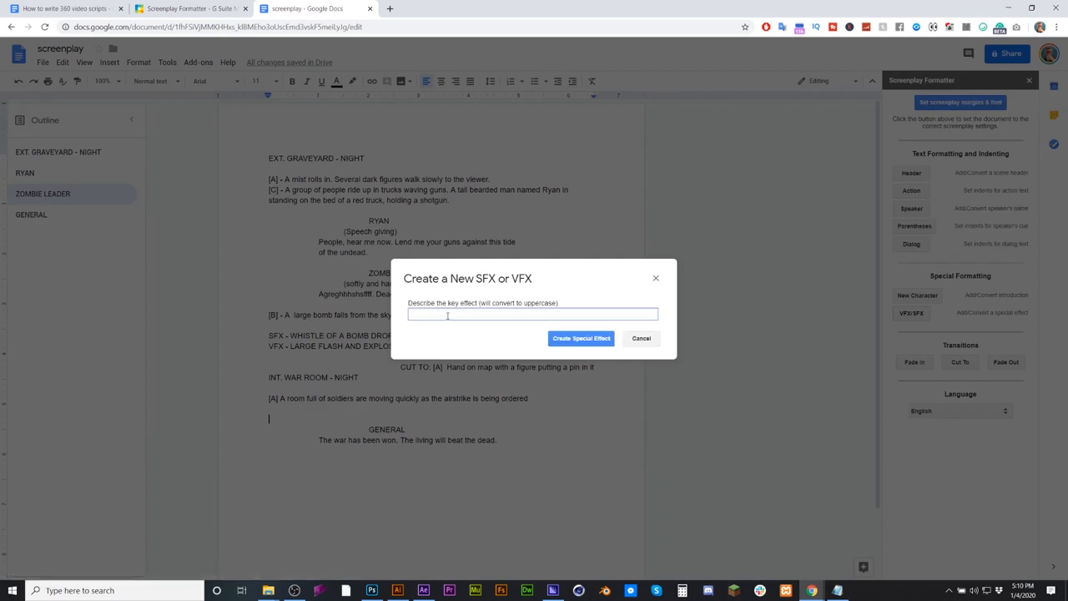
pyautogui.write('SFX:')
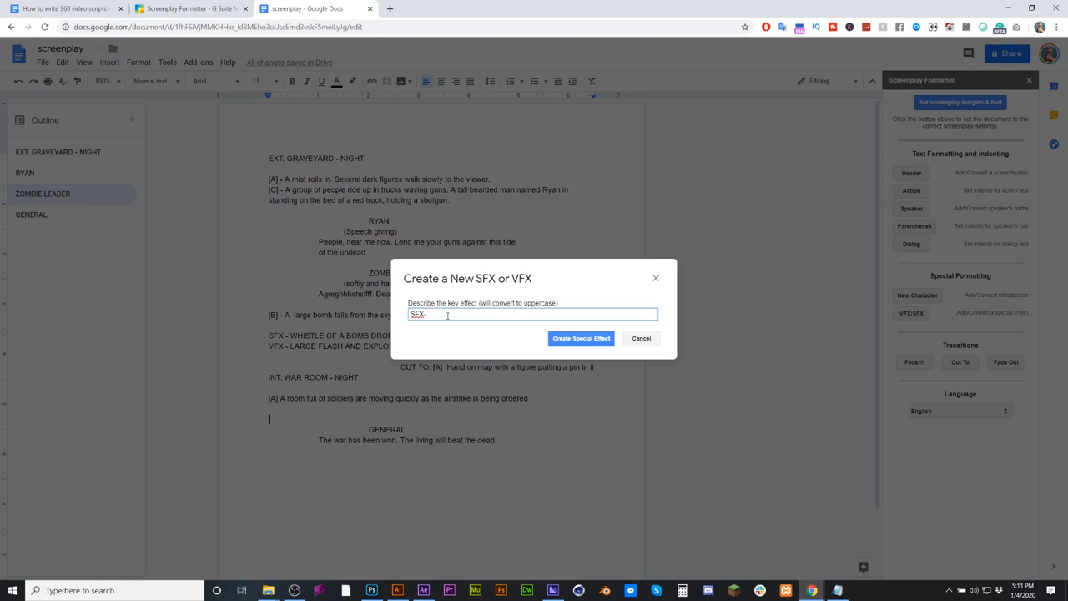
pyautogui.write('s')
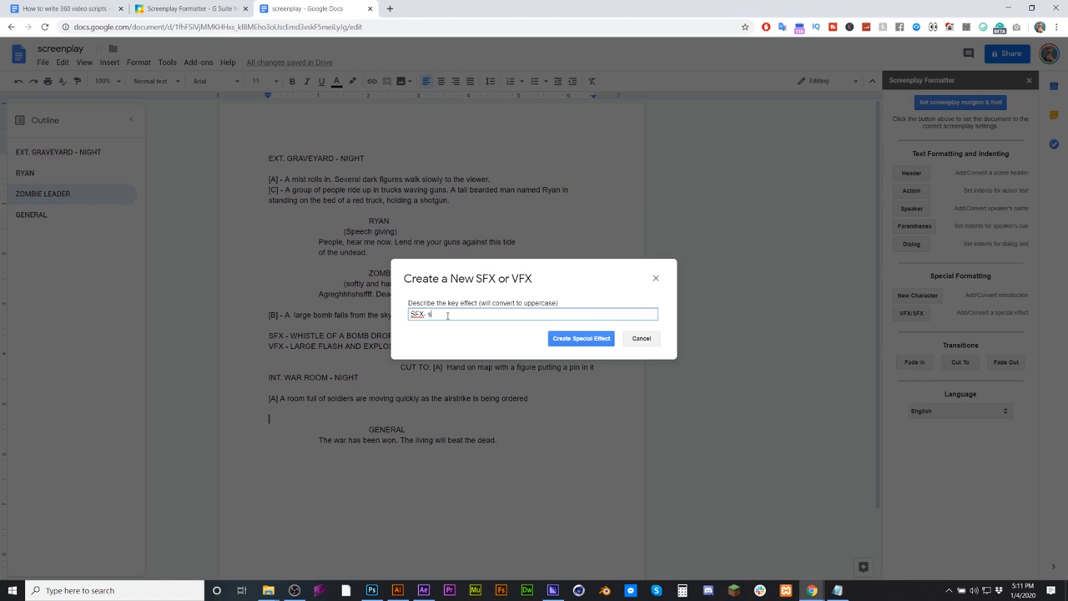
pyautogui.write('oldiers')
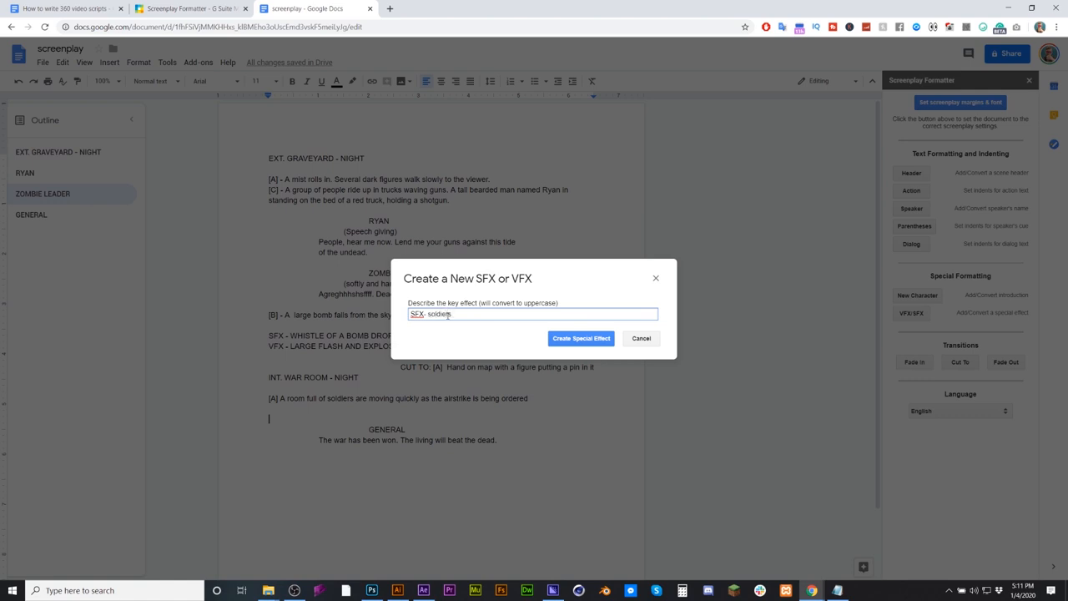
pyautogui.write('being bur')
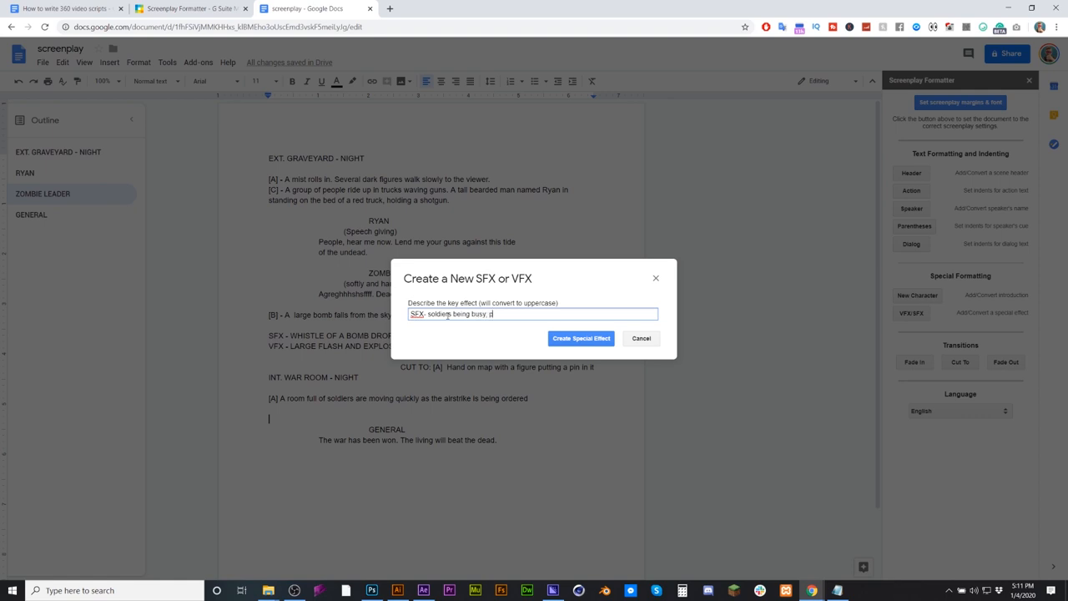
pyautogui.write('hones ringing.')
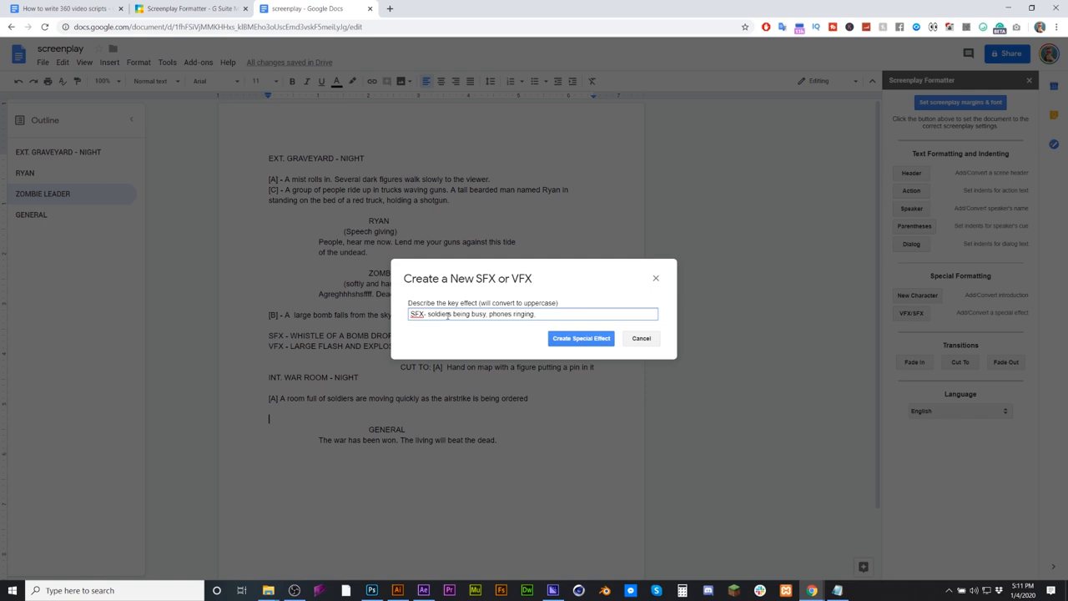
pyautogui.write('lots of foot steps')
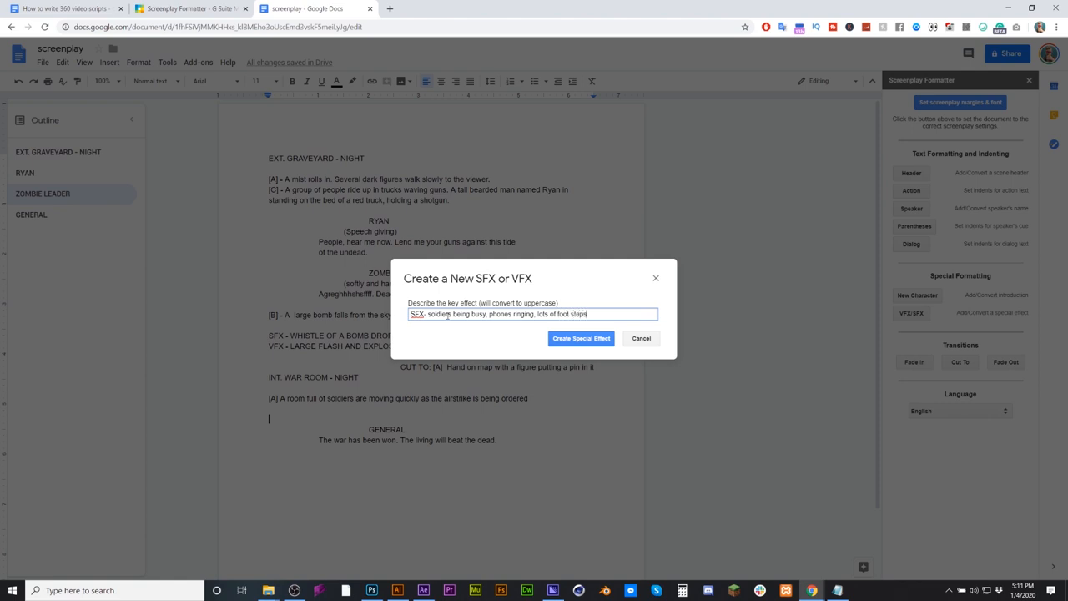
pyautogui.click(580, 338)
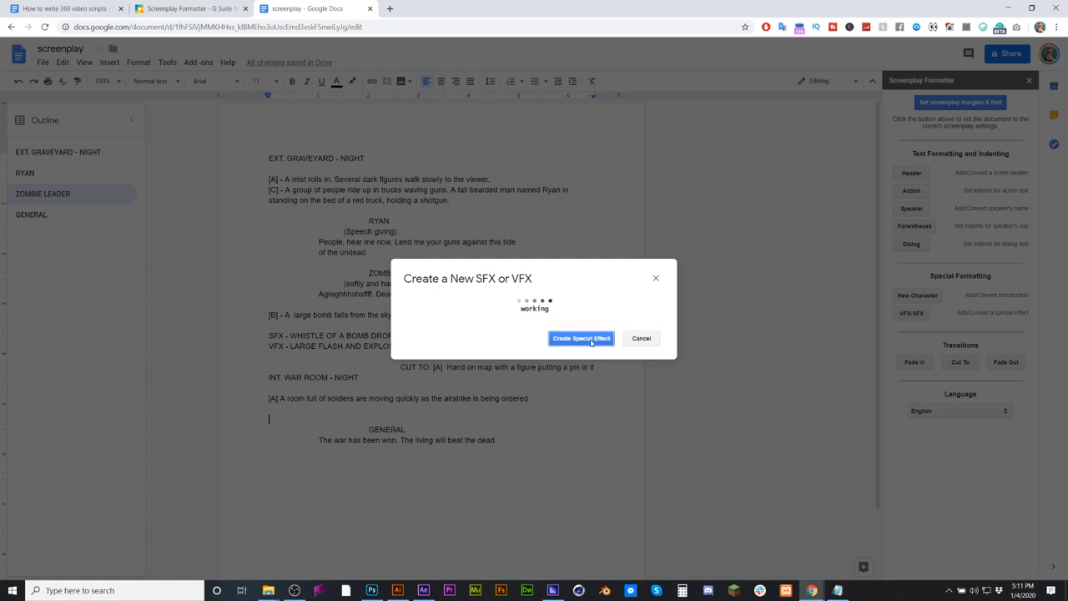
pyautogui.click(581, 338)
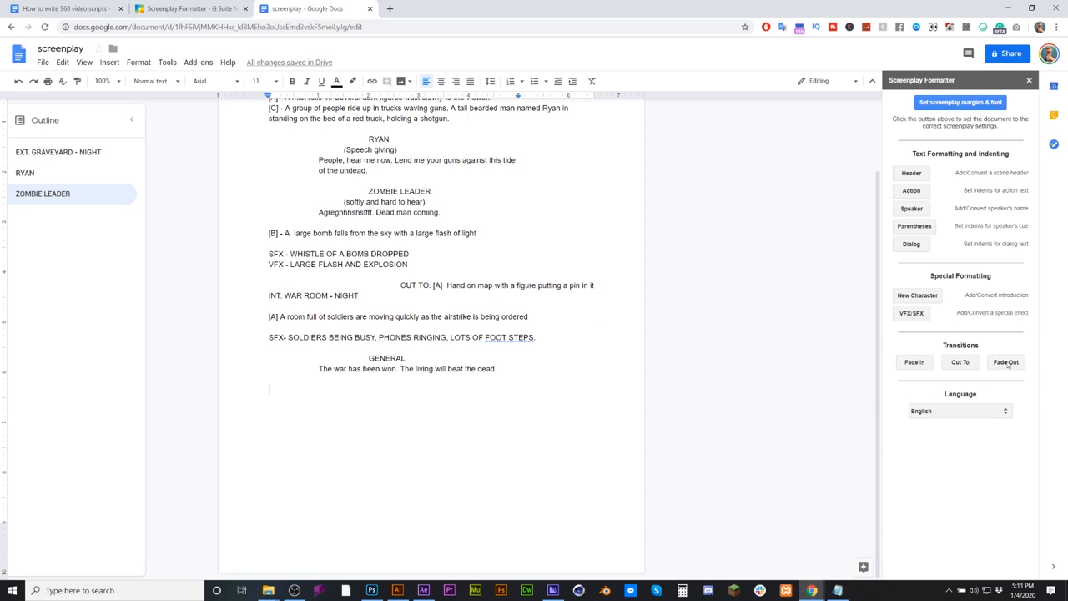
# - Turn the Fade Out transition into 'FADE TO BLACK:' and start a new line after it
pyautogui.click(1005, 361)
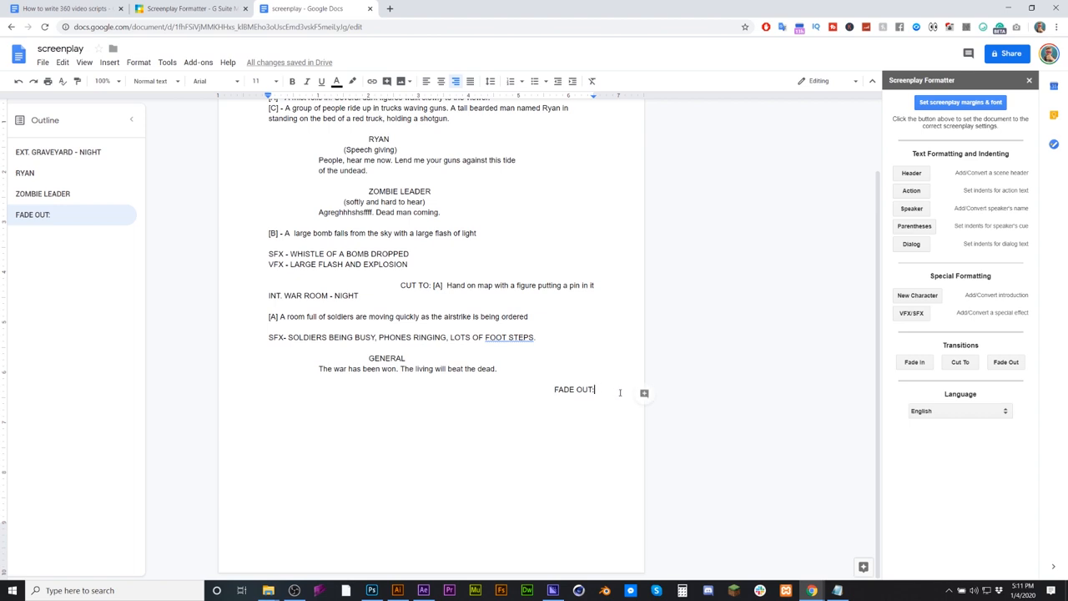
pyautogui.press('Backspace')
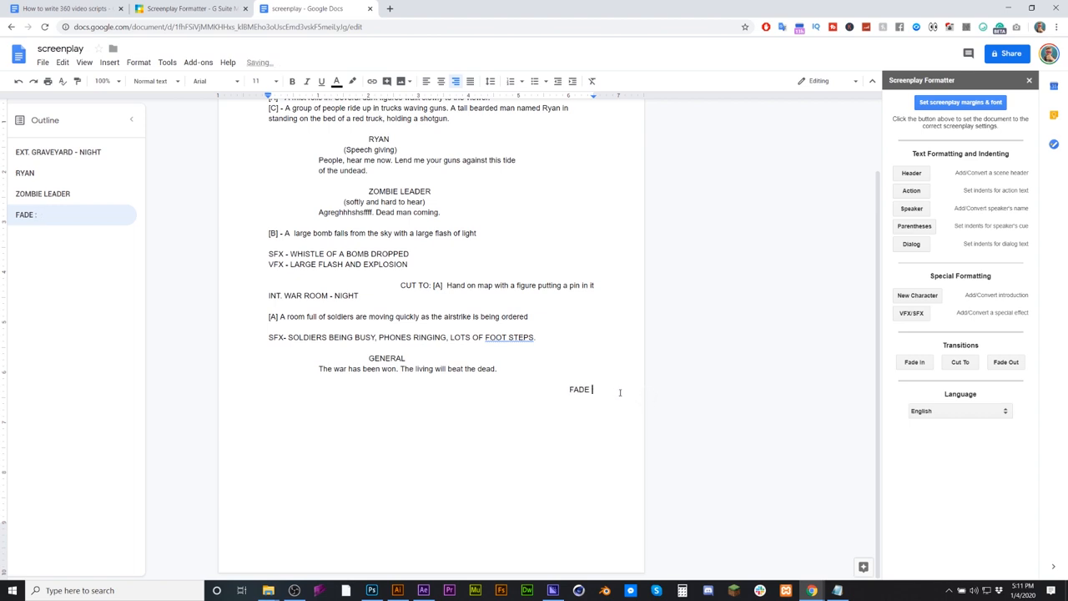
pyautogui.write('TO BLACK')
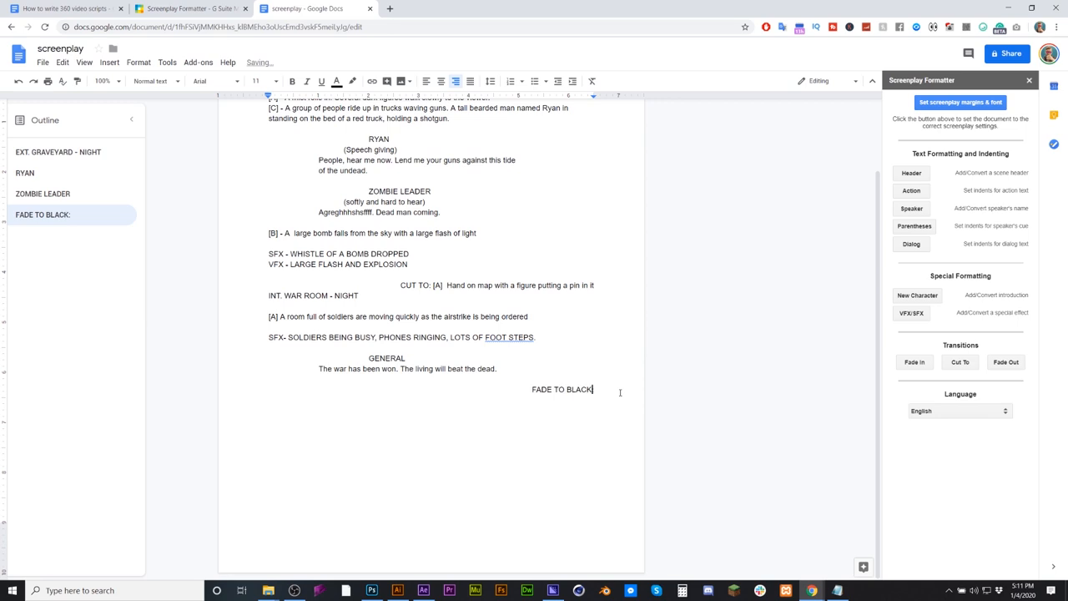
pyautogui.press('enter')
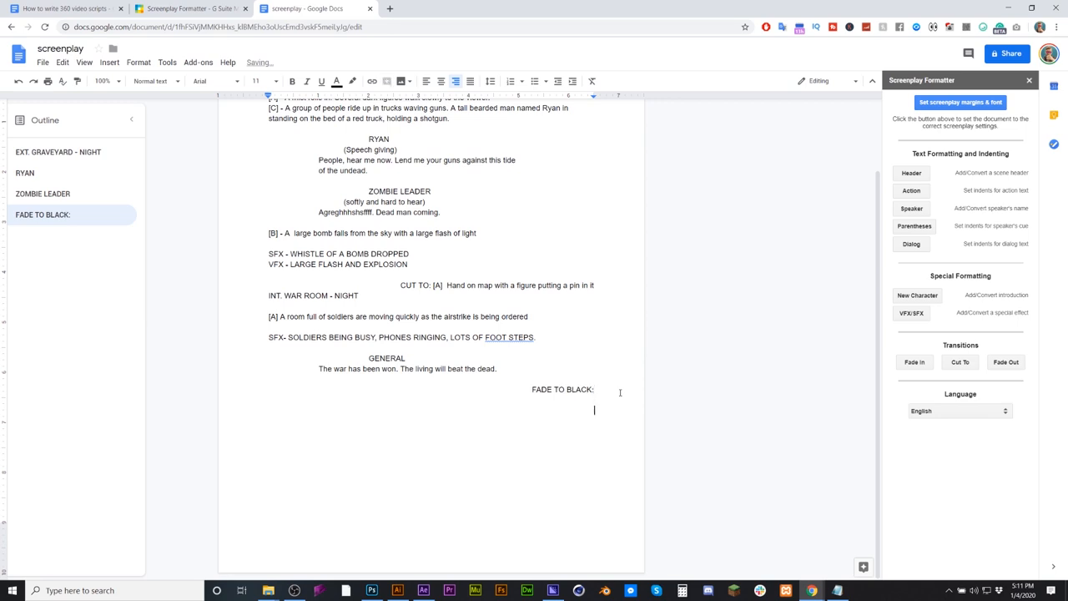